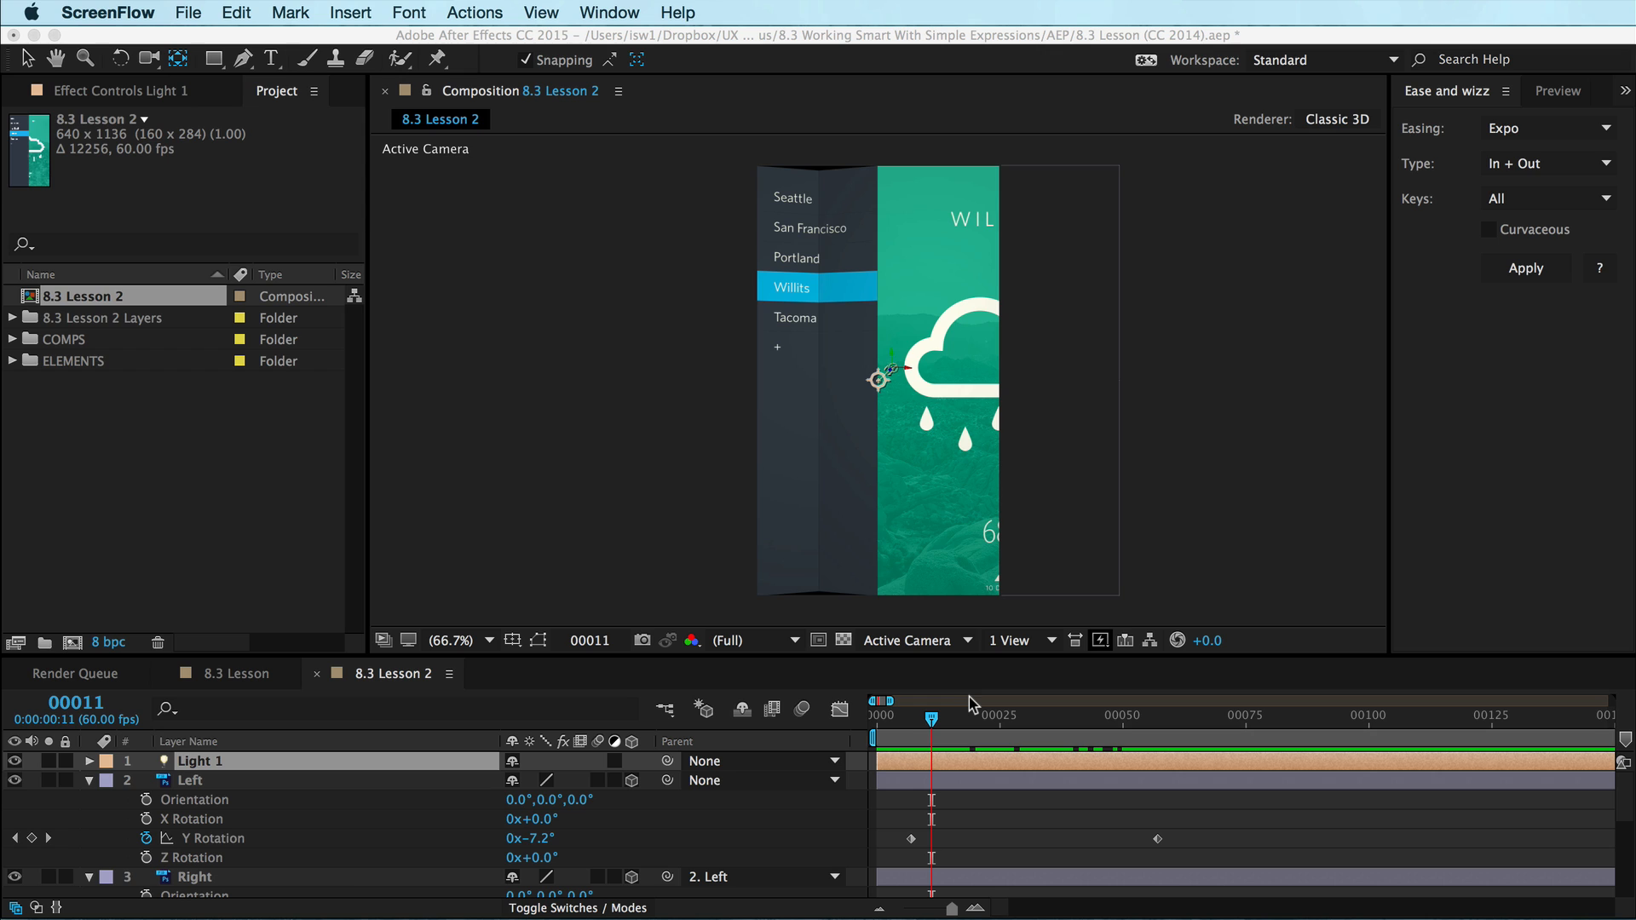
mouse_move(942, 731)
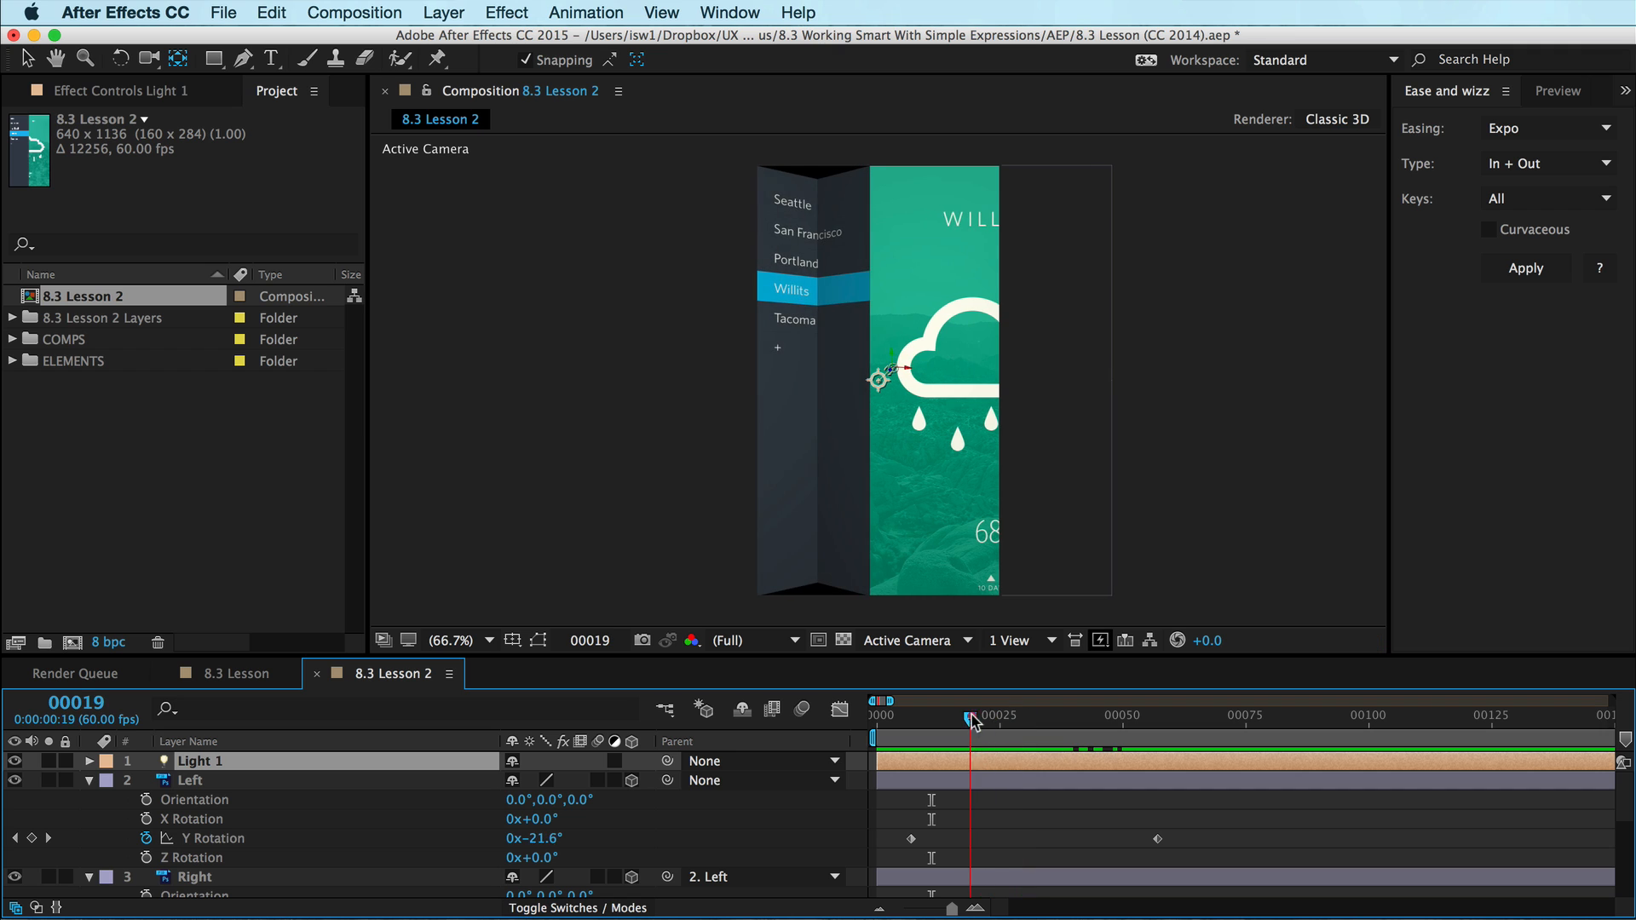
Scrub through the fold animation to watch Right and UI follow Left's Y rotation.
drag(969, 723, 987, 723)
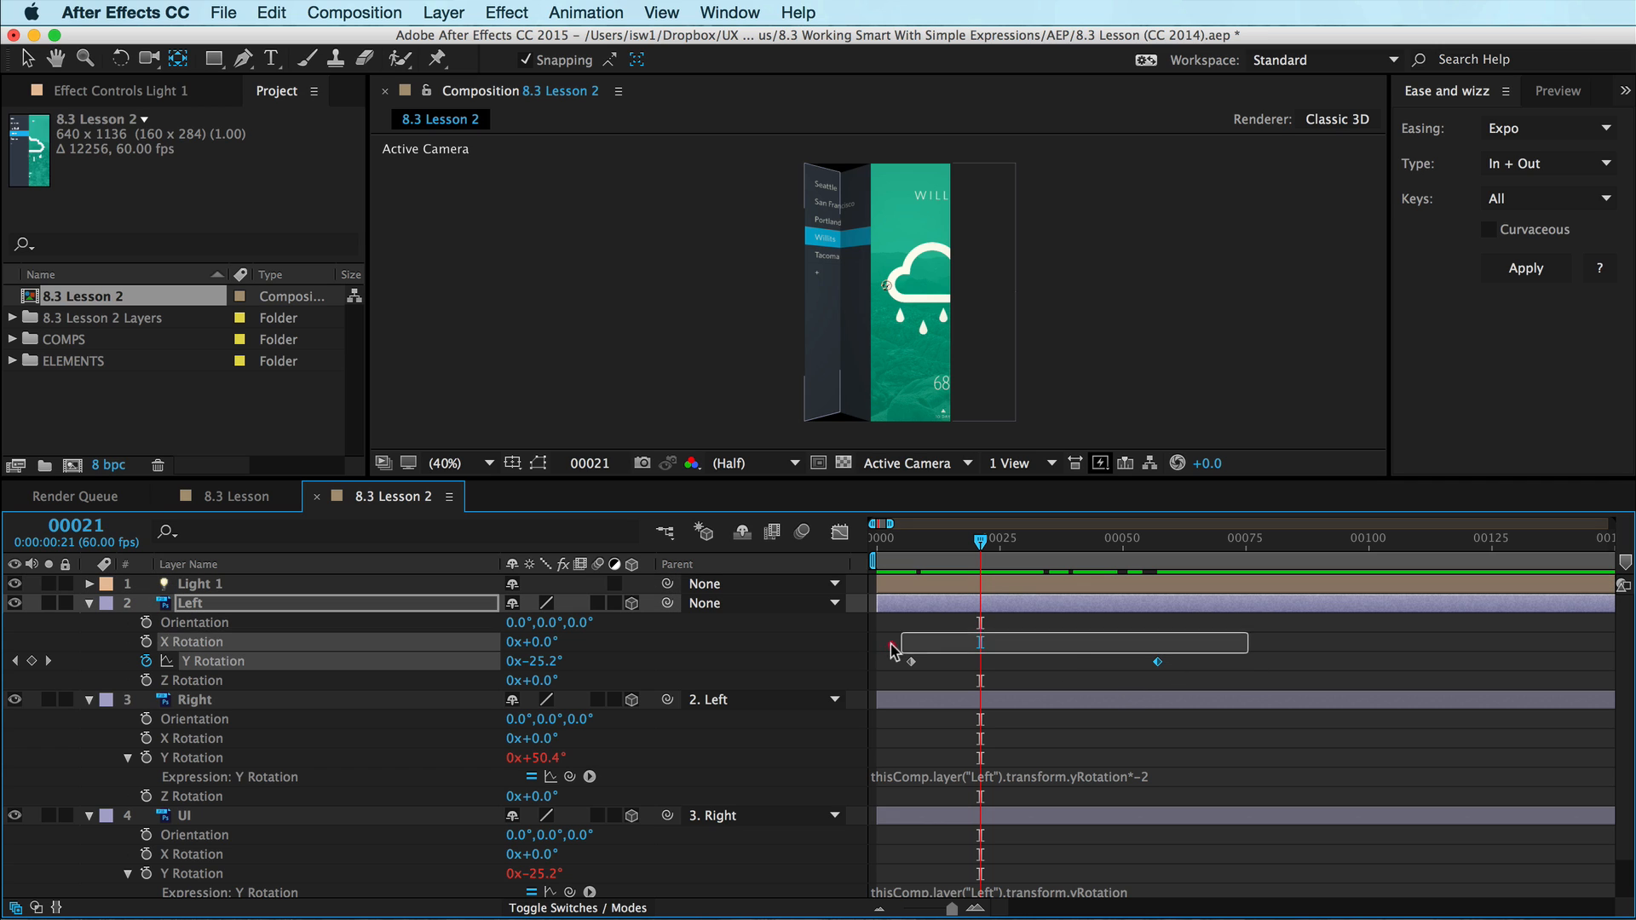
Scrub back to compare Left and Right rotation values, then switch to Chrome.
click(213, 661)
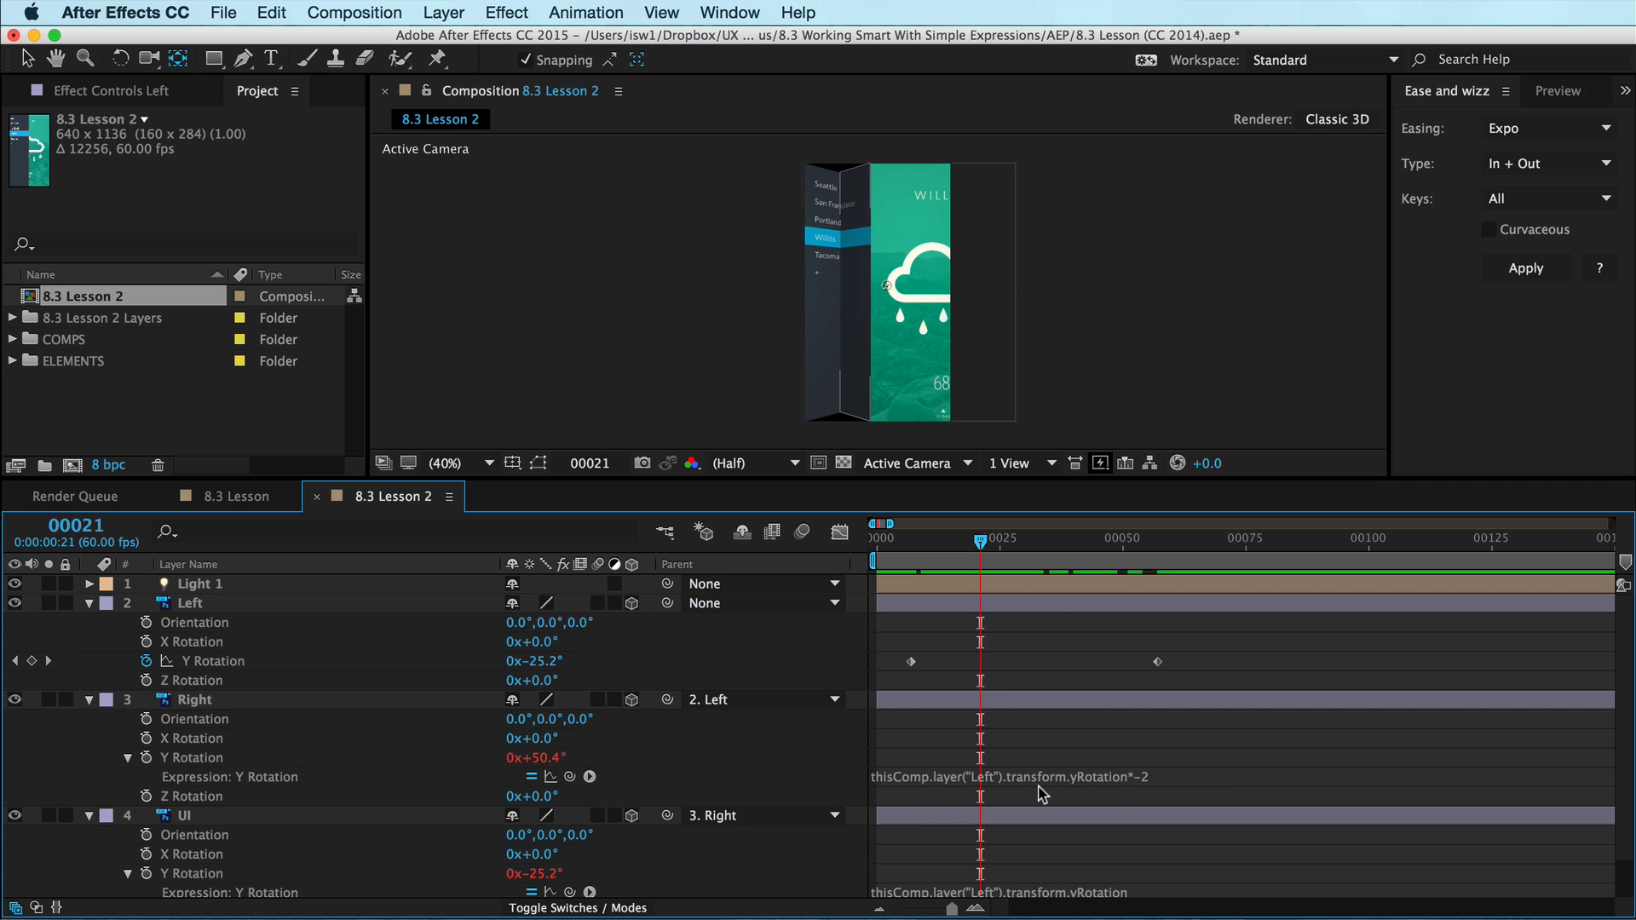
drag(979, 542, 957, 542)
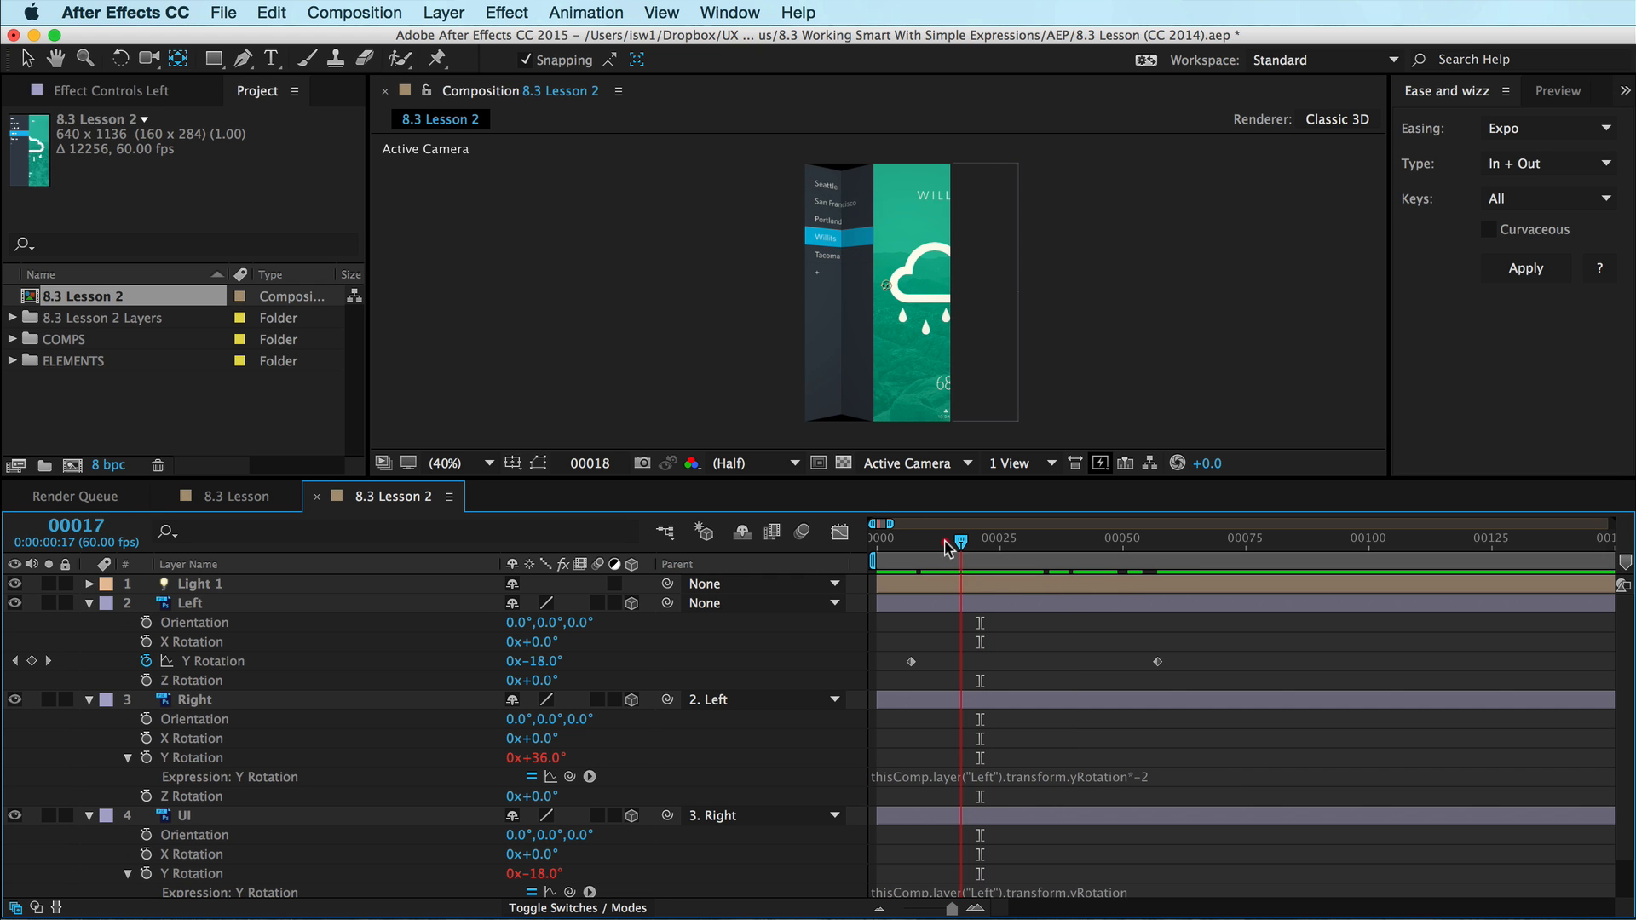
key(cmd+tab)
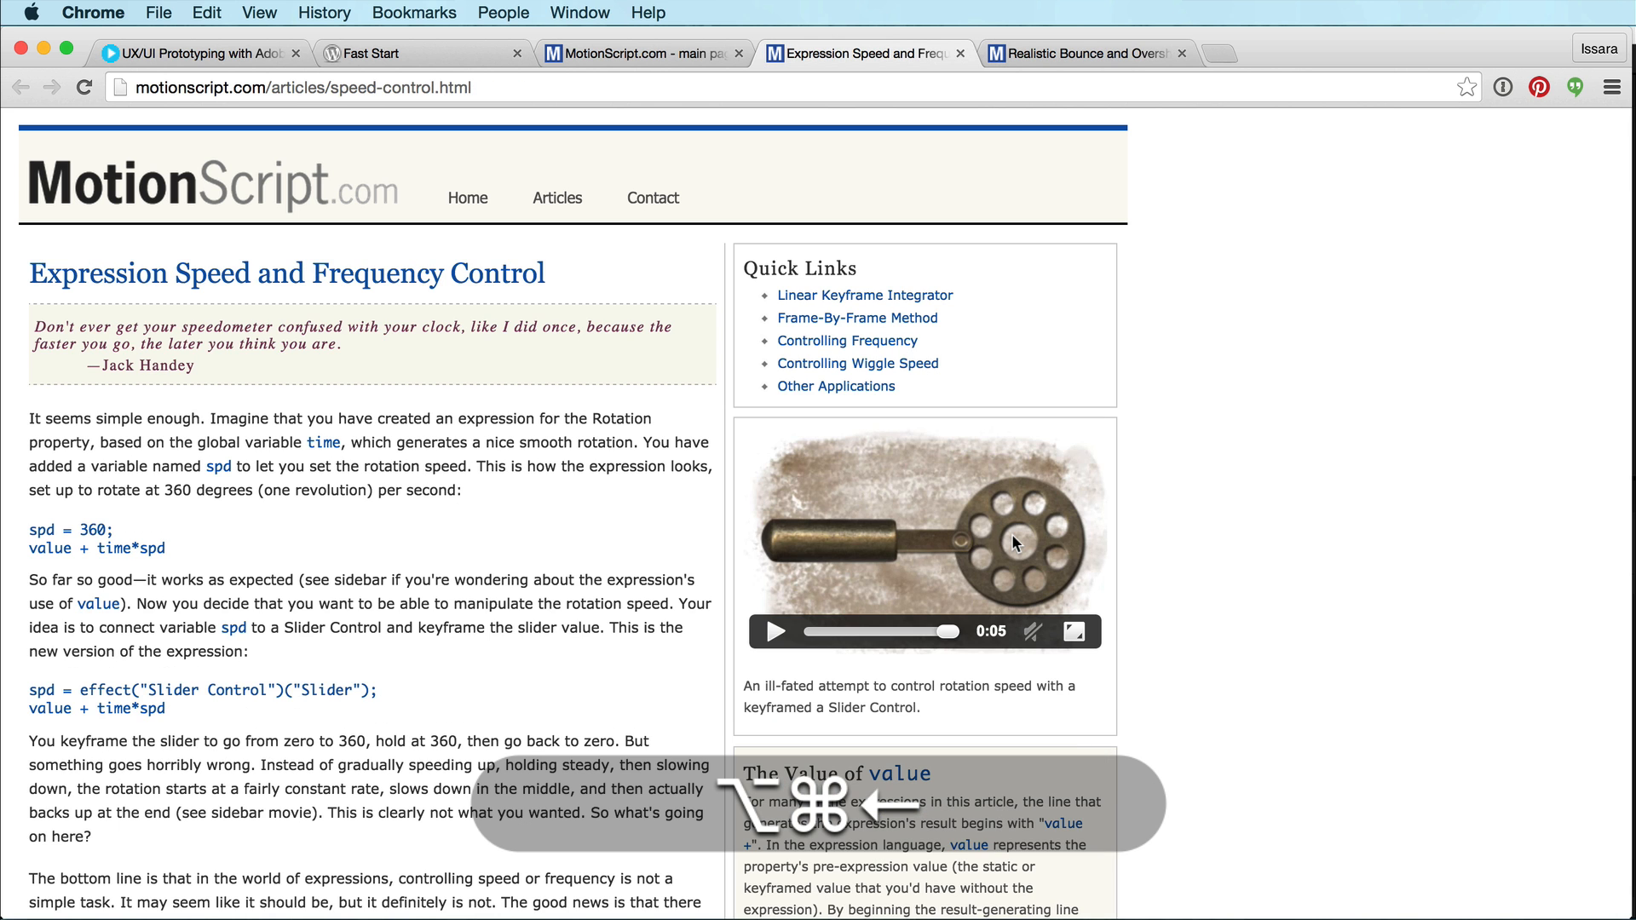
click(636, 52)
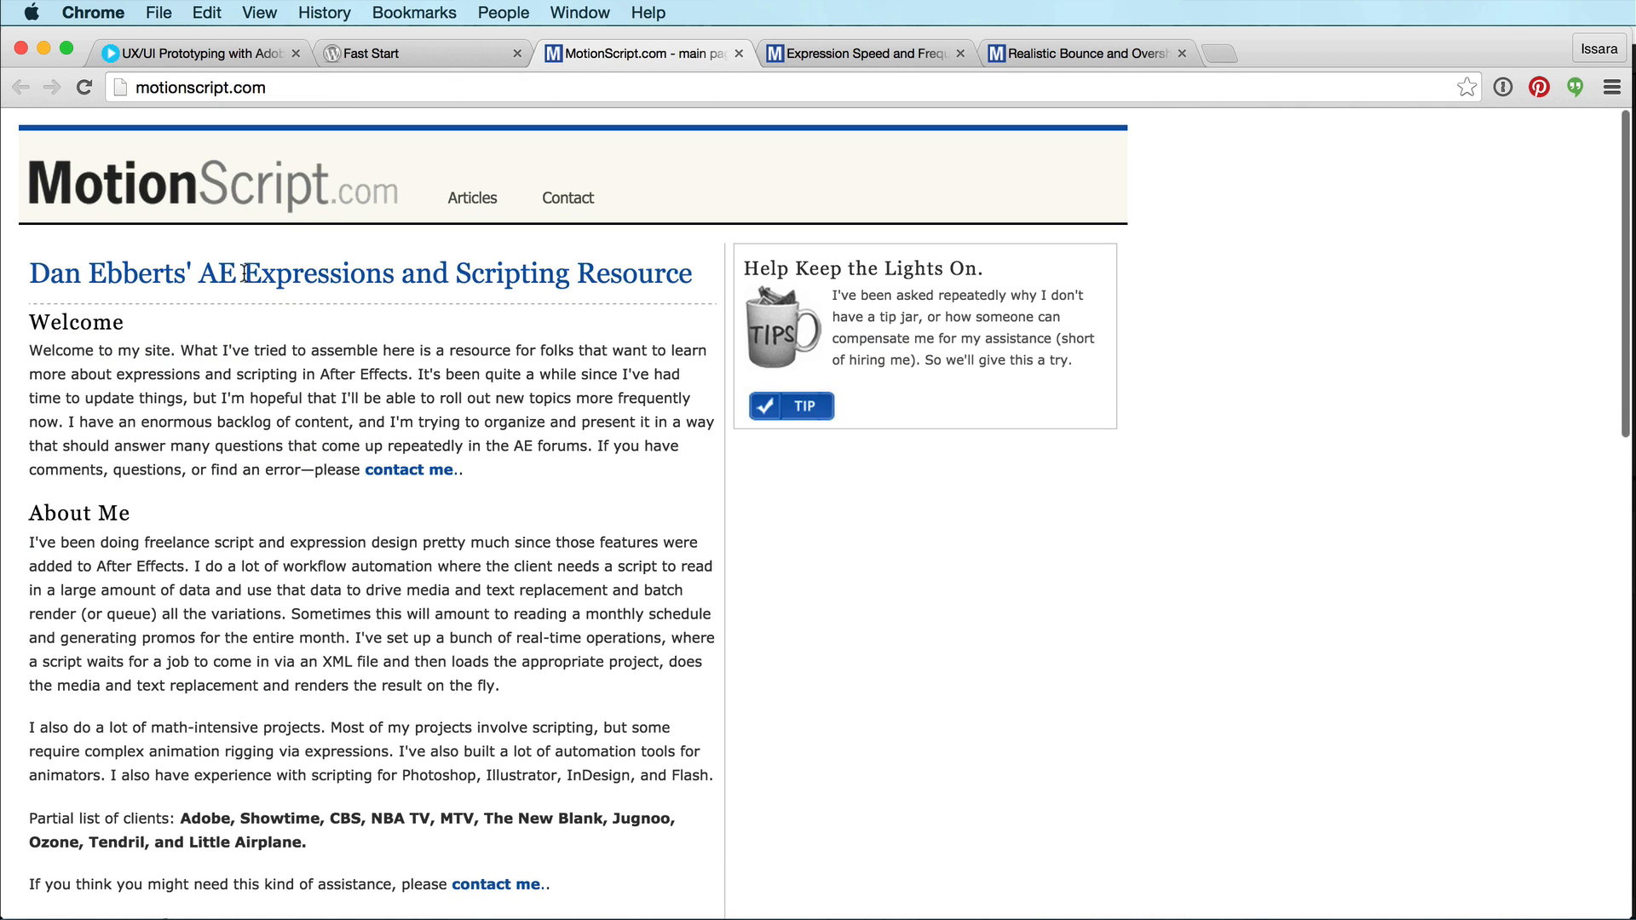
scroll(down, 3)
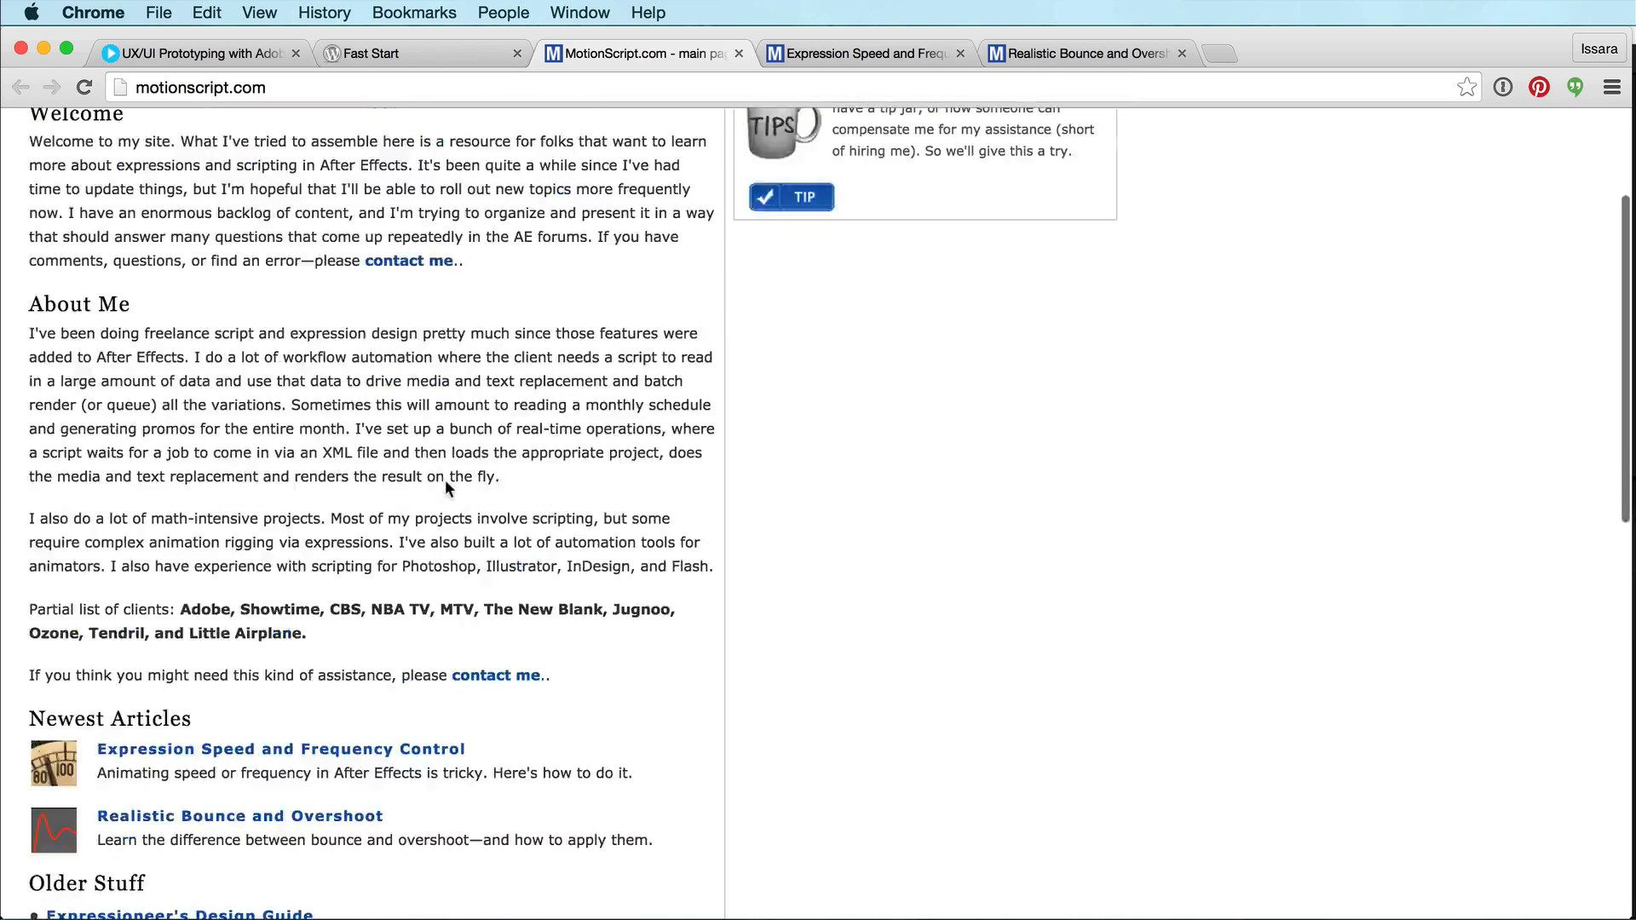
scroll(down, 3)
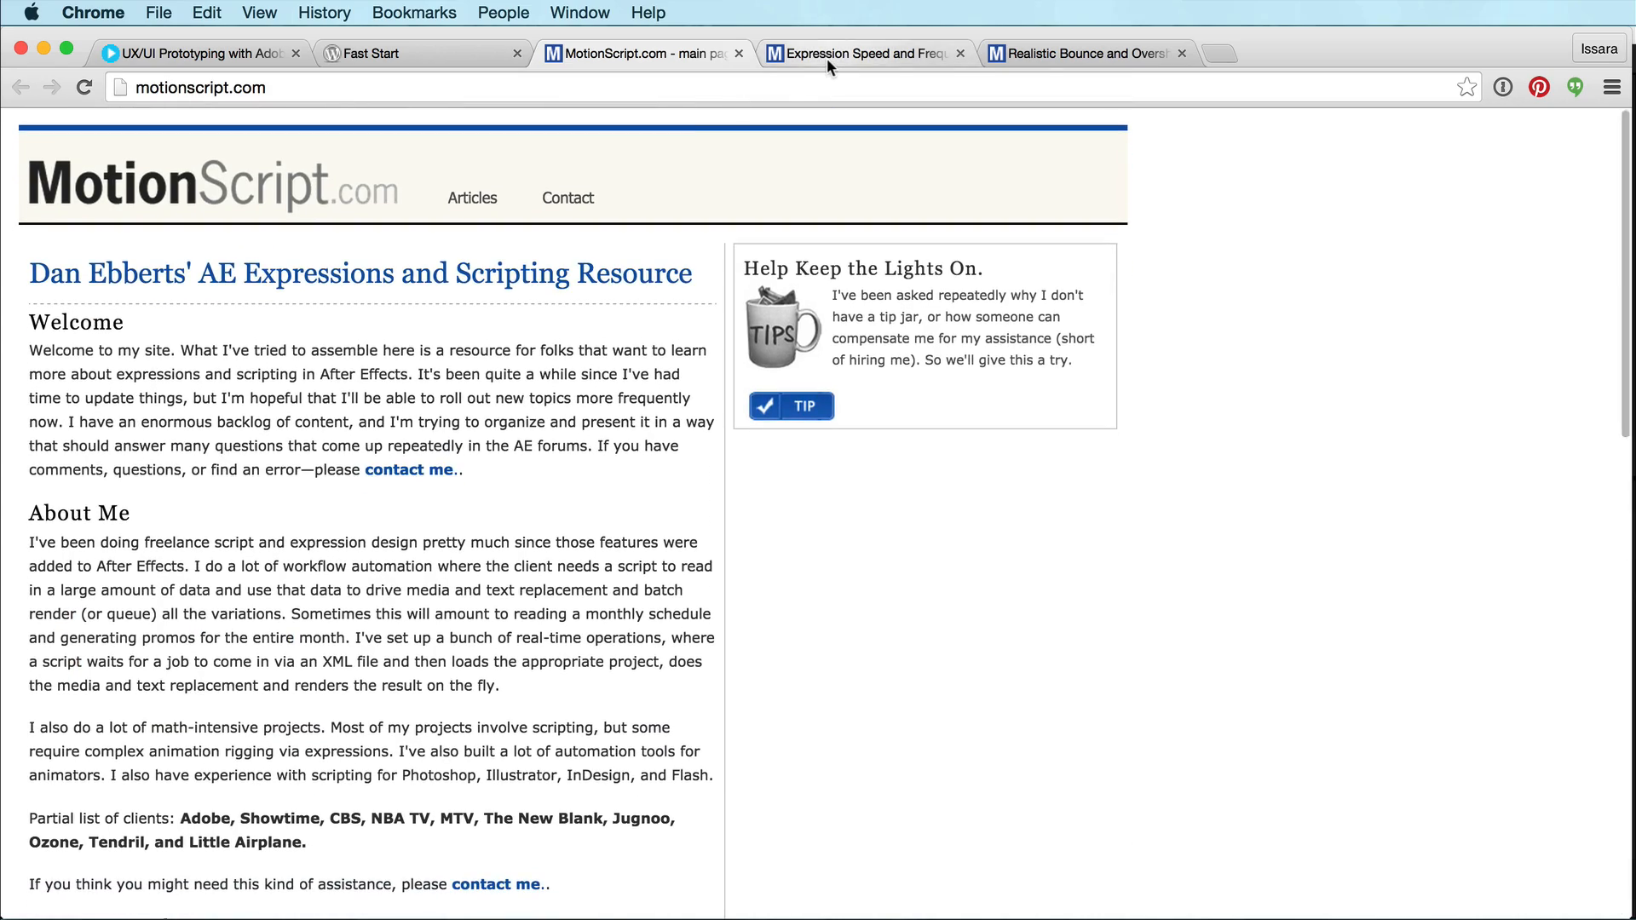
click(865, 53)
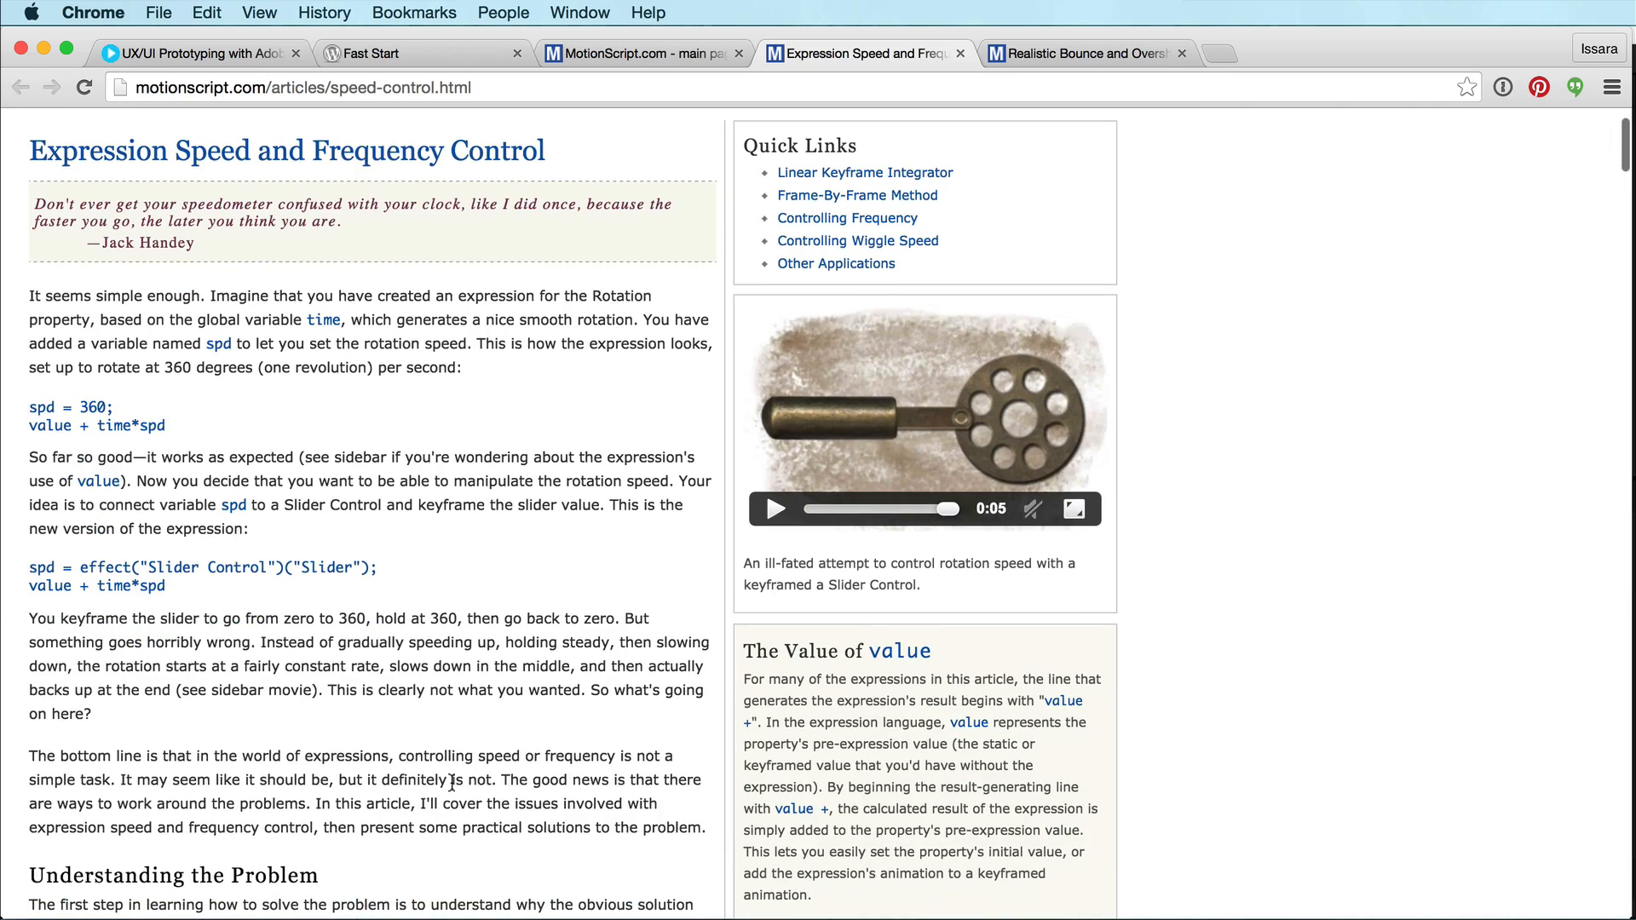
scroll(down, 3)
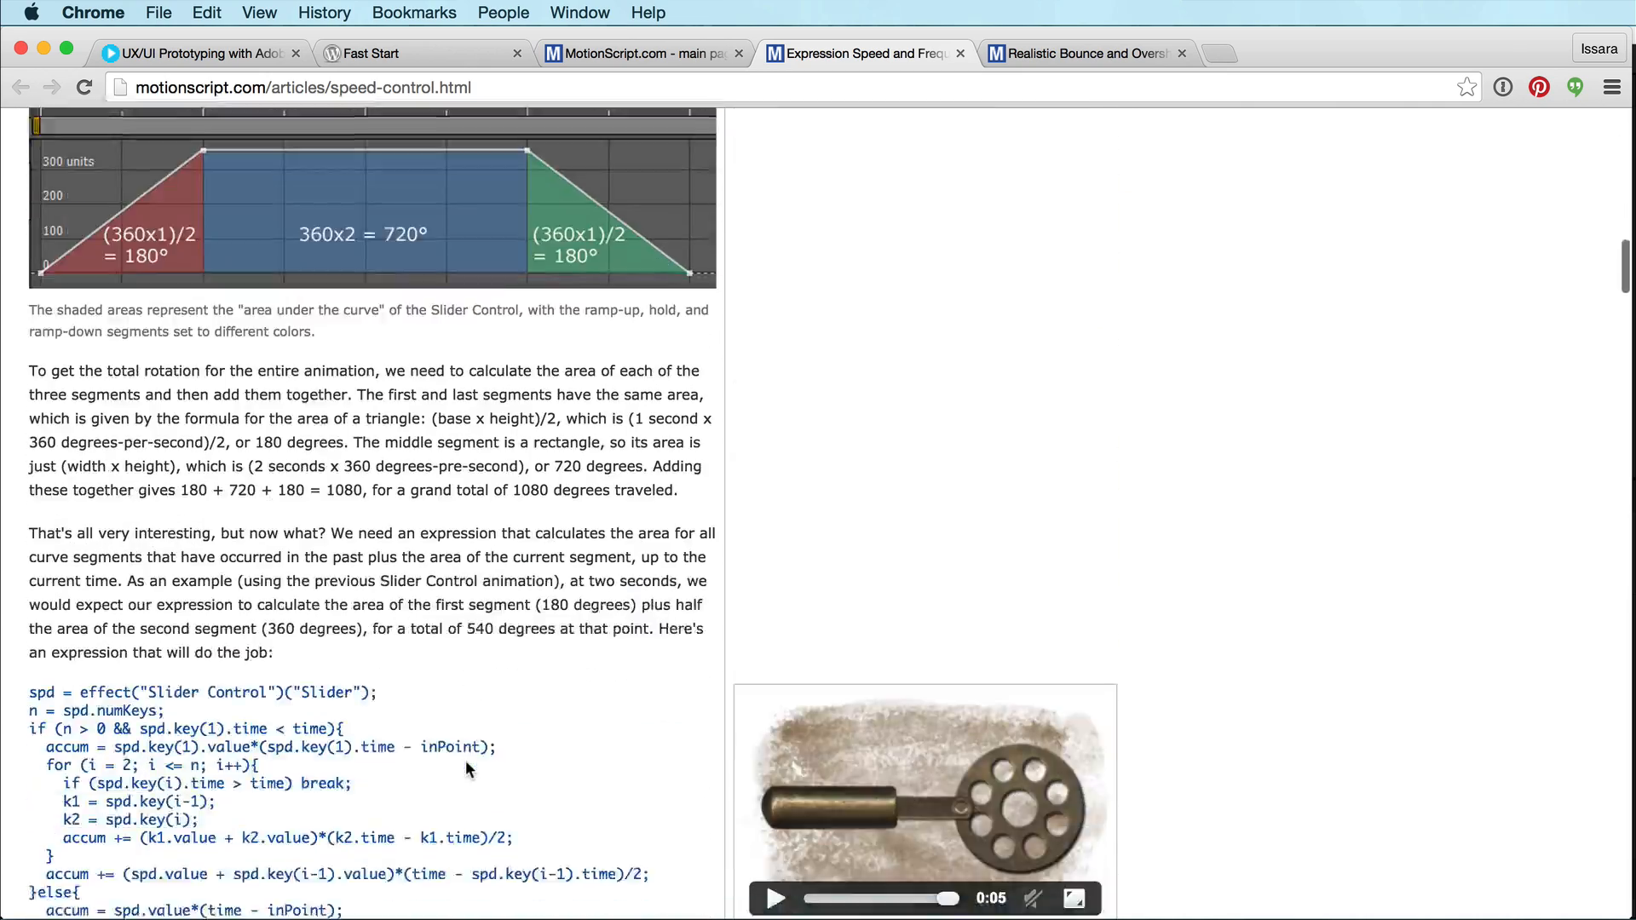
scroll(down, 3)
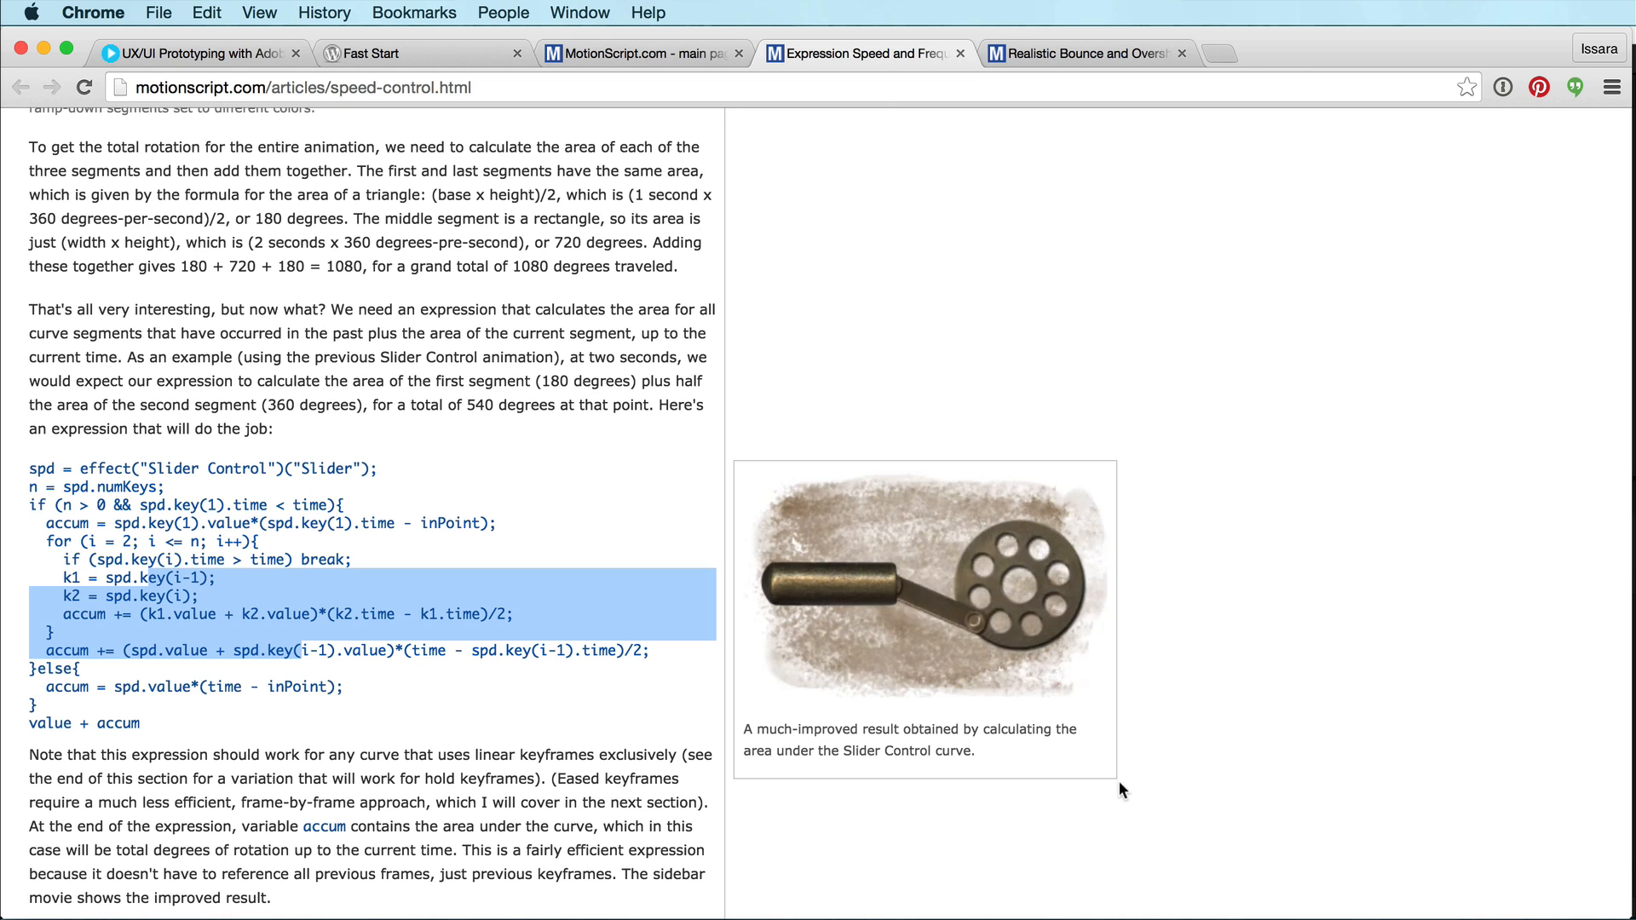
View the Realistic Bounce and Overshoot article and play its decaying sine wave crane demo.
click(1086, 53)
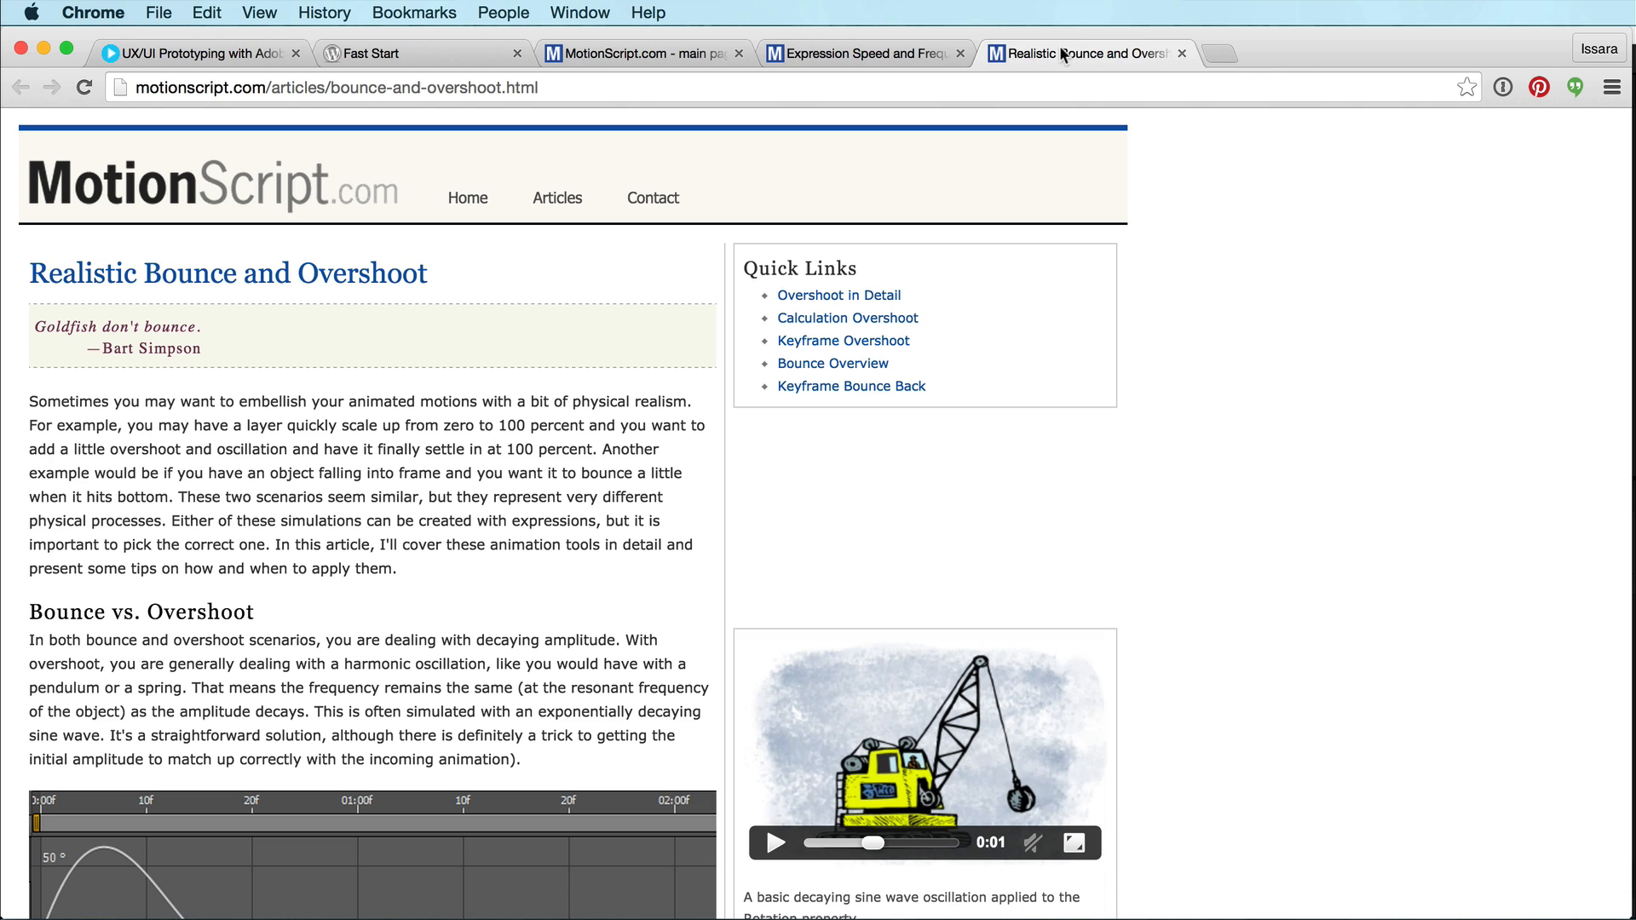
scroll(down, 3)
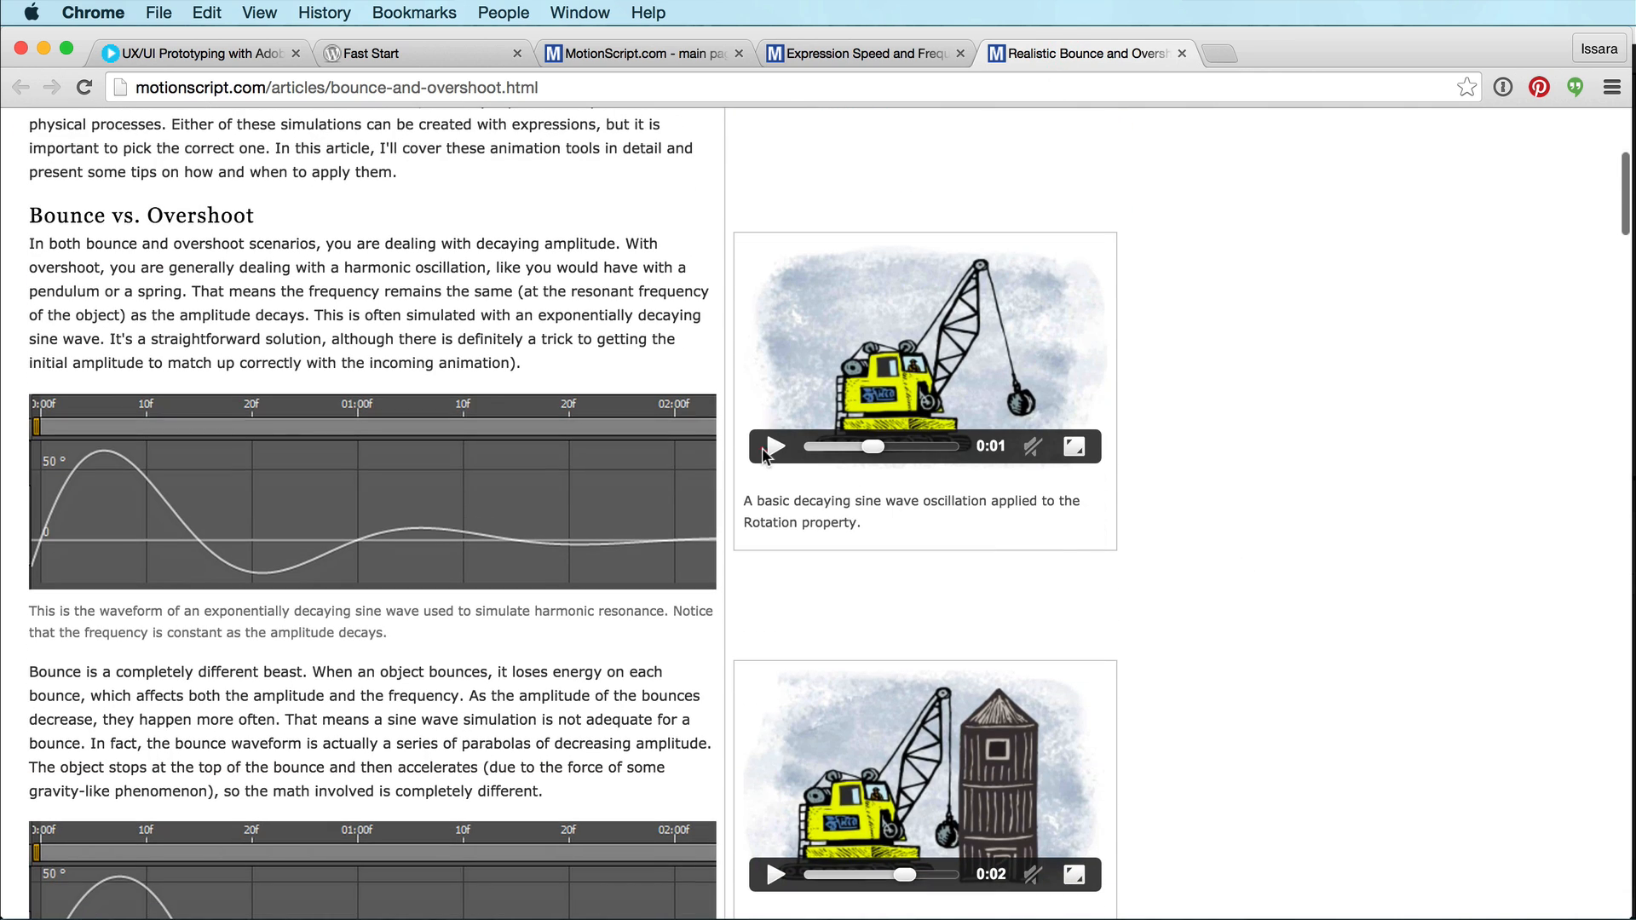
click(774, 447)
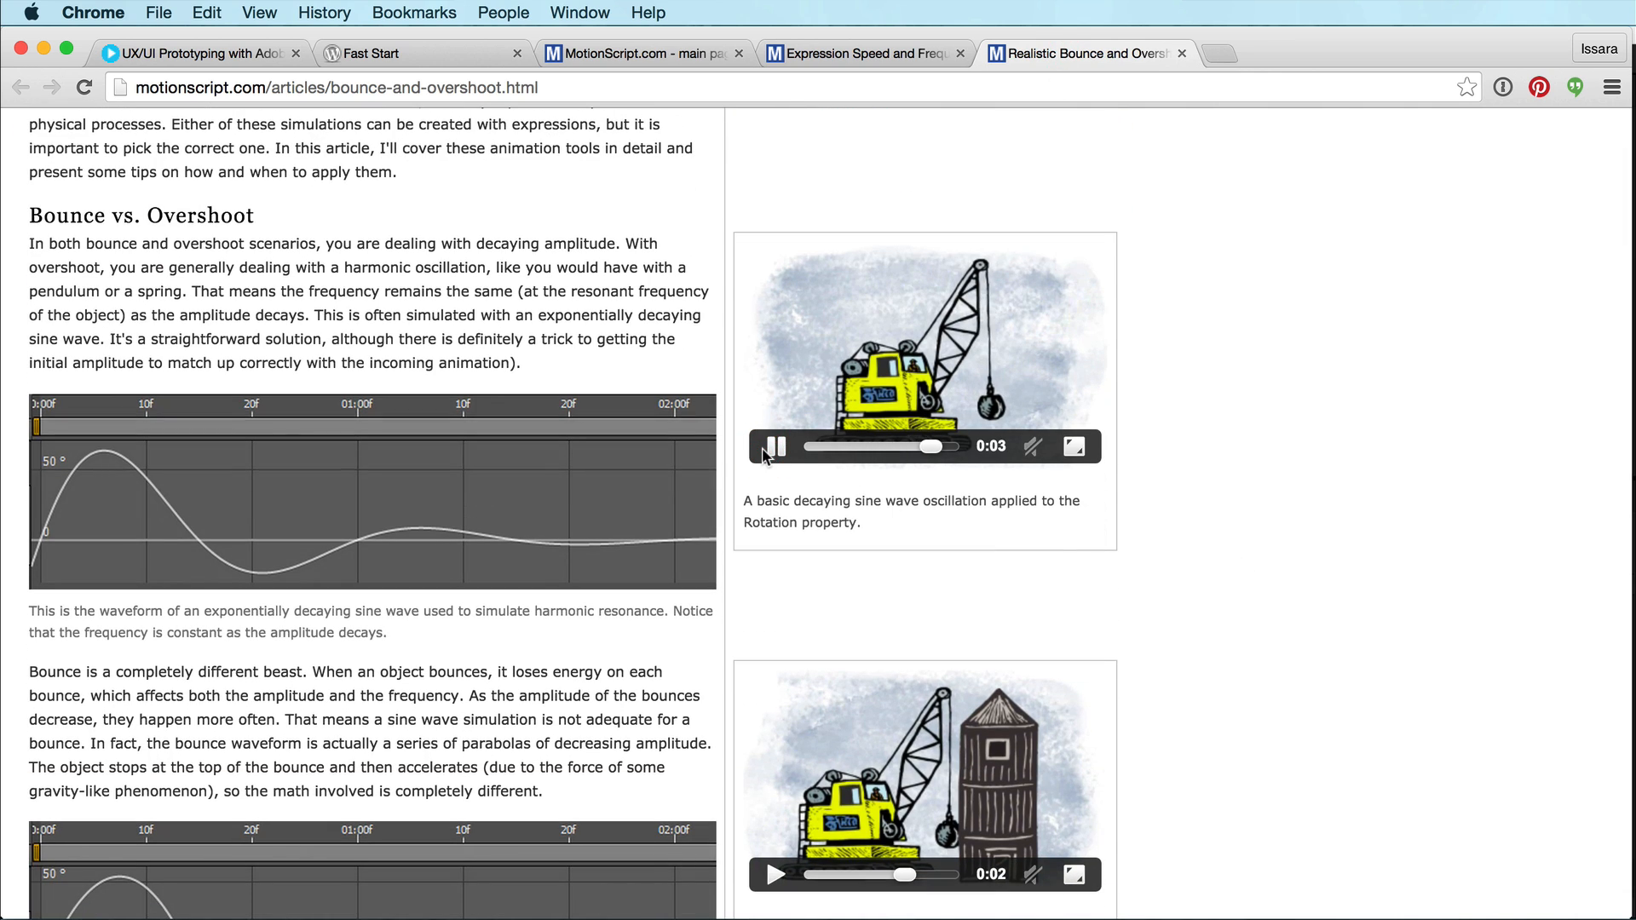
click(774, 446)
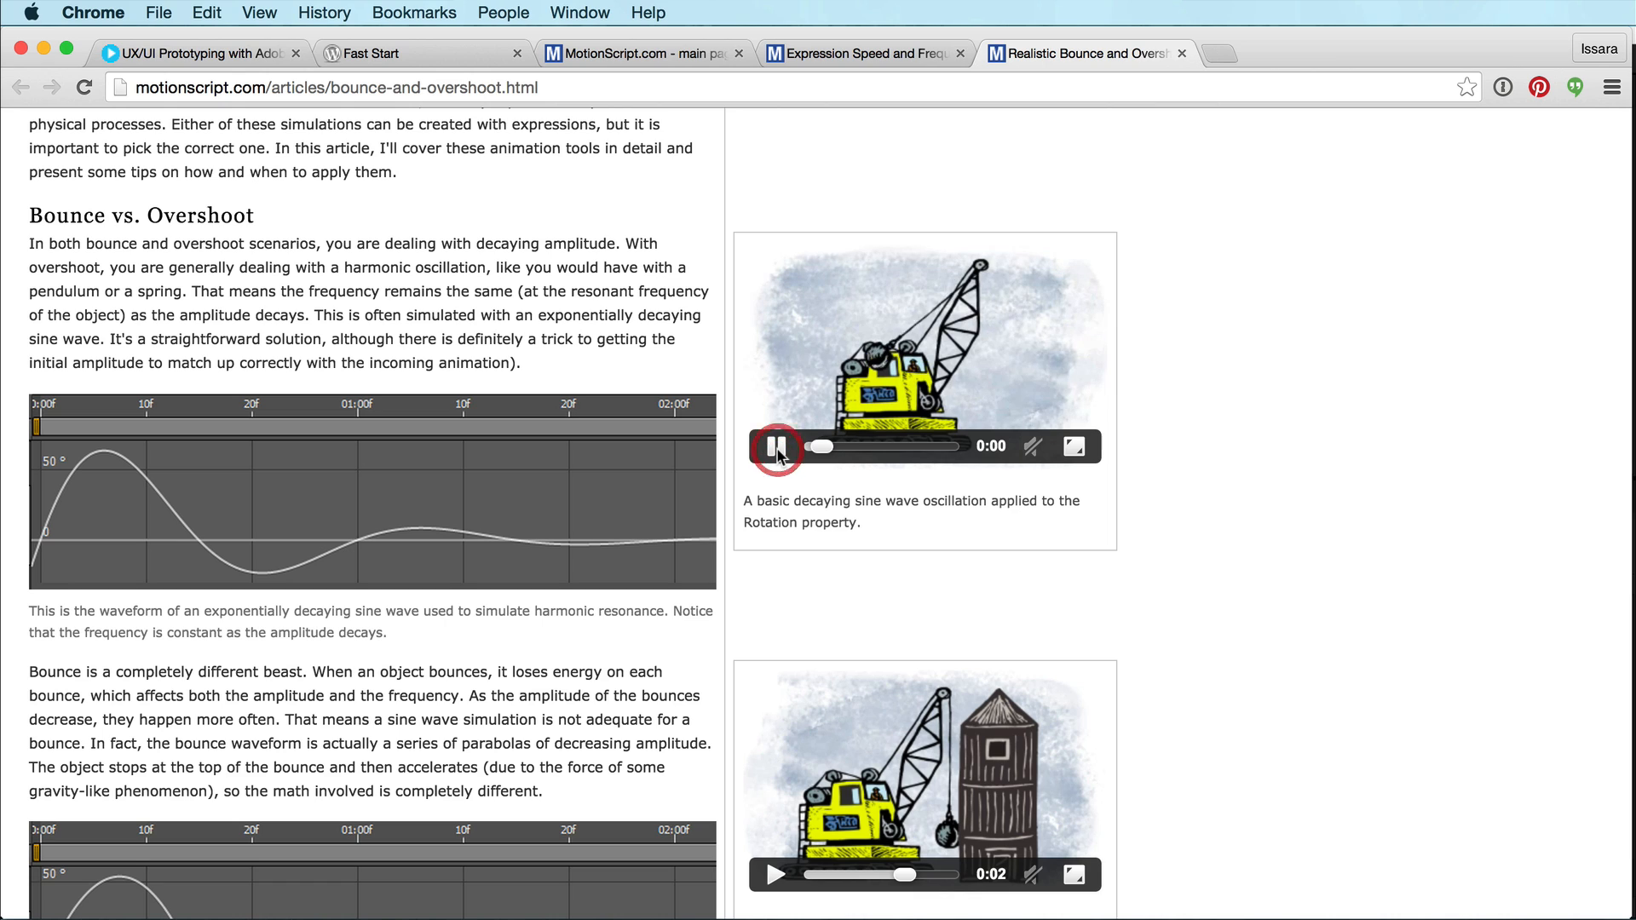
click(777, 447)
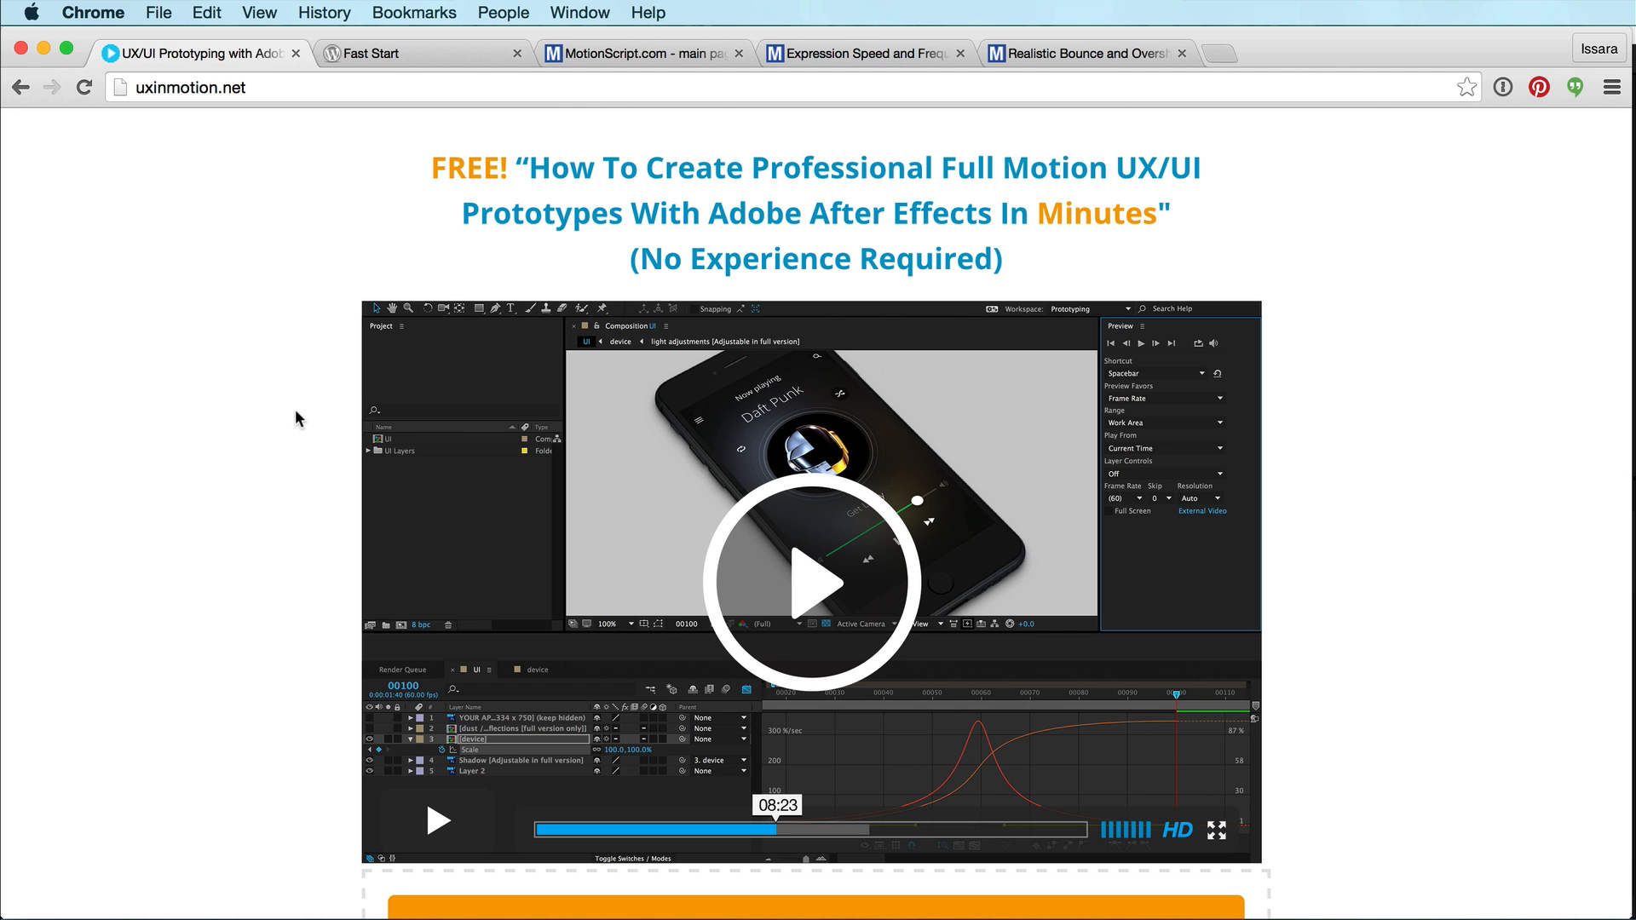
Bring up the Fast Start prototyping video page with its lesson video and download offer.
scroll(down, 3)
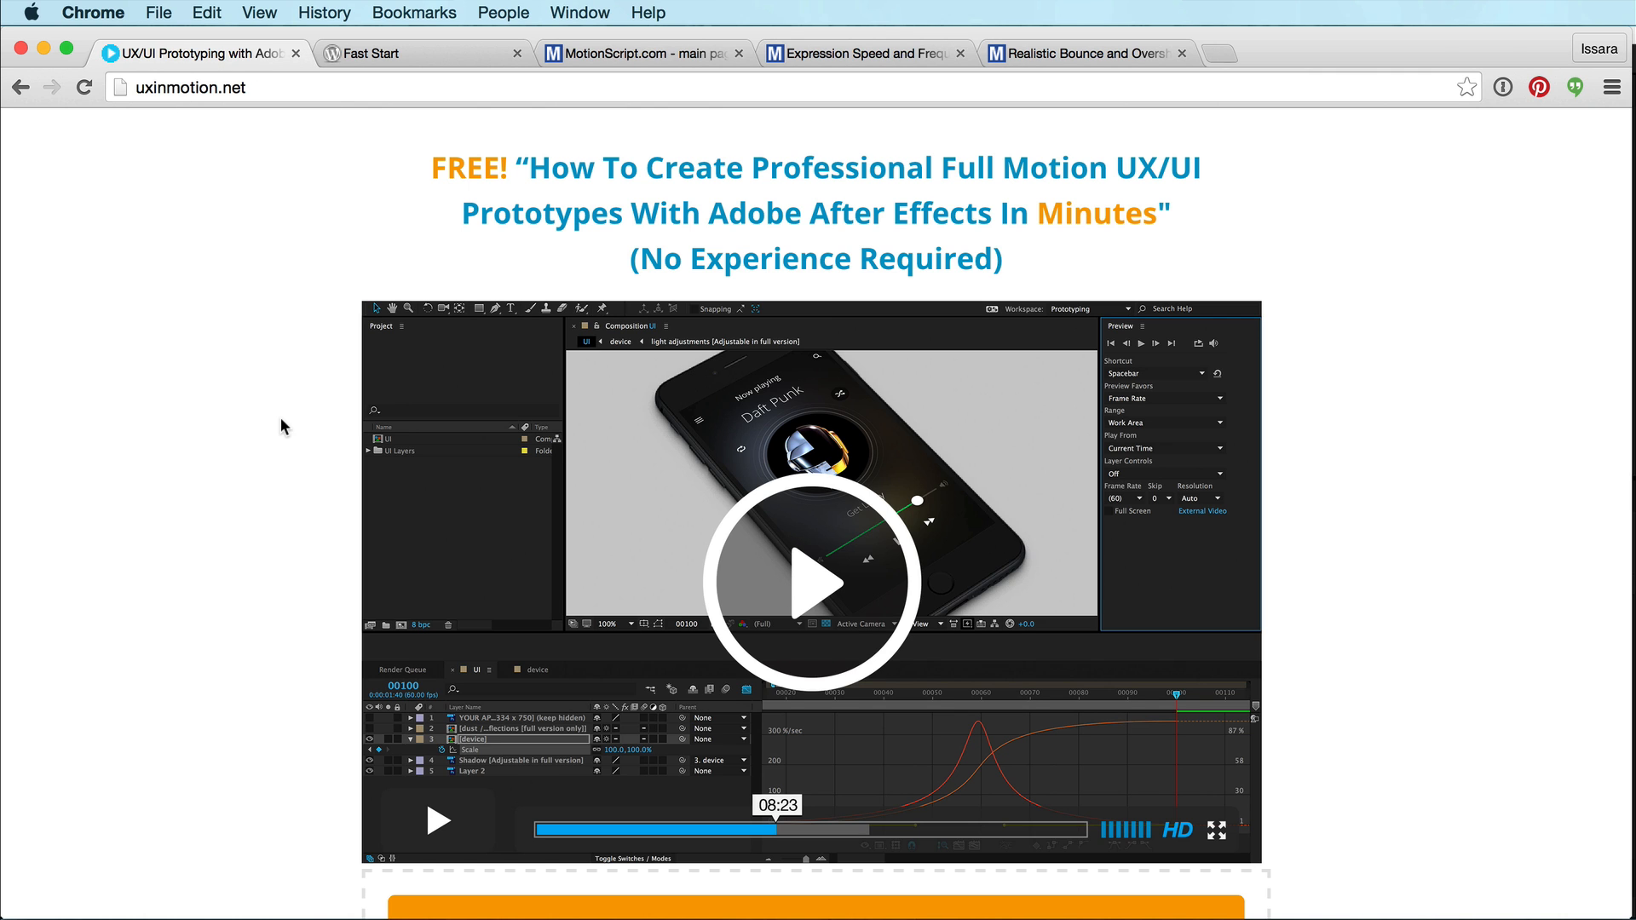
click(817, 581)
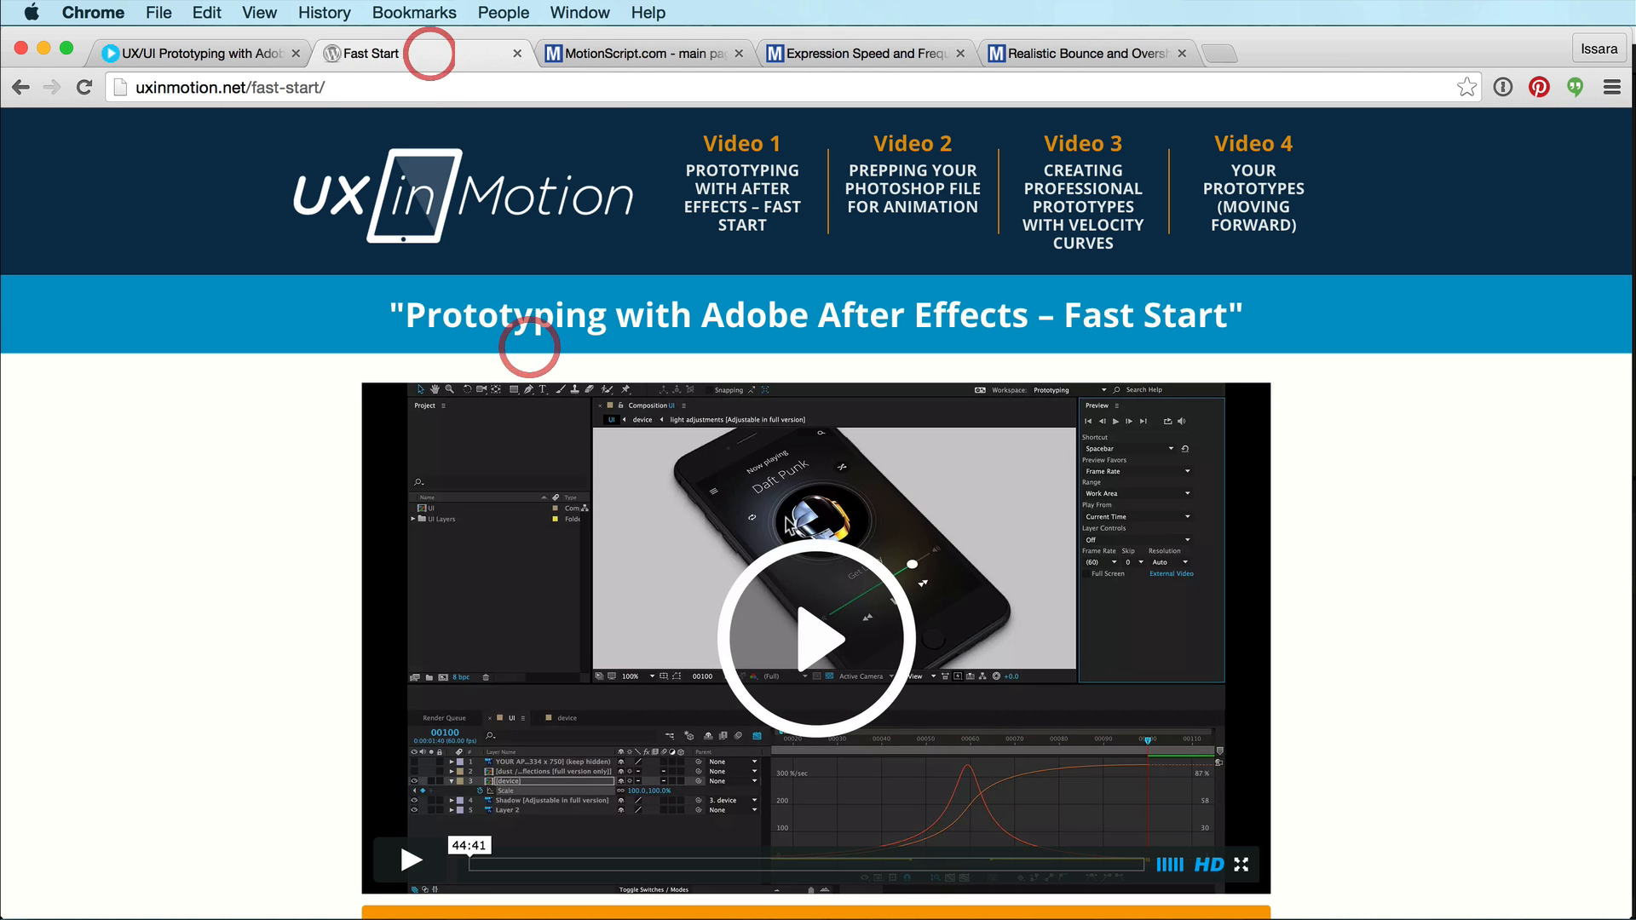
scroll(down, 3)
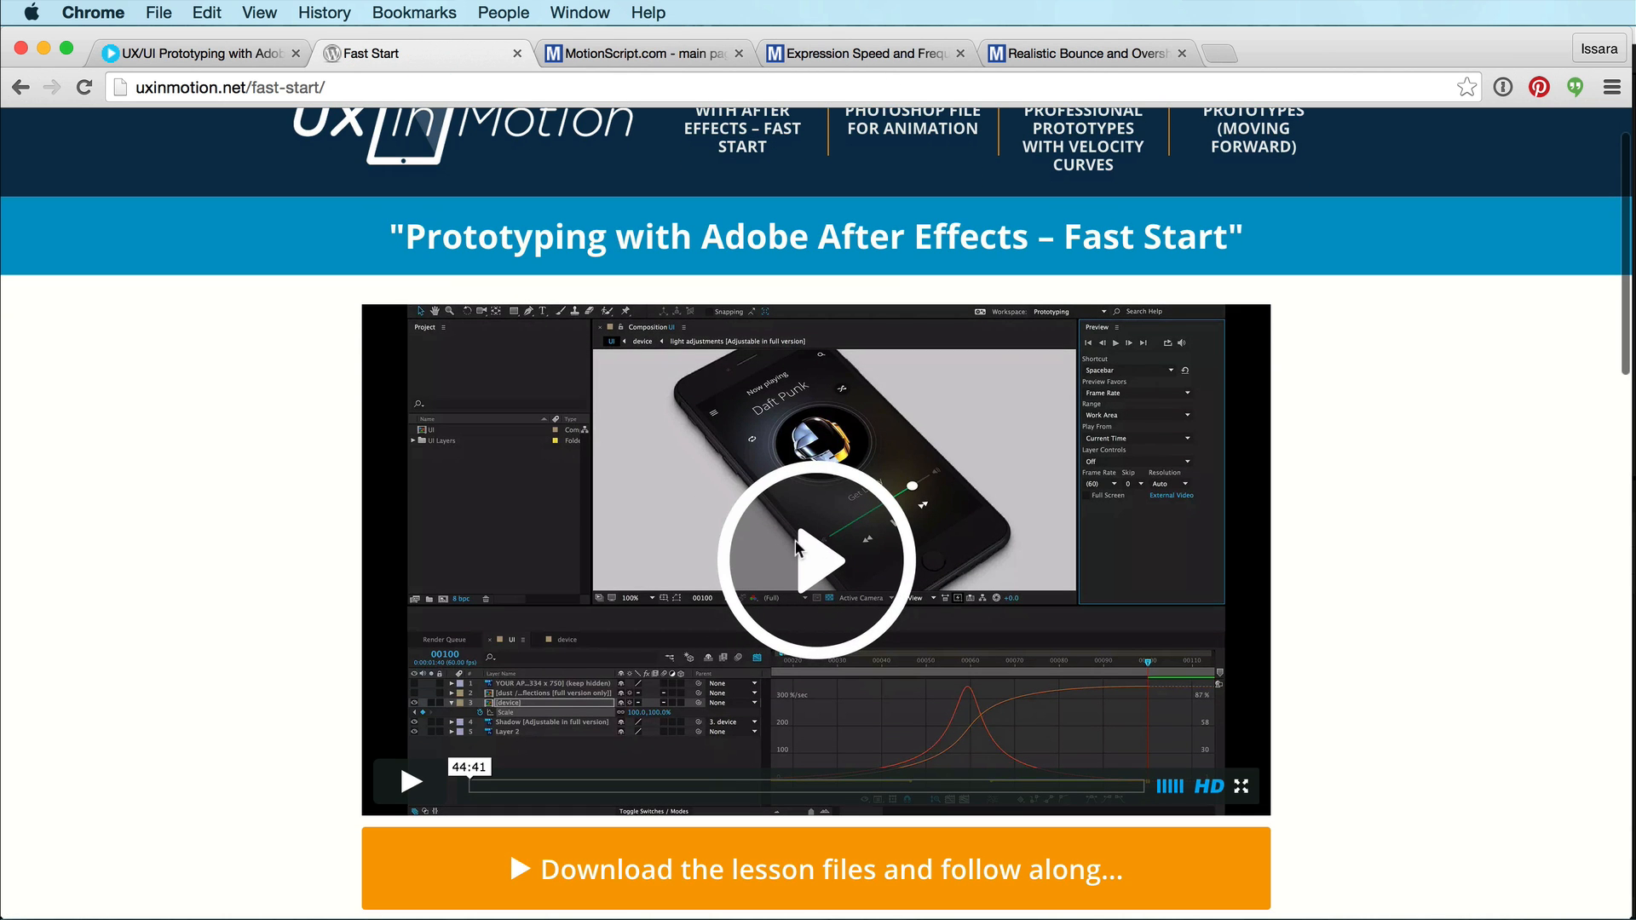
scroll(down, 3)
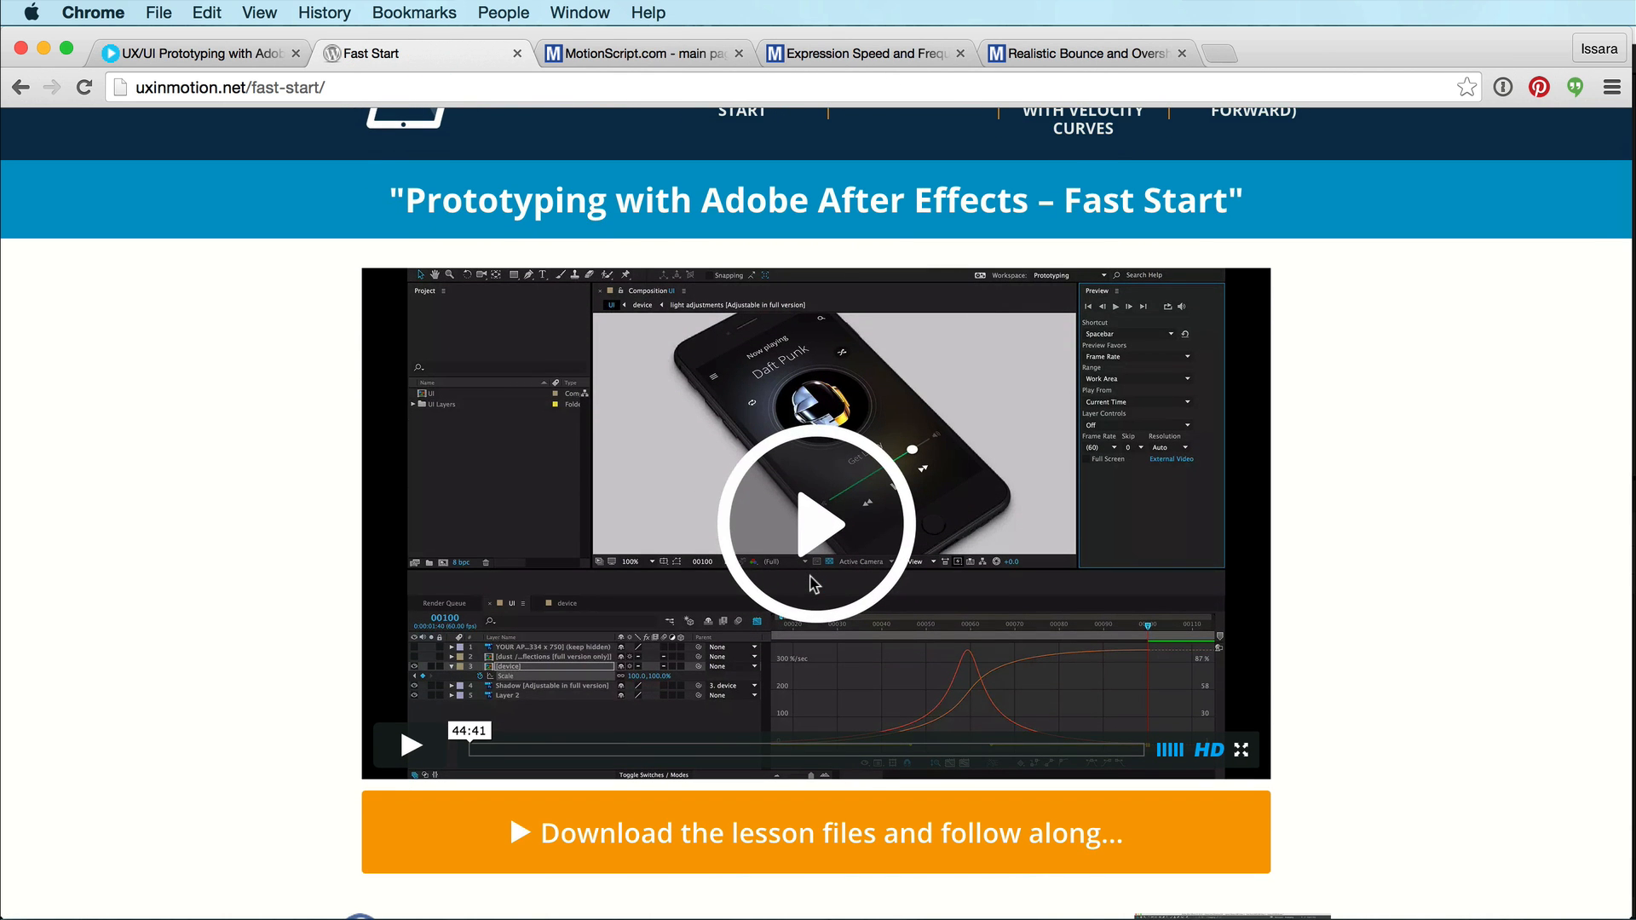
mouse_move(833, 617)
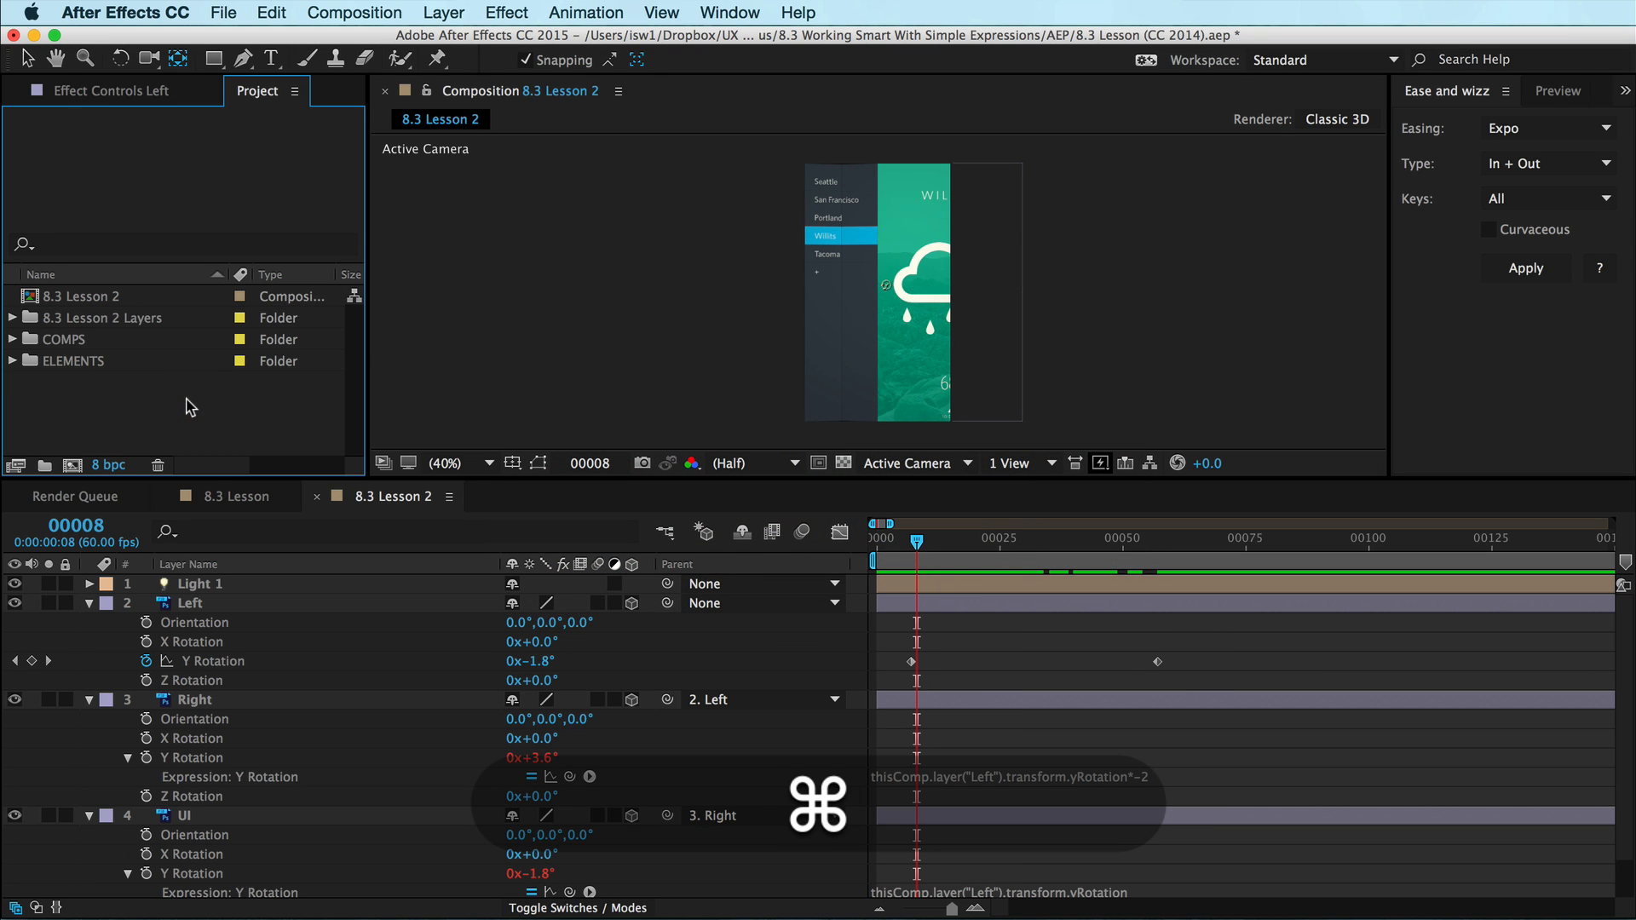
Return to the 8.3 Lesson 3 composition and select the UI layer.
click(367, 449)
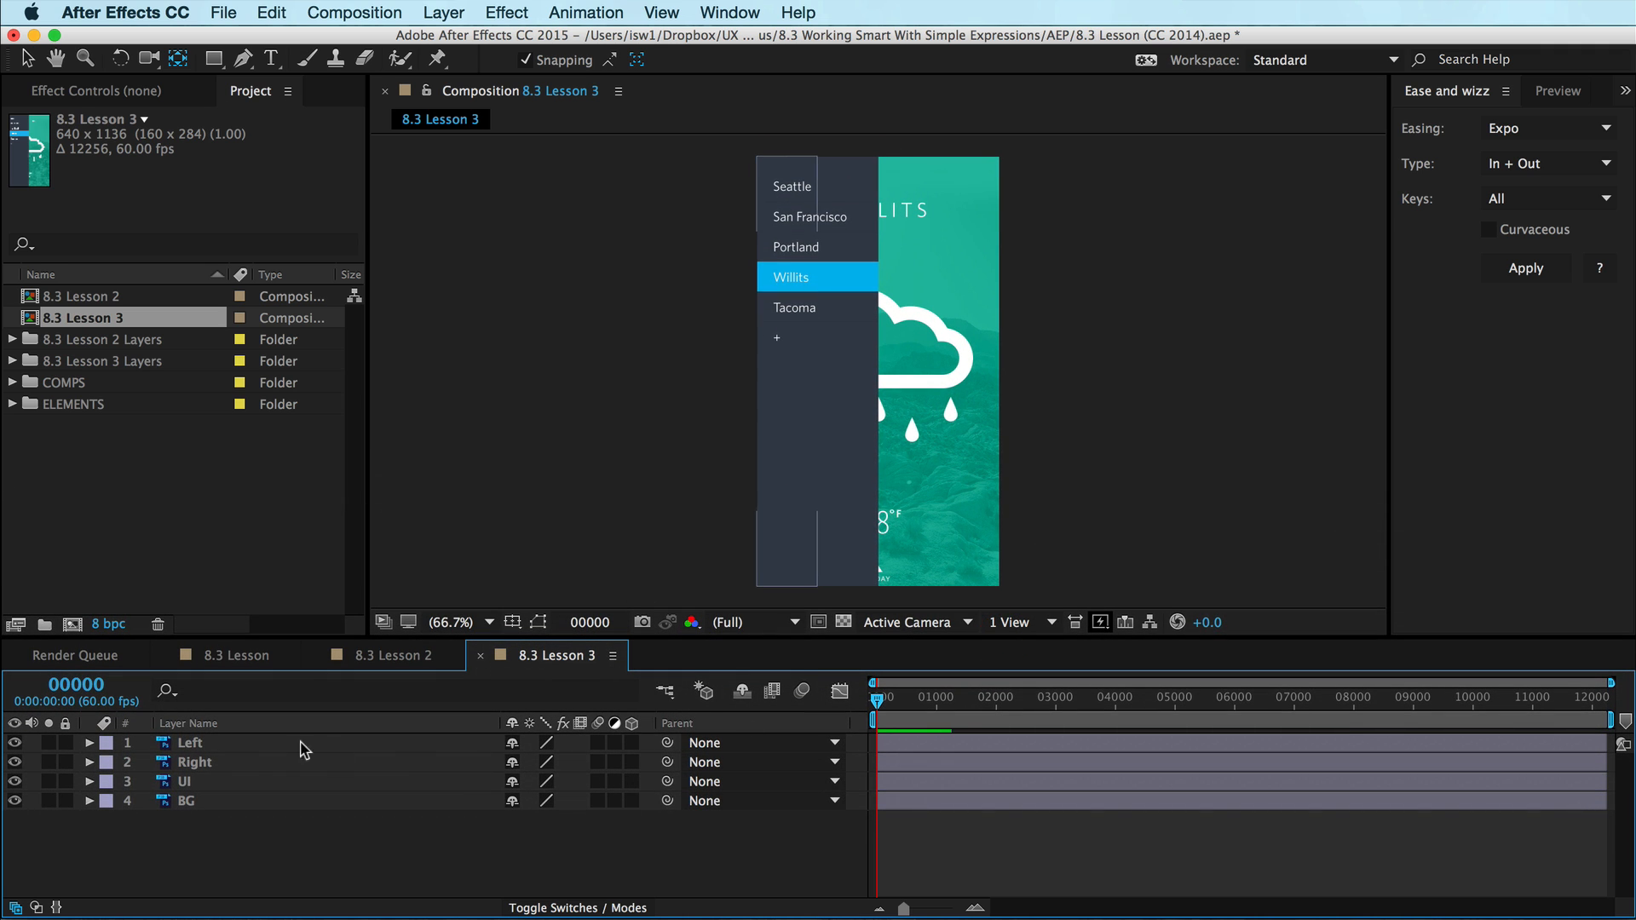
click(191, 742)
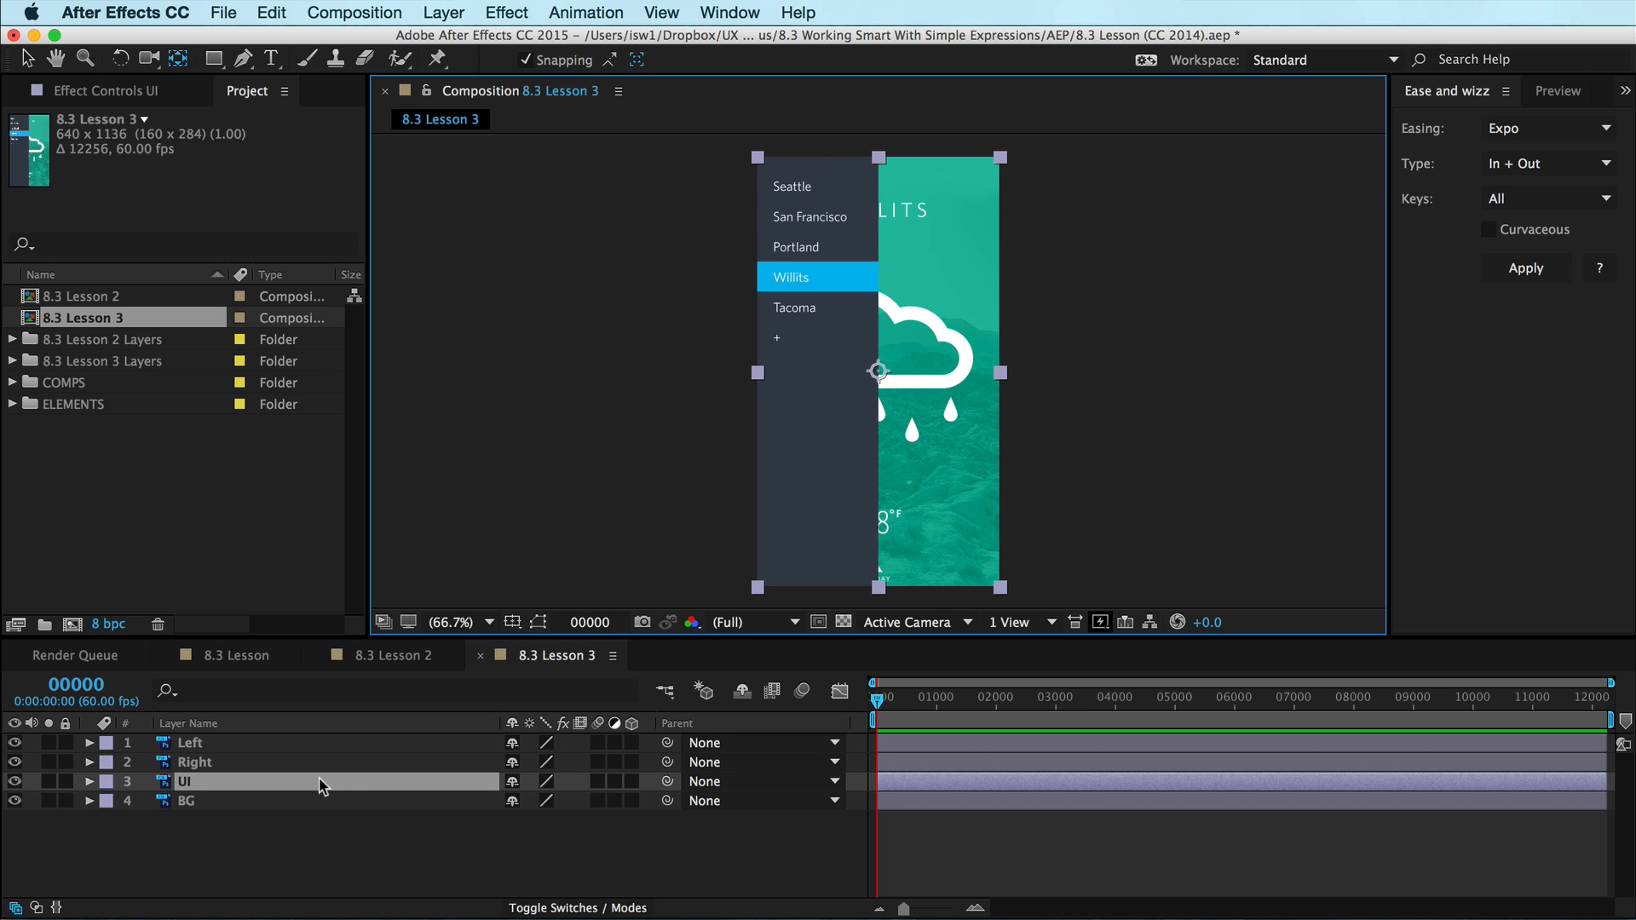
Make the Lesson 3 layers 3D and zoom the timeline in on Left's Y Rotation keyframes.
click(189, 741)
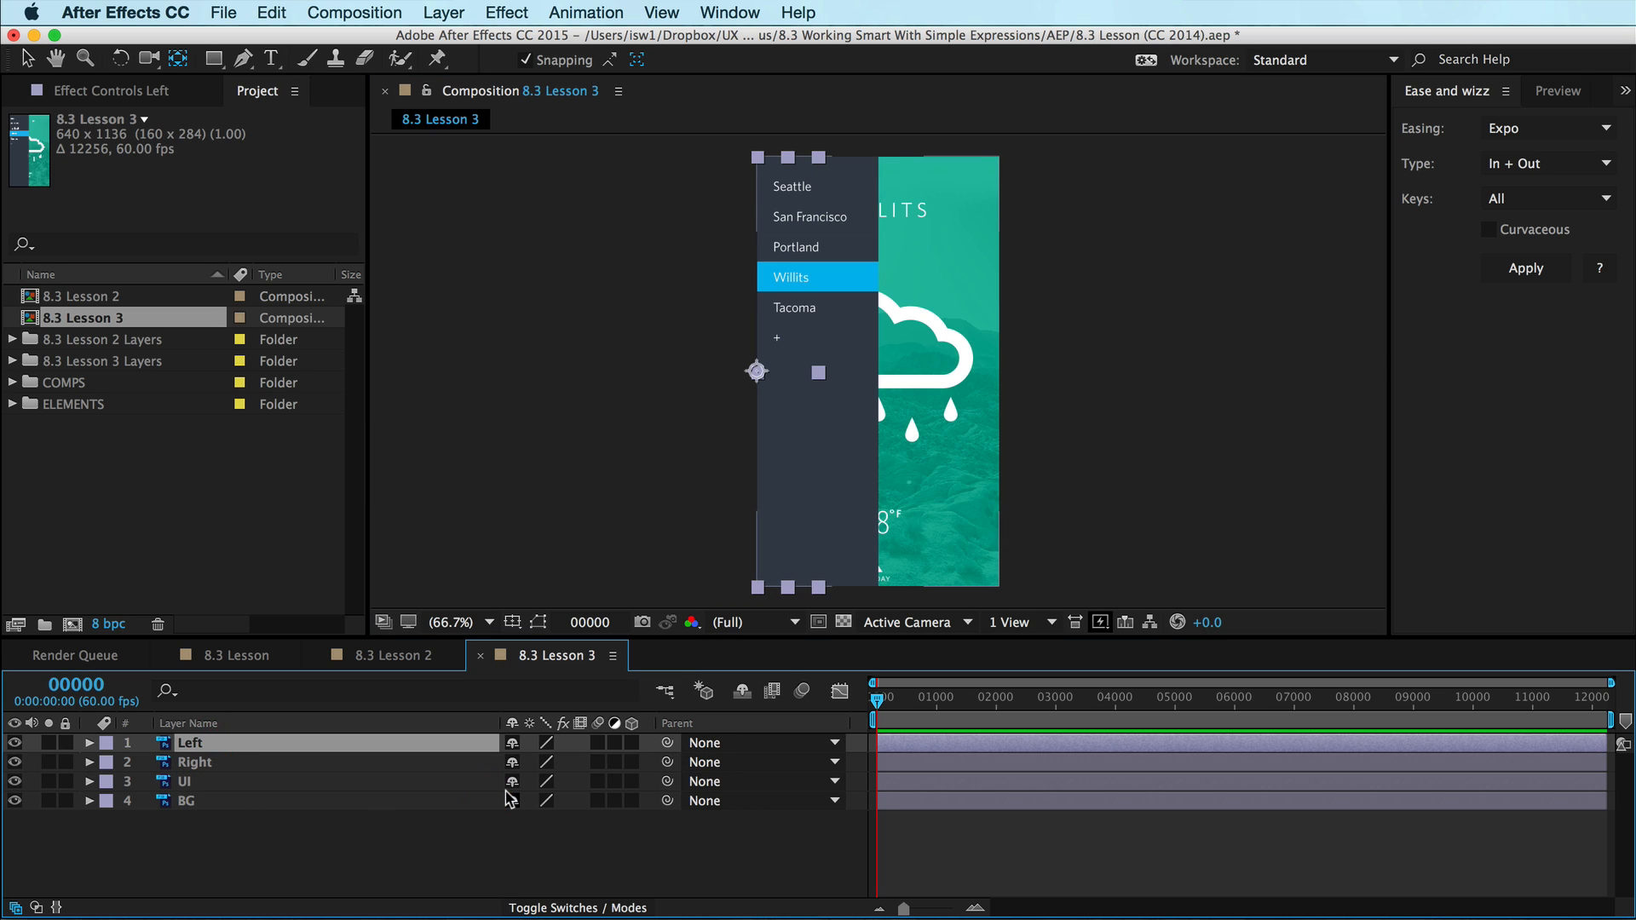
click(631, 742)
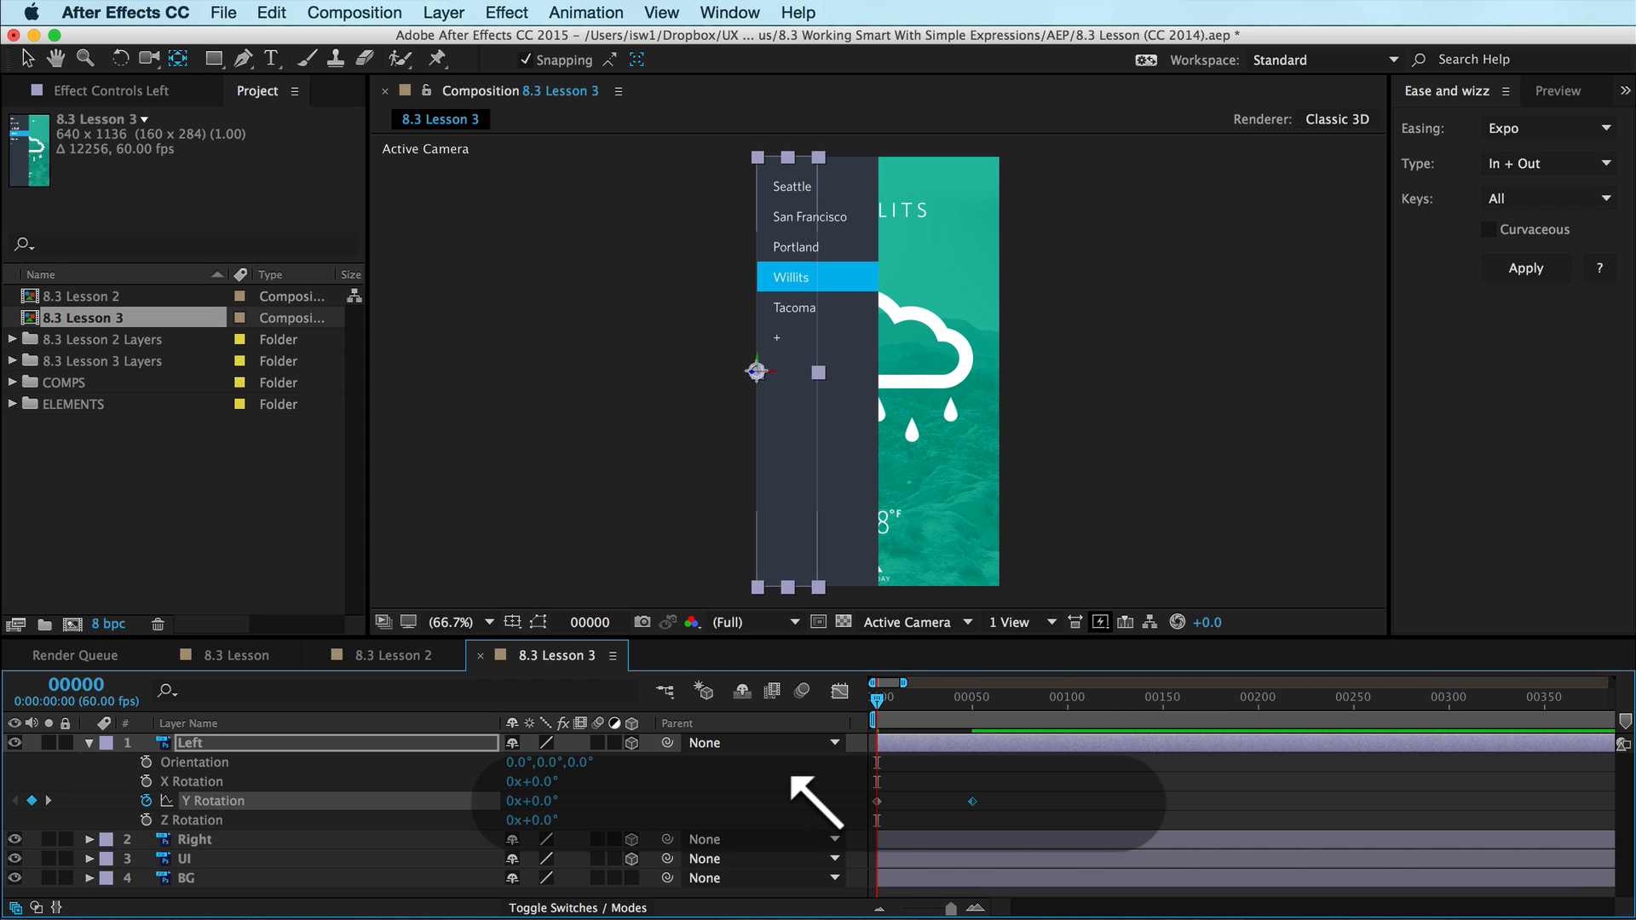
drag(881, 685, 917, 697)
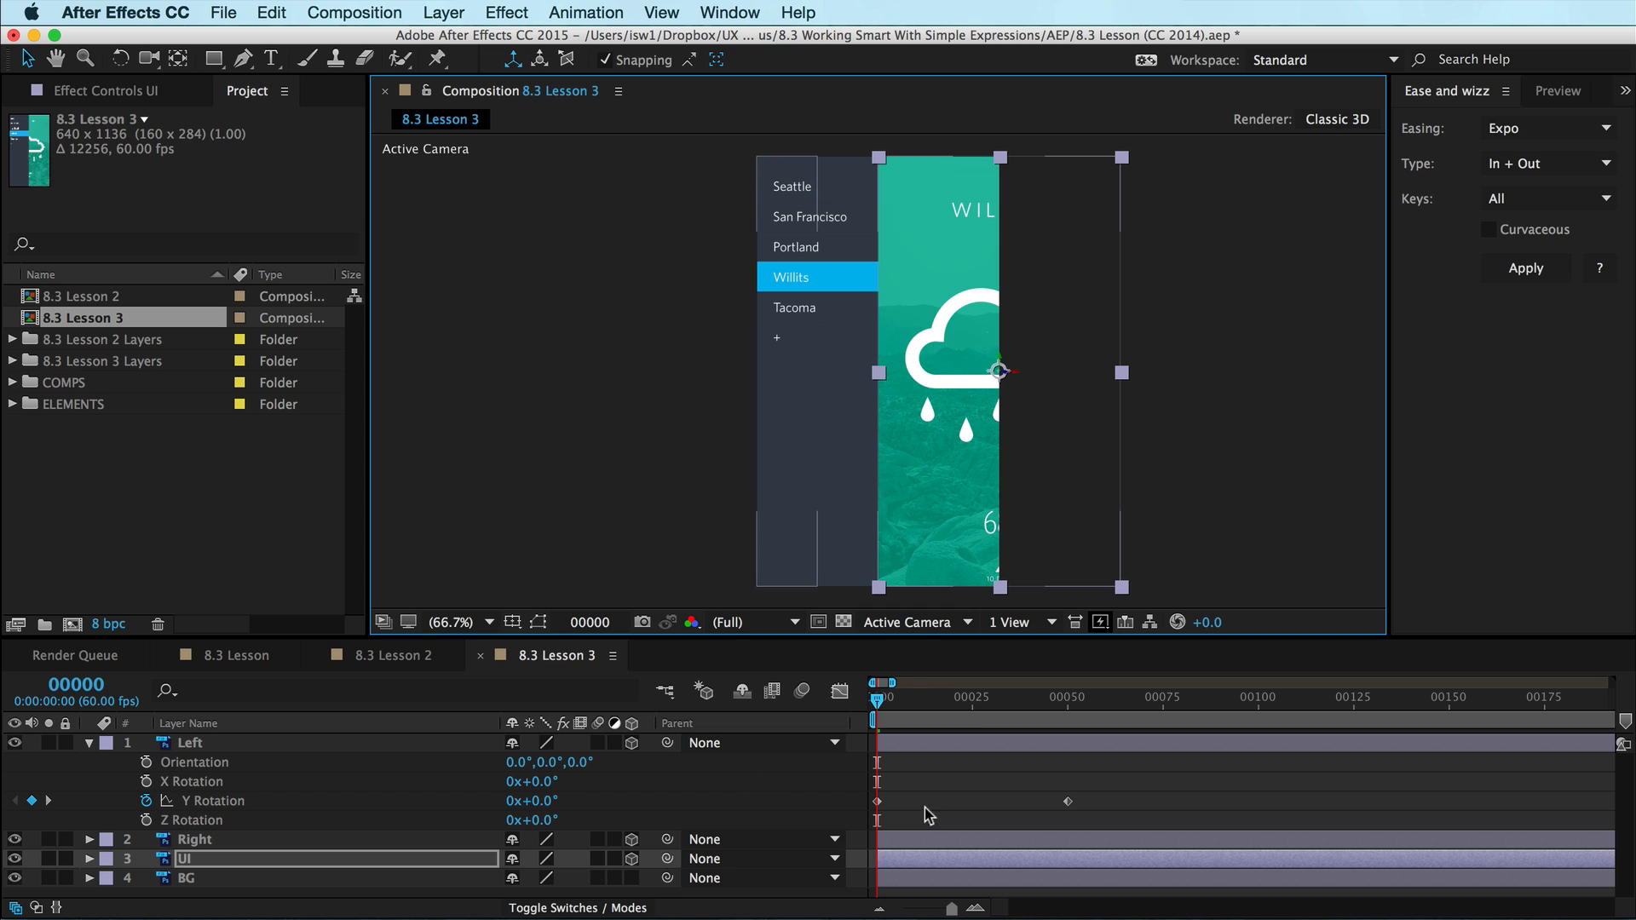
drag(879, 699, 1014, 698)
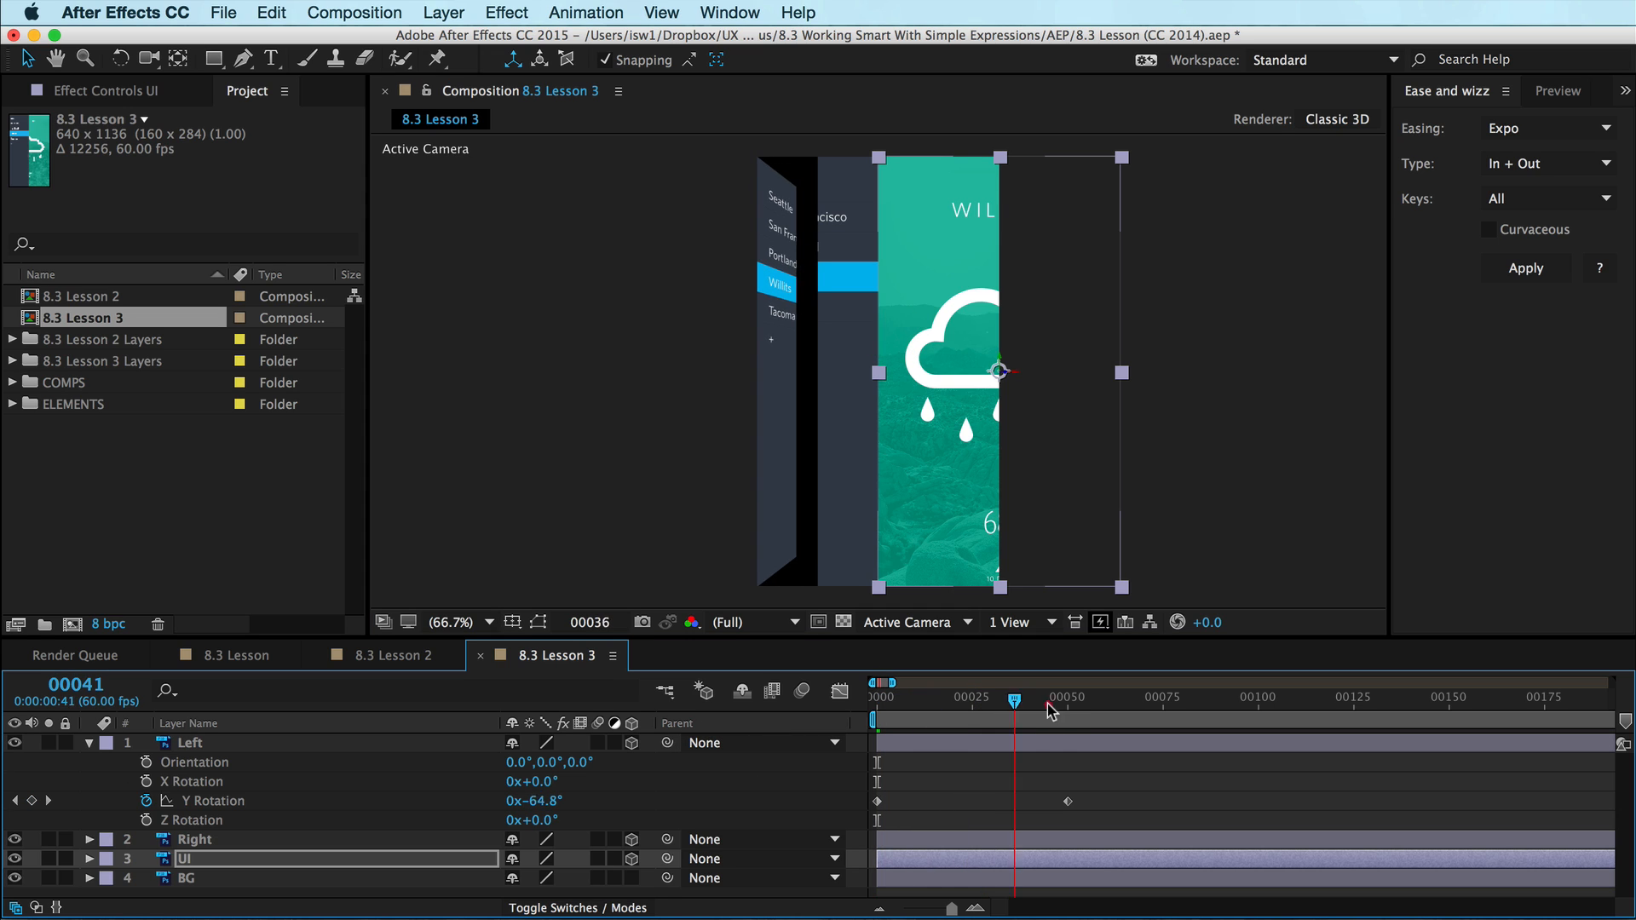
drag(1013, 697, 875, 697)
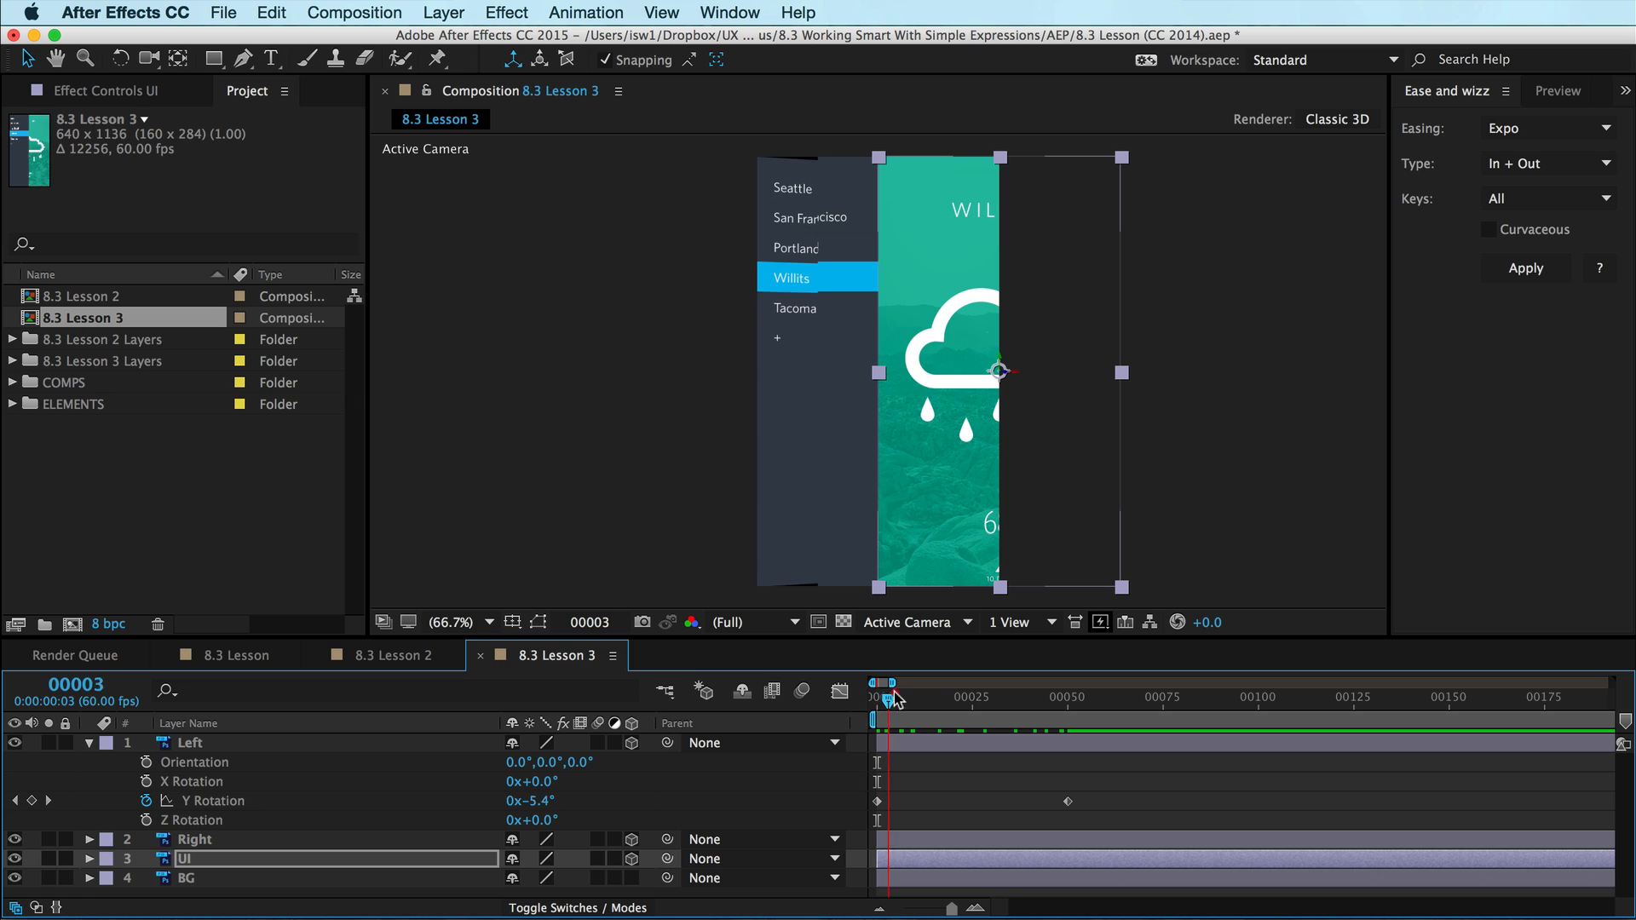
drag(876, 698, 1006, 697)
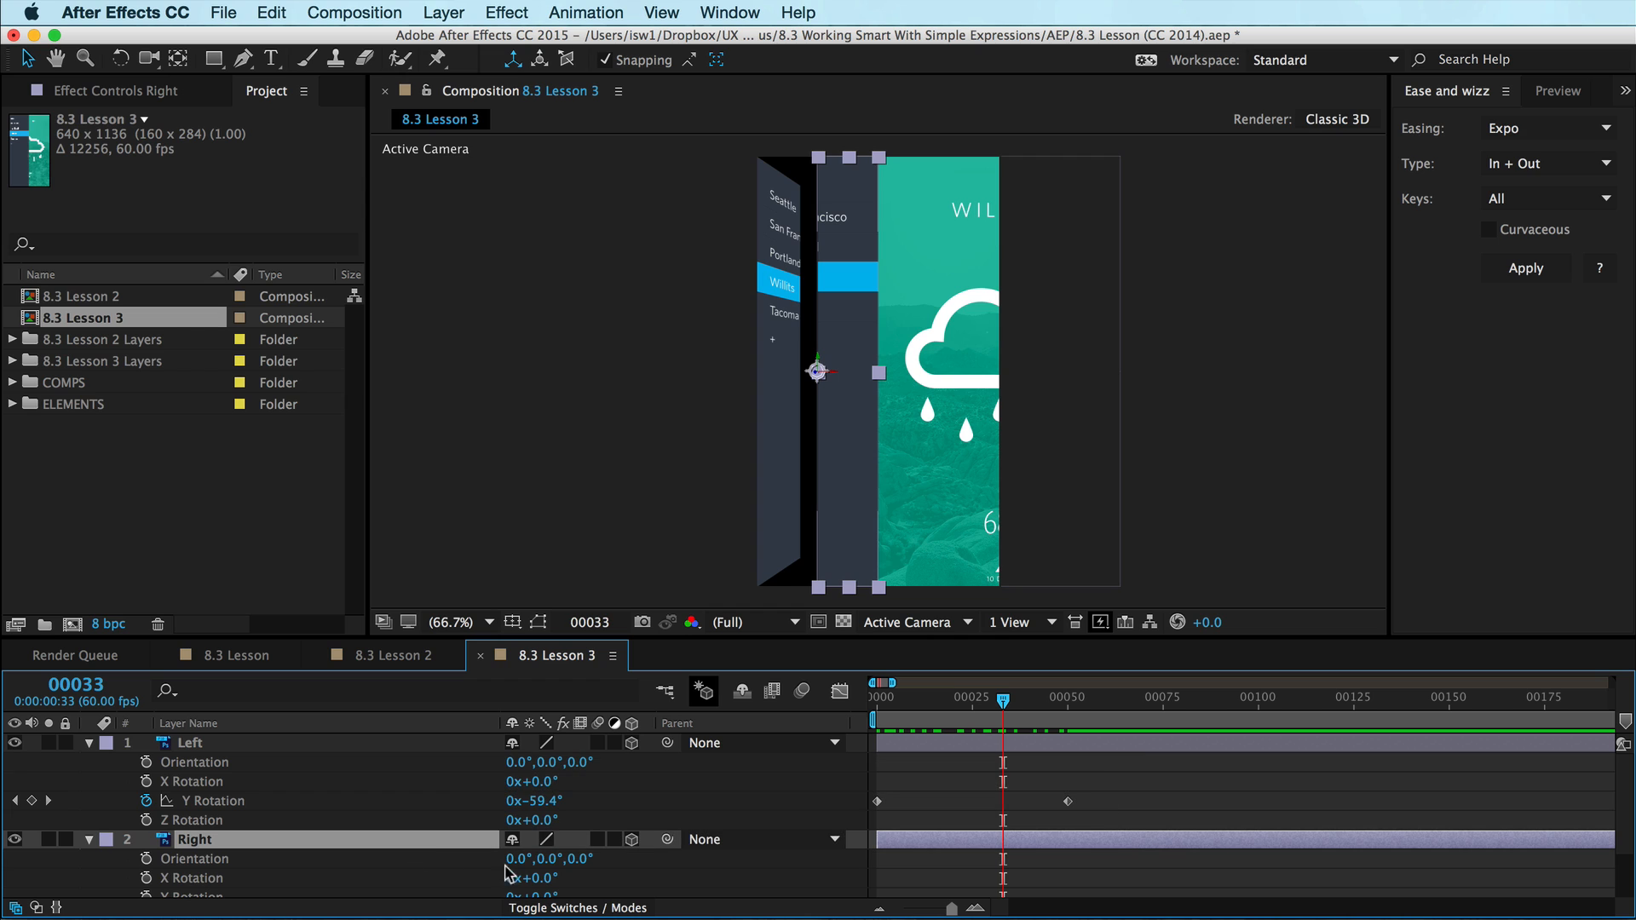
scroll(down, 3)
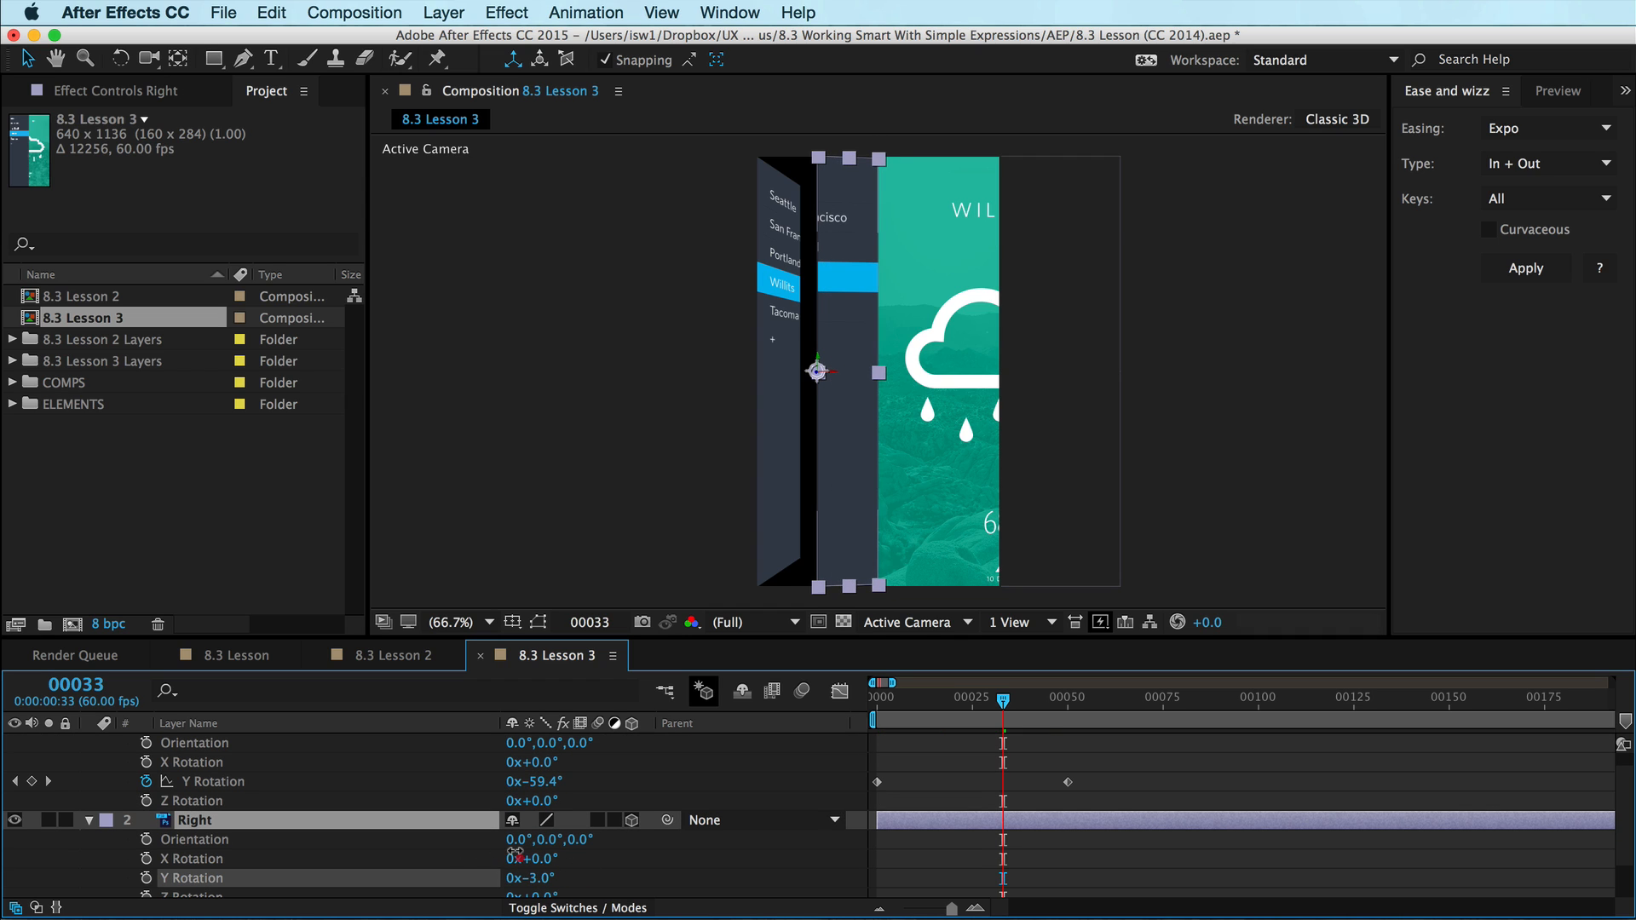
double_click(194, 820)
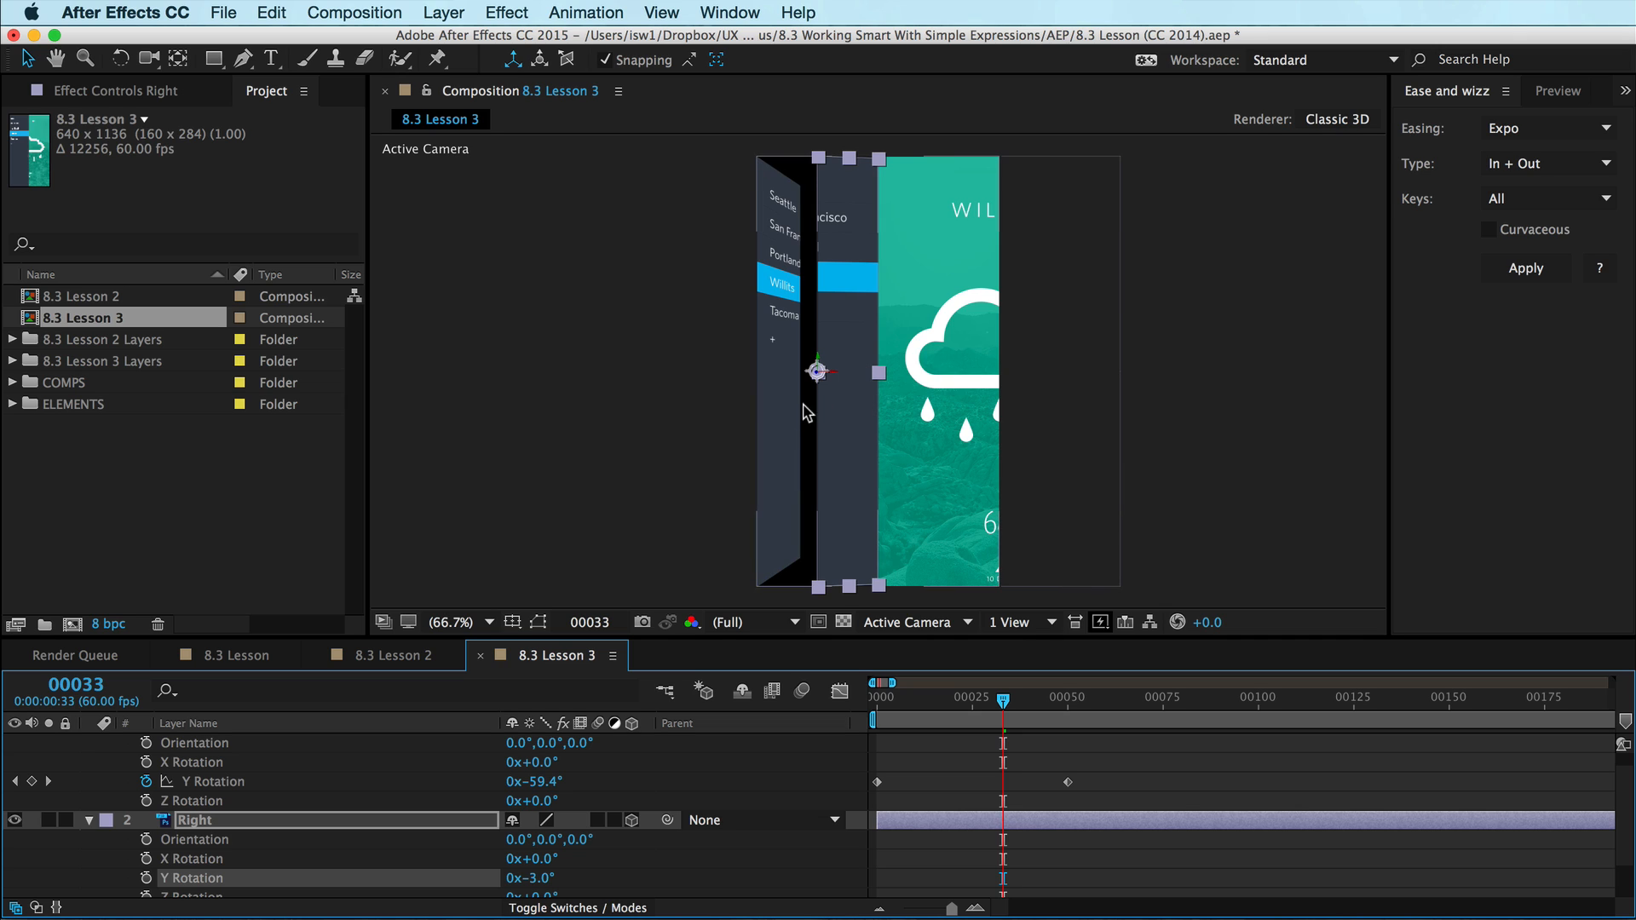
mouse_move(816, 368)
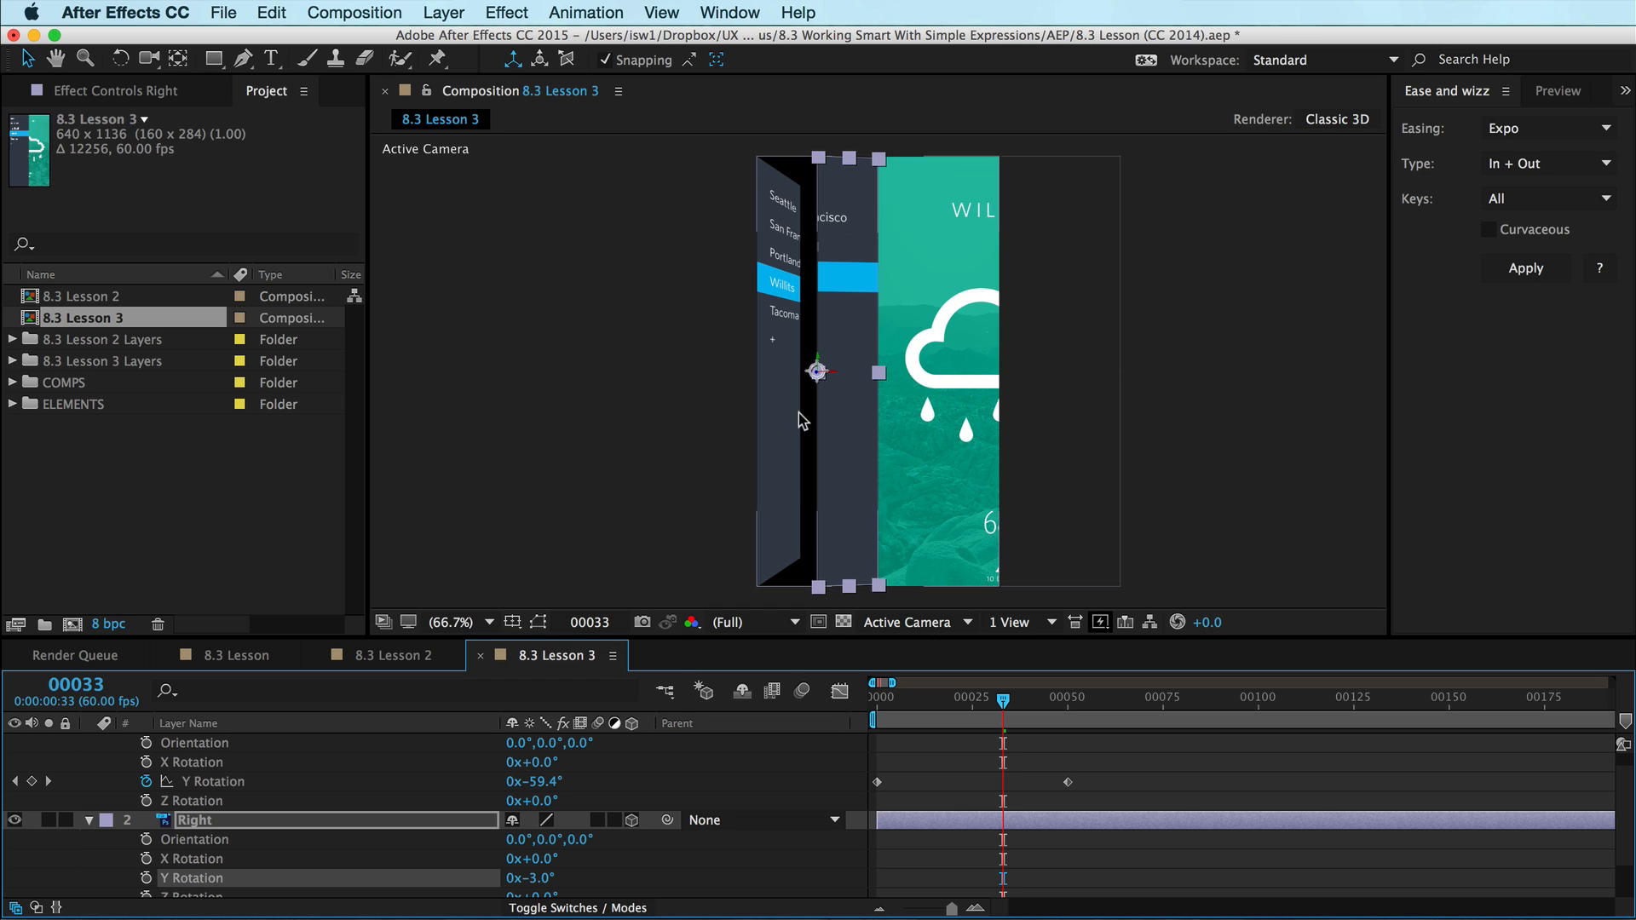
mouse_move(812, 361)
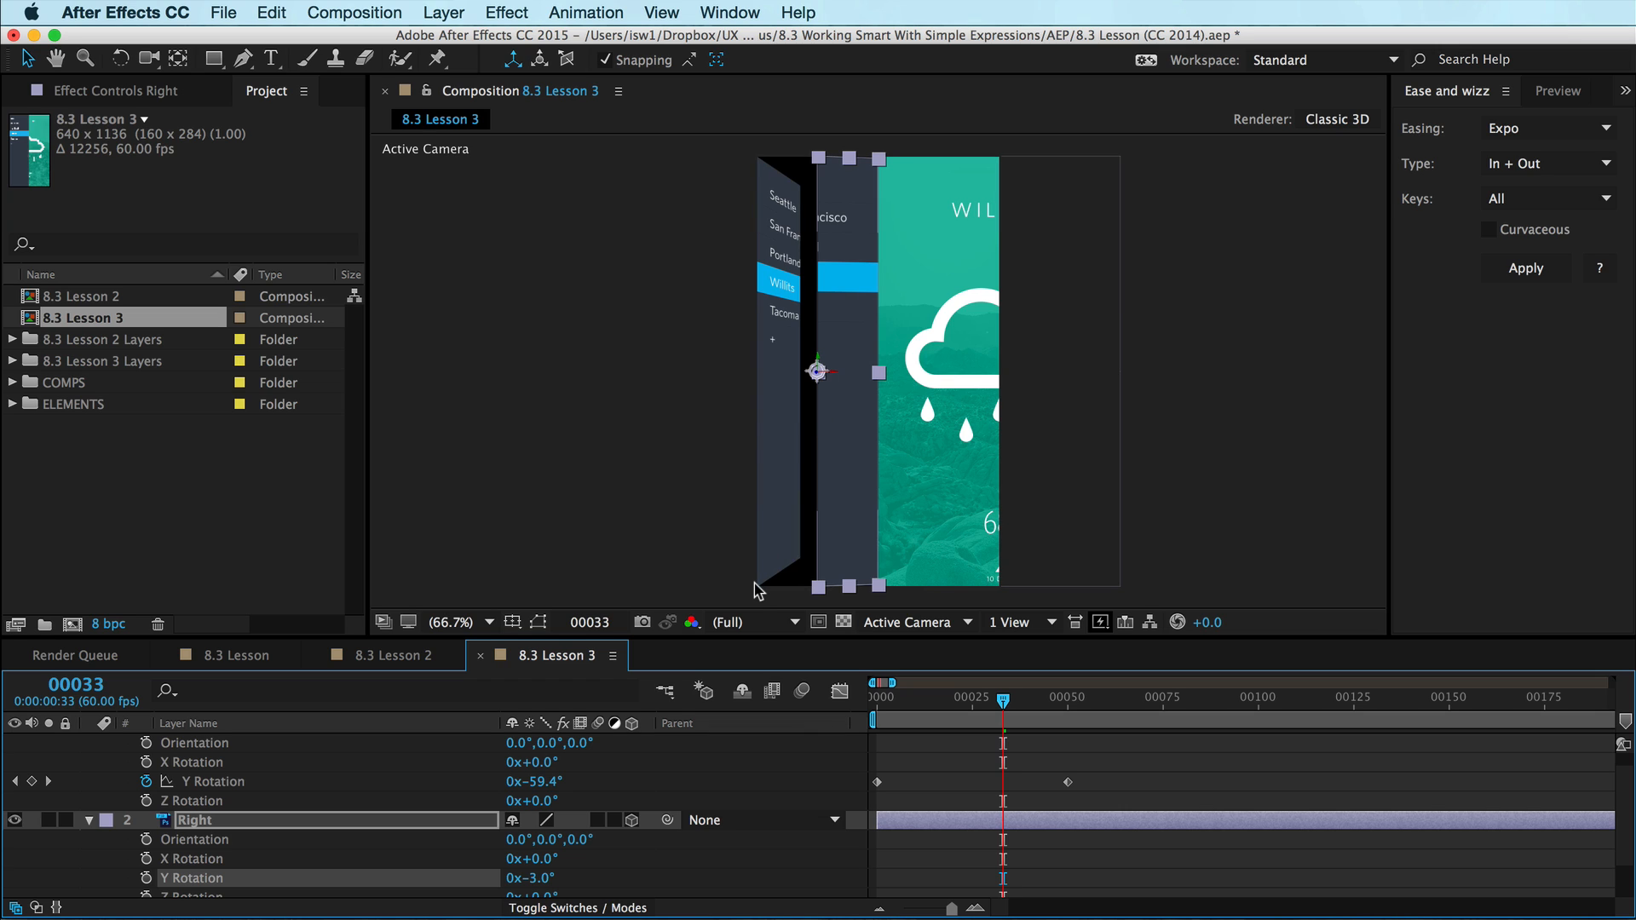
mouse_move(332, 803)
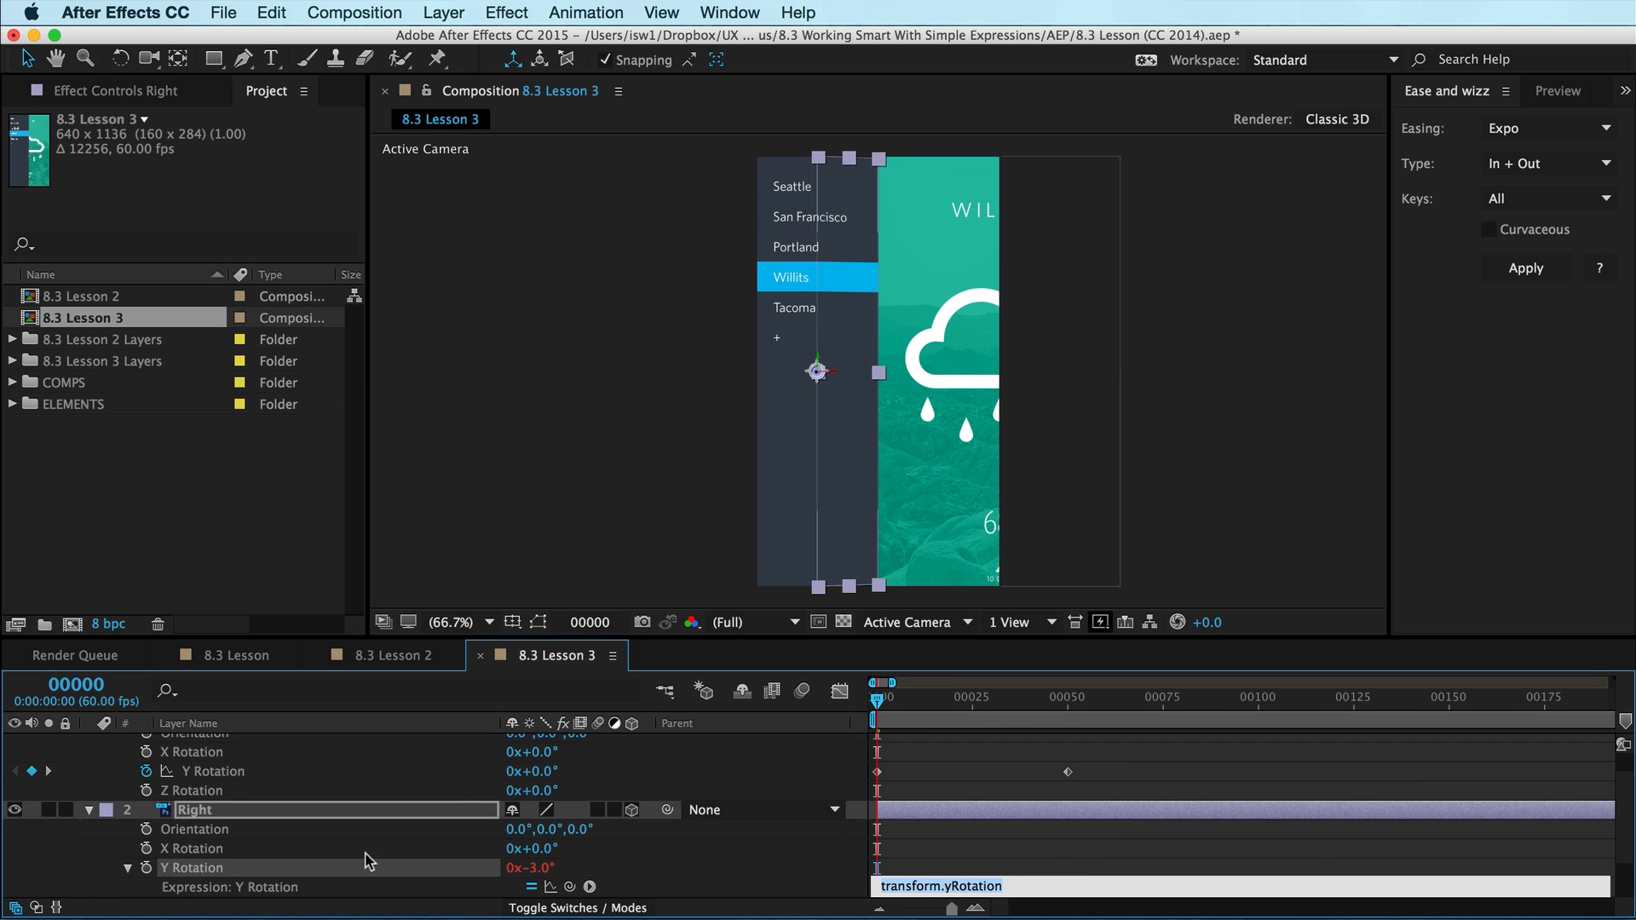
mouse_move(462, 871)
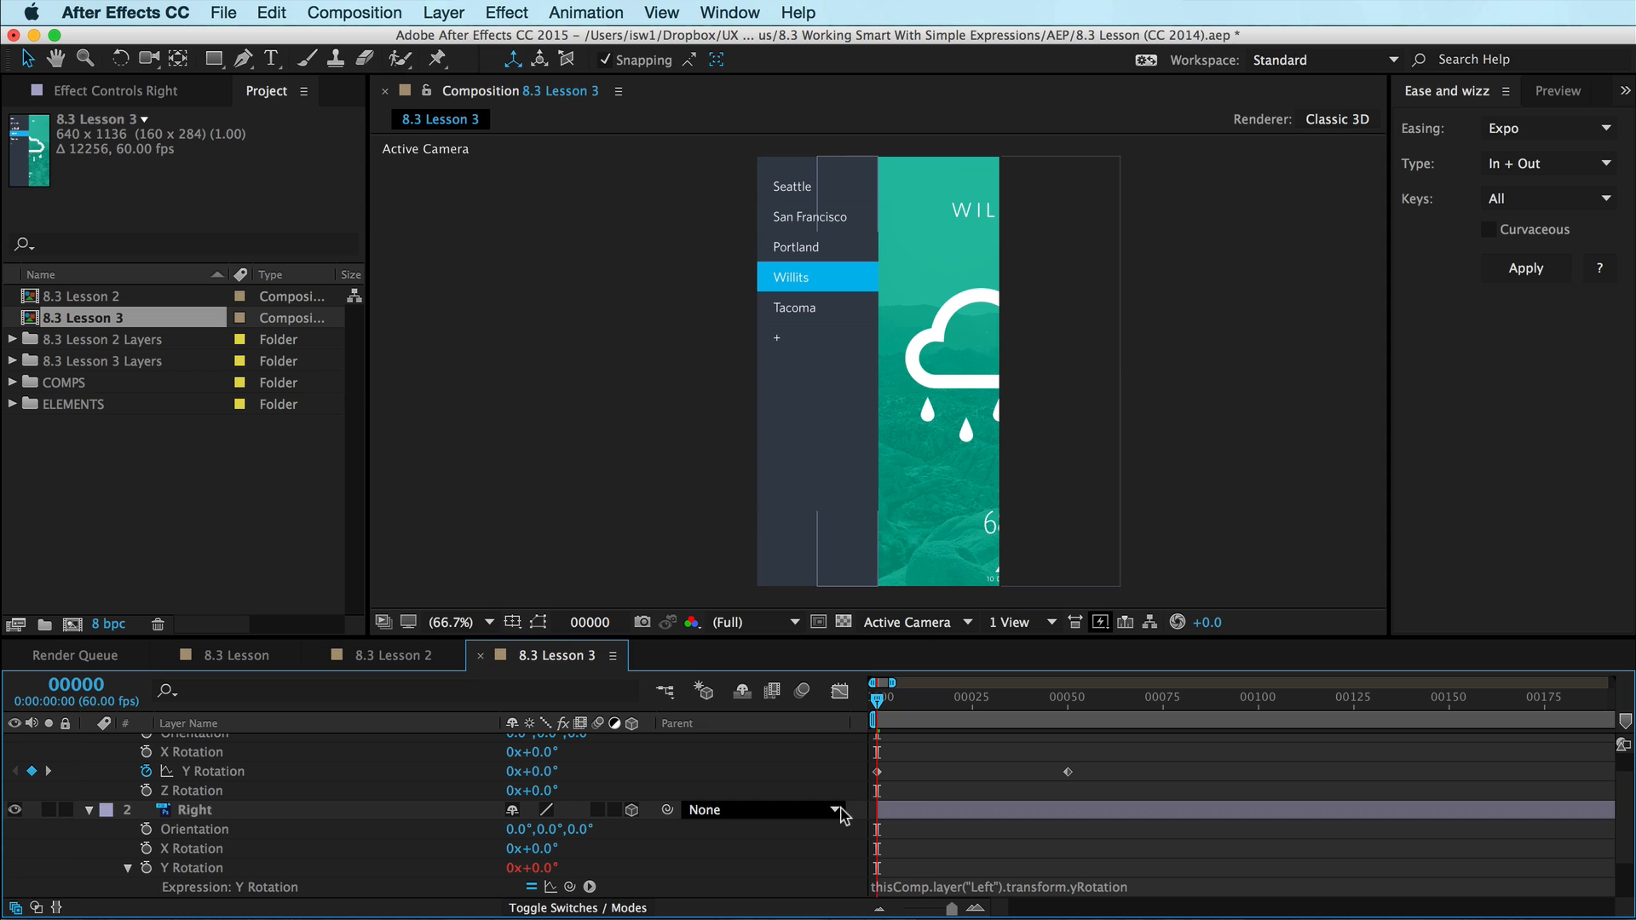
mouse_move(530, 858)
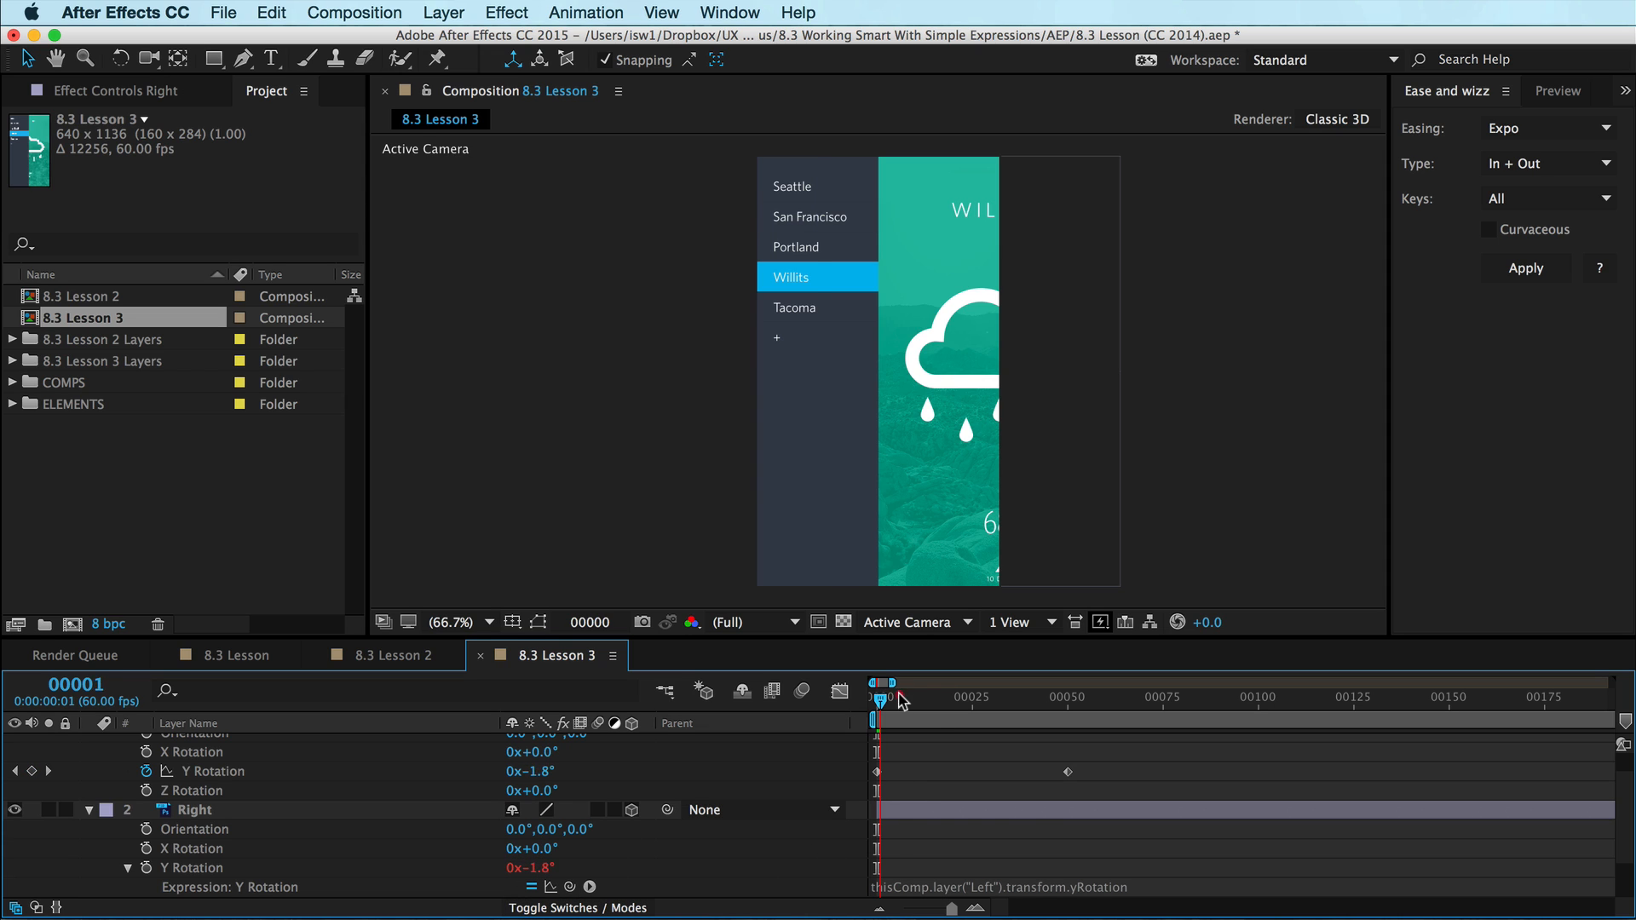
Scrub ahead to confirm Right's Y Rotation follows Left, both reading -61.2° at frame 34.
drag(884, 697, 1004, 697)
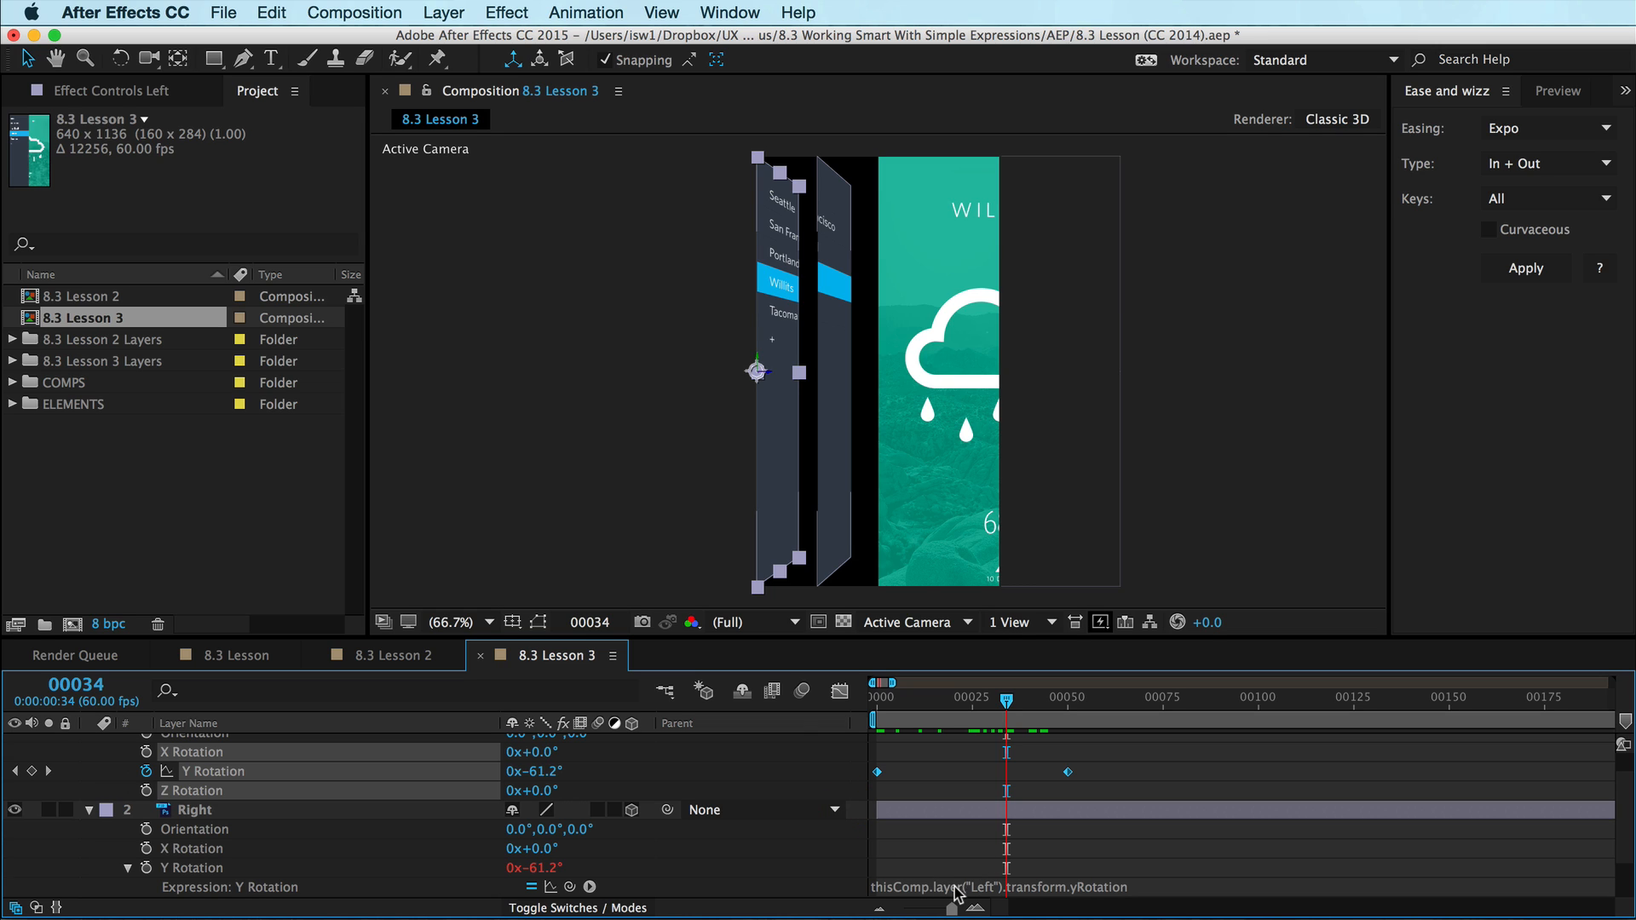
mouse_move(967, 891)
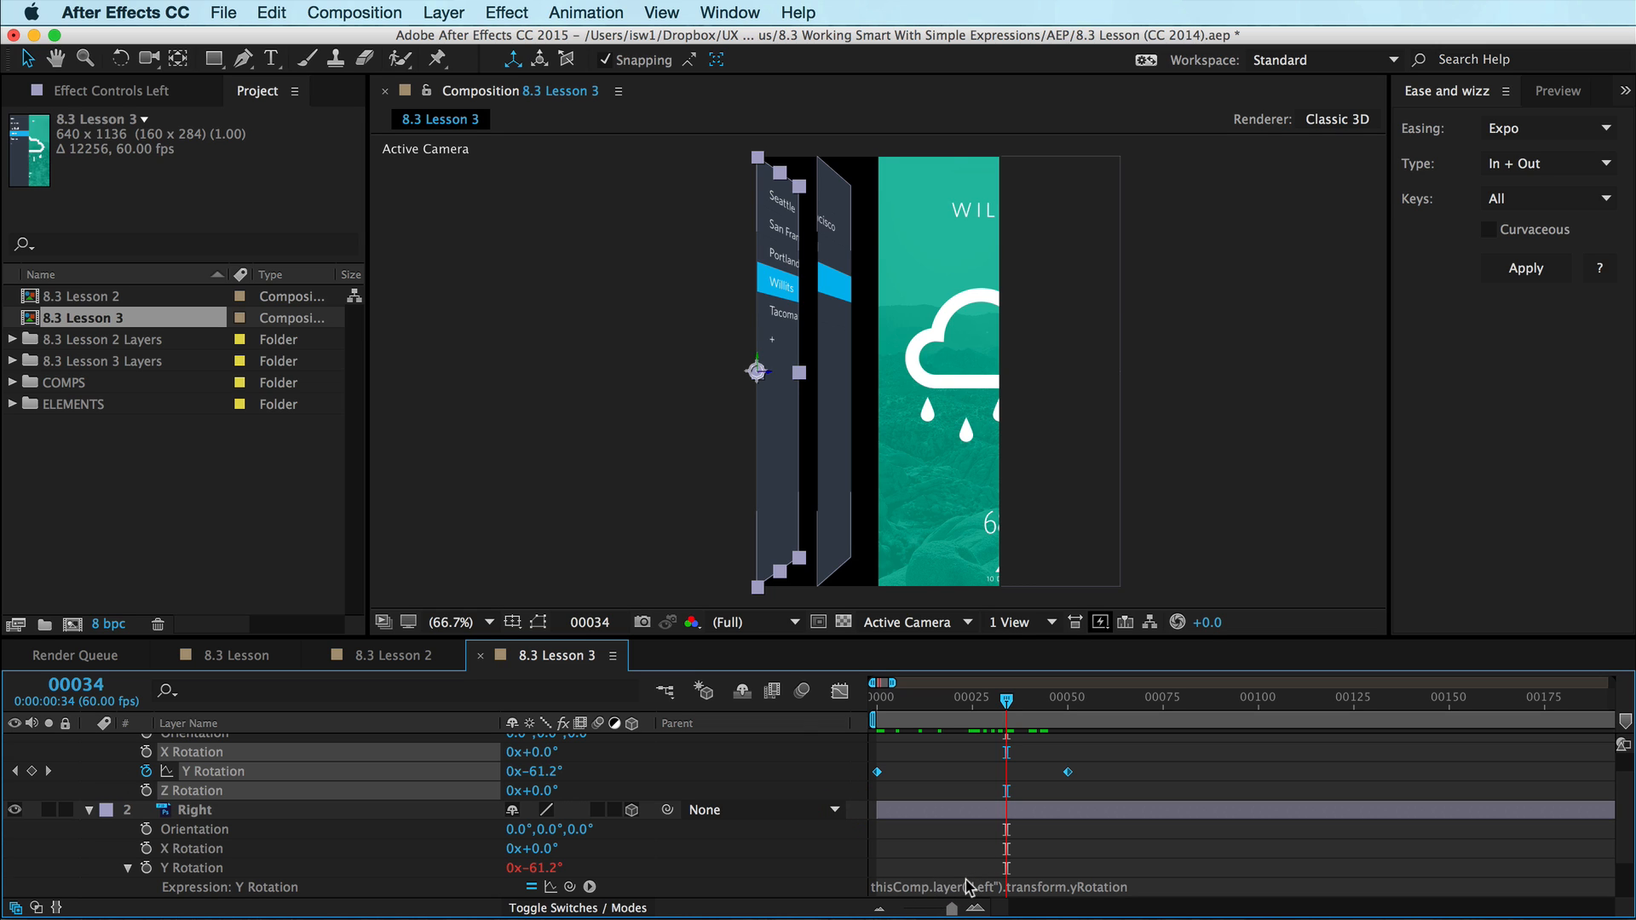
mouse_move(1040, 890)
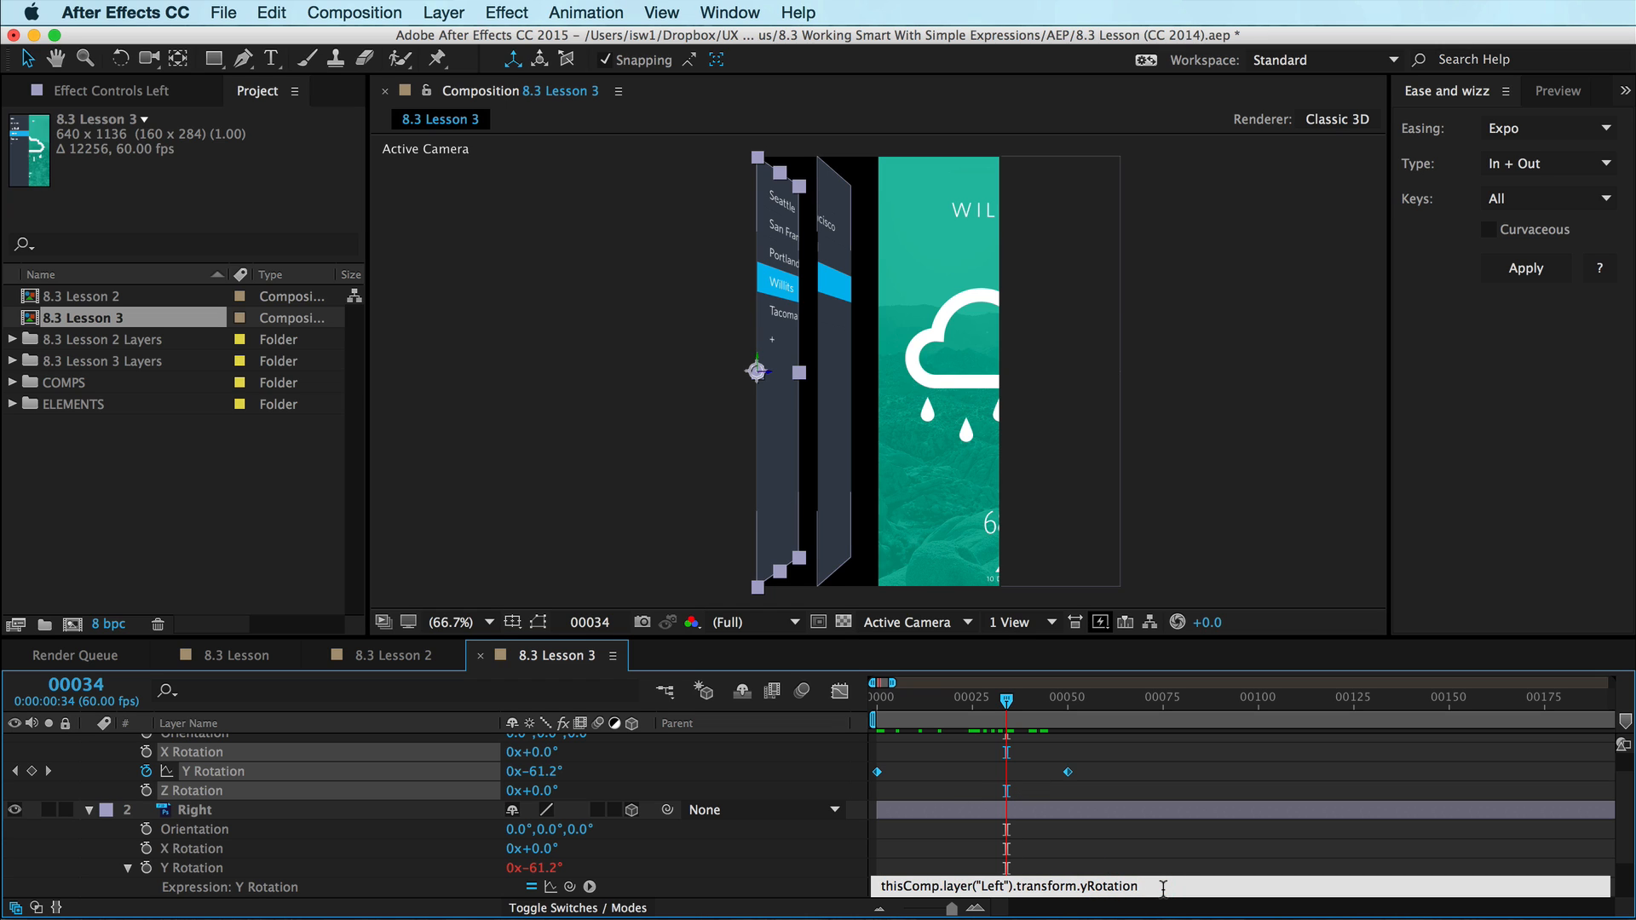
Multiply Right's Y Rotation expression by -2 and preview the doubled opposite fold.
text(*)
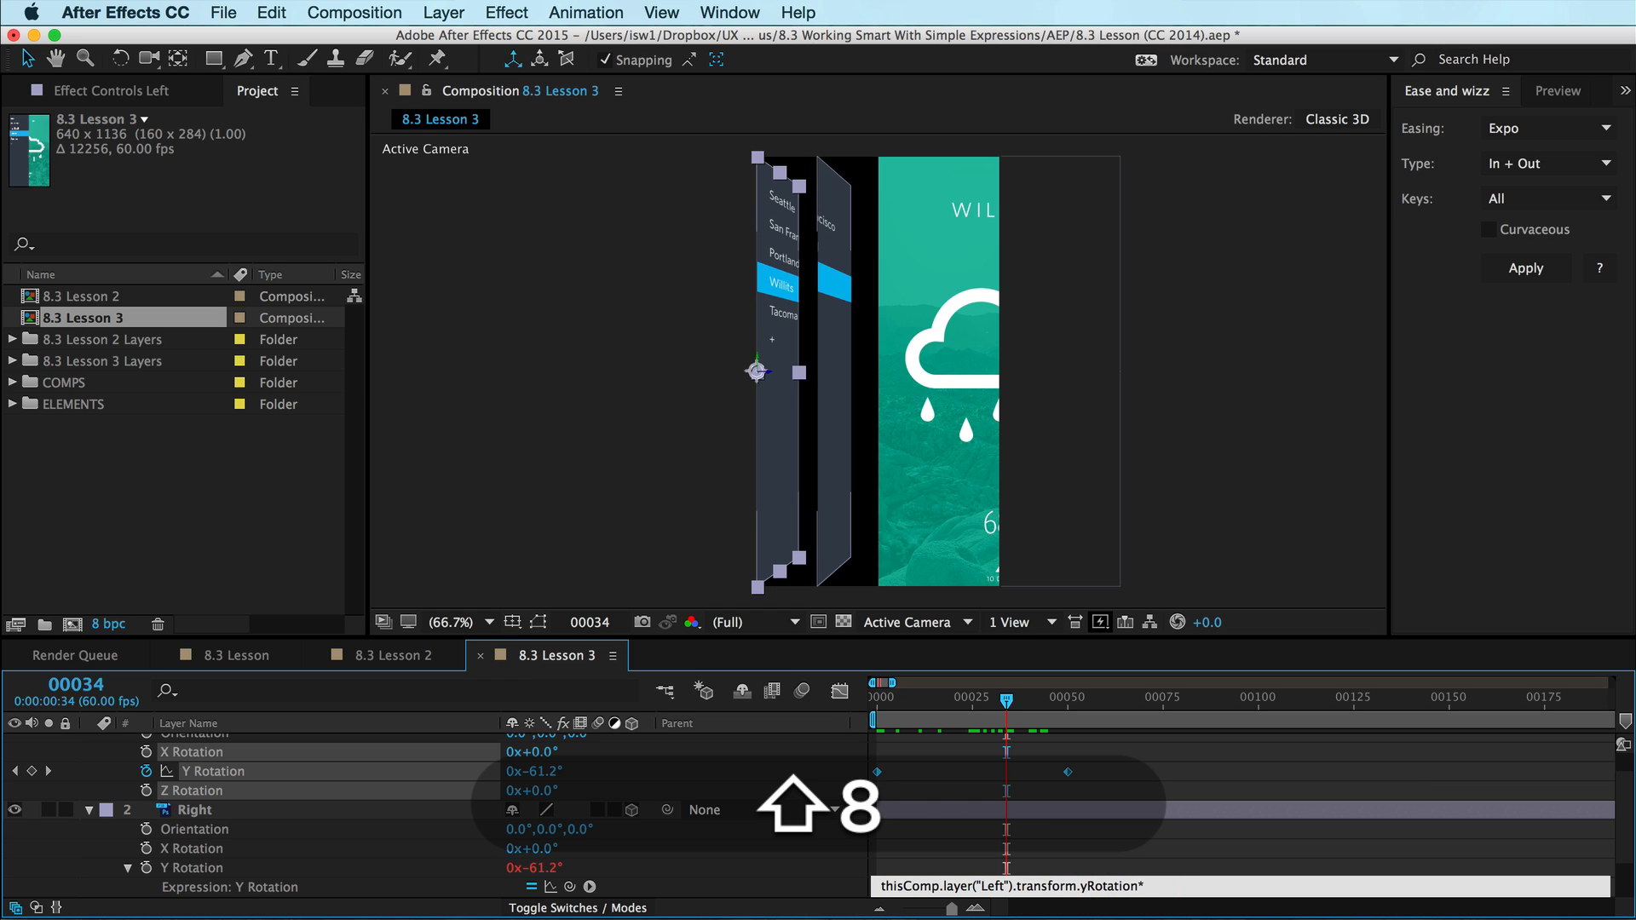
text(-2)
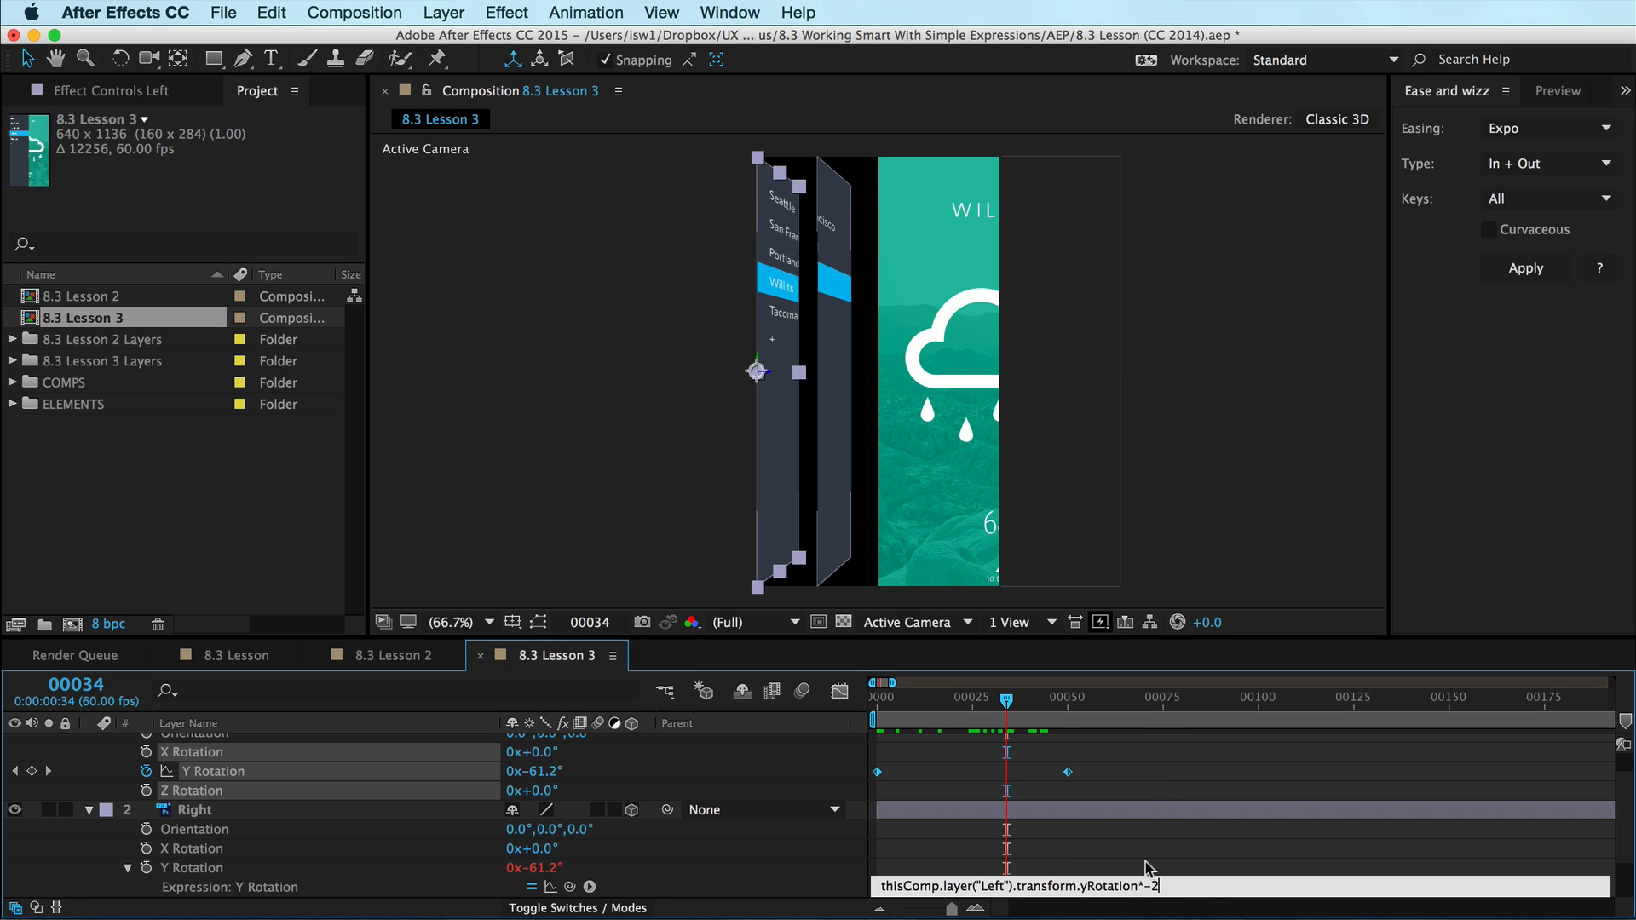
mouse_move(1082, 832)
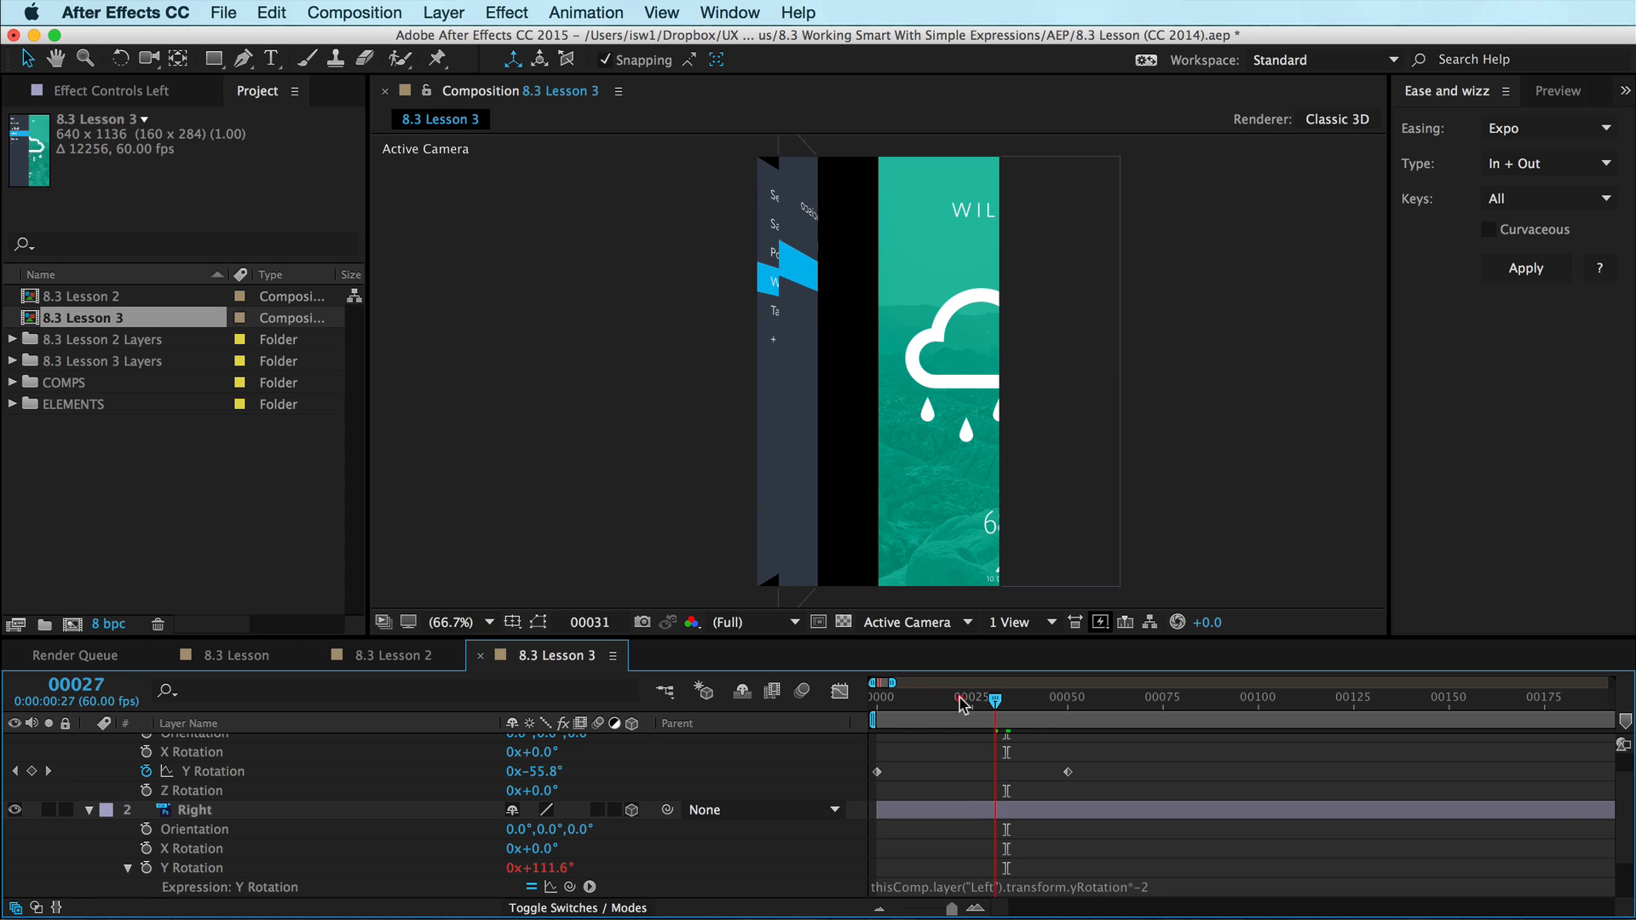
drag(994, 695, 895, 696)
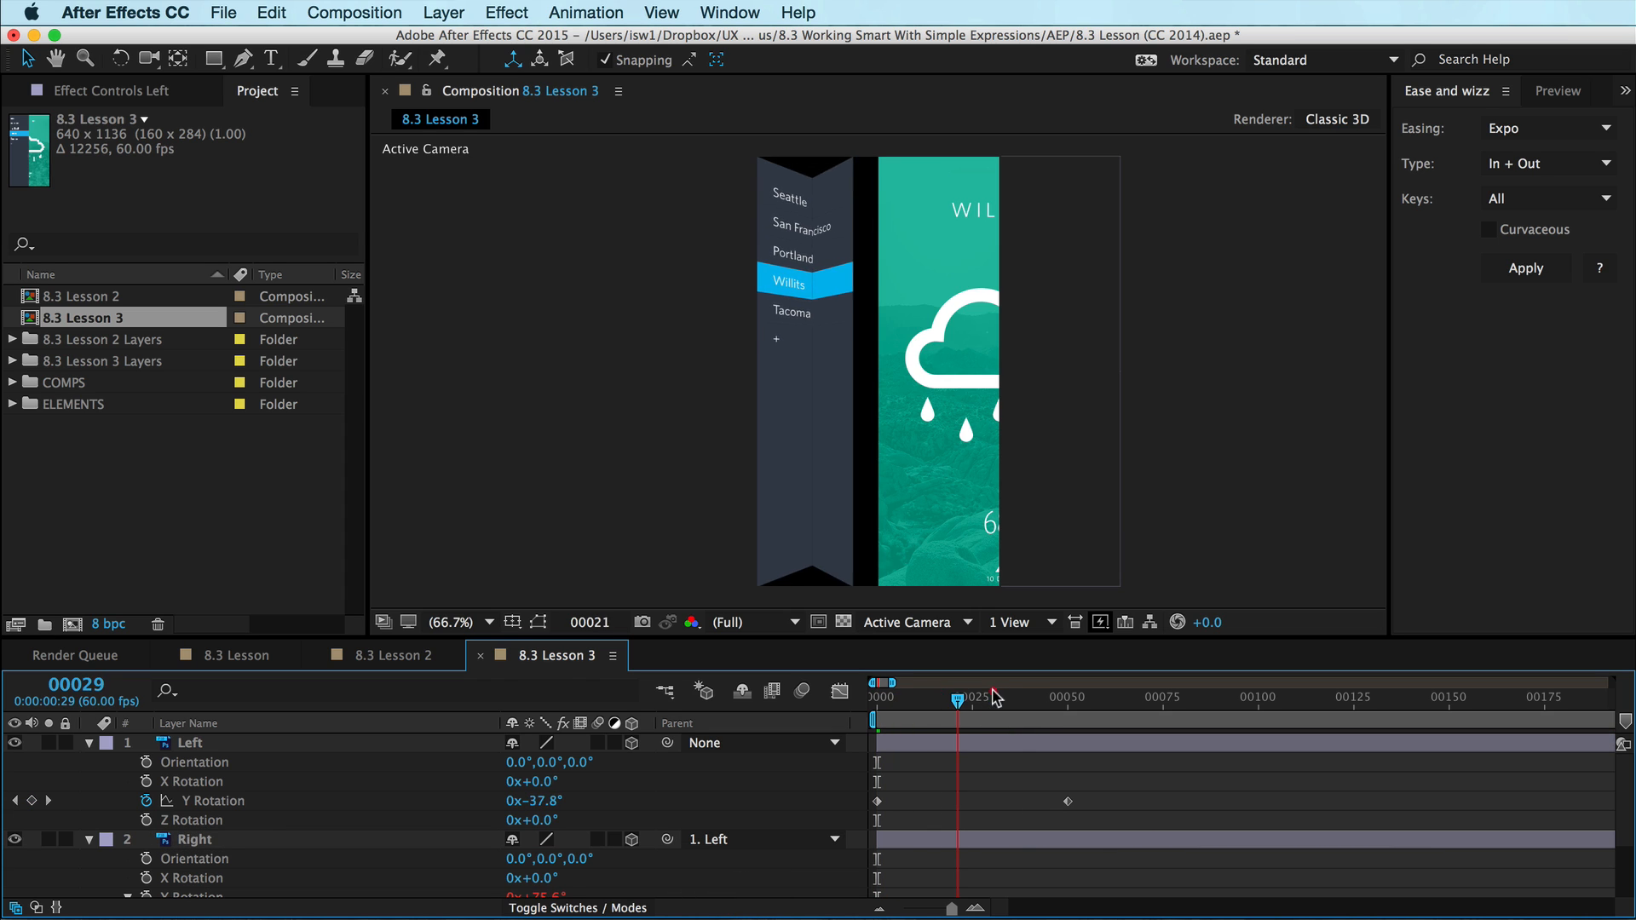
Preview the fold with Right parented to Left, reaching 180° at frame 50.
drag(961, 698, 994, 698)
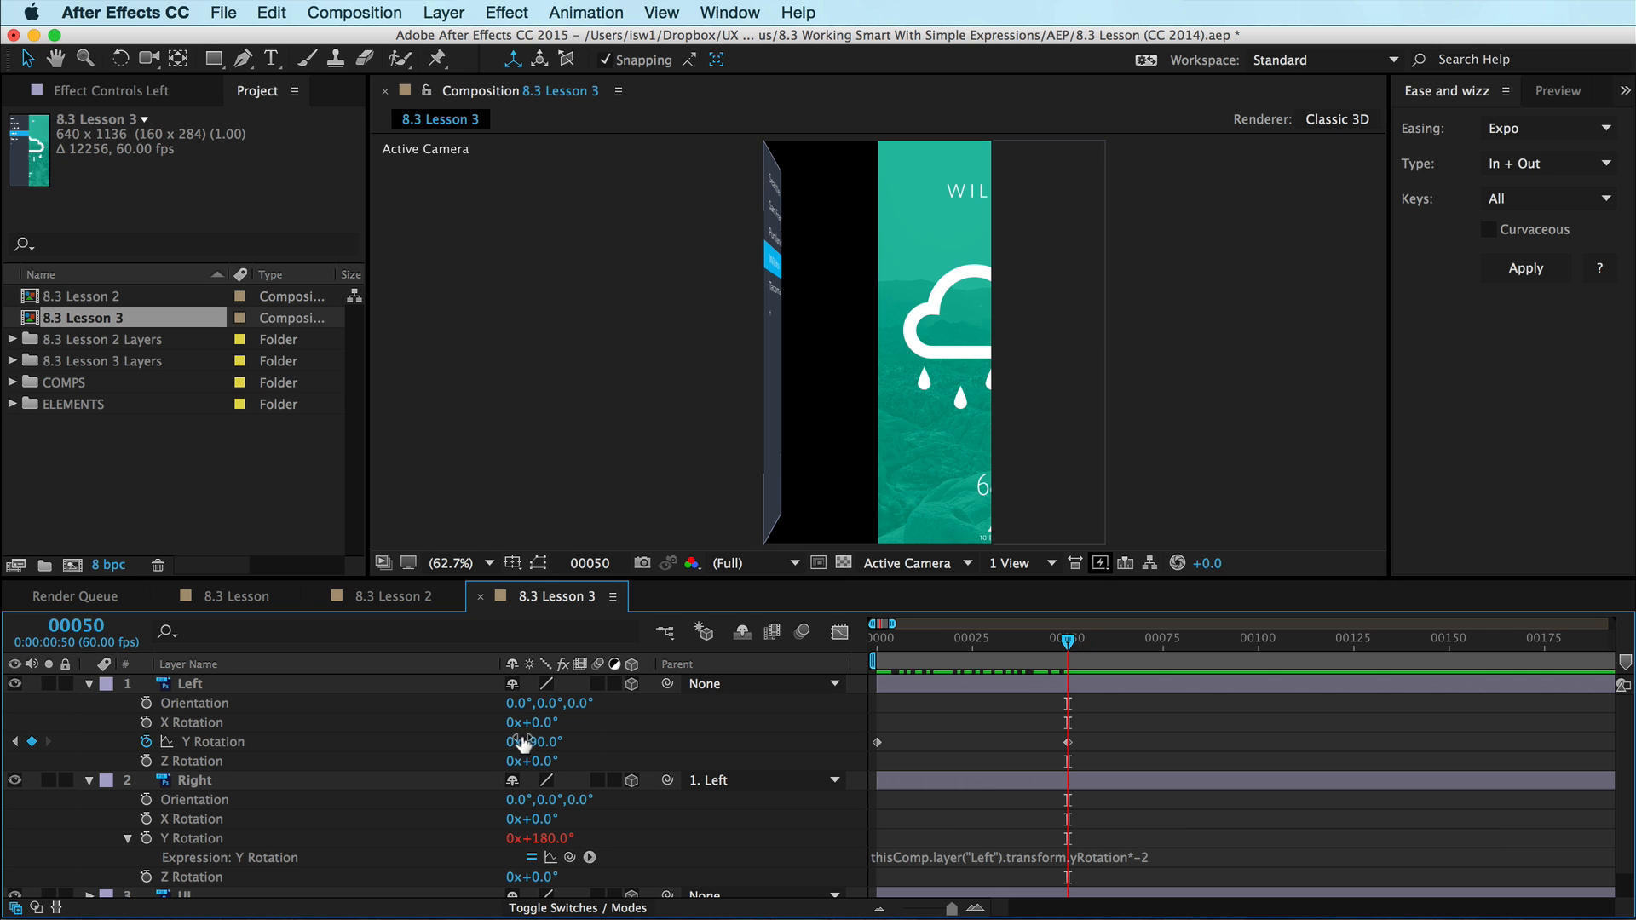
drag(531, 741, 532, 820)
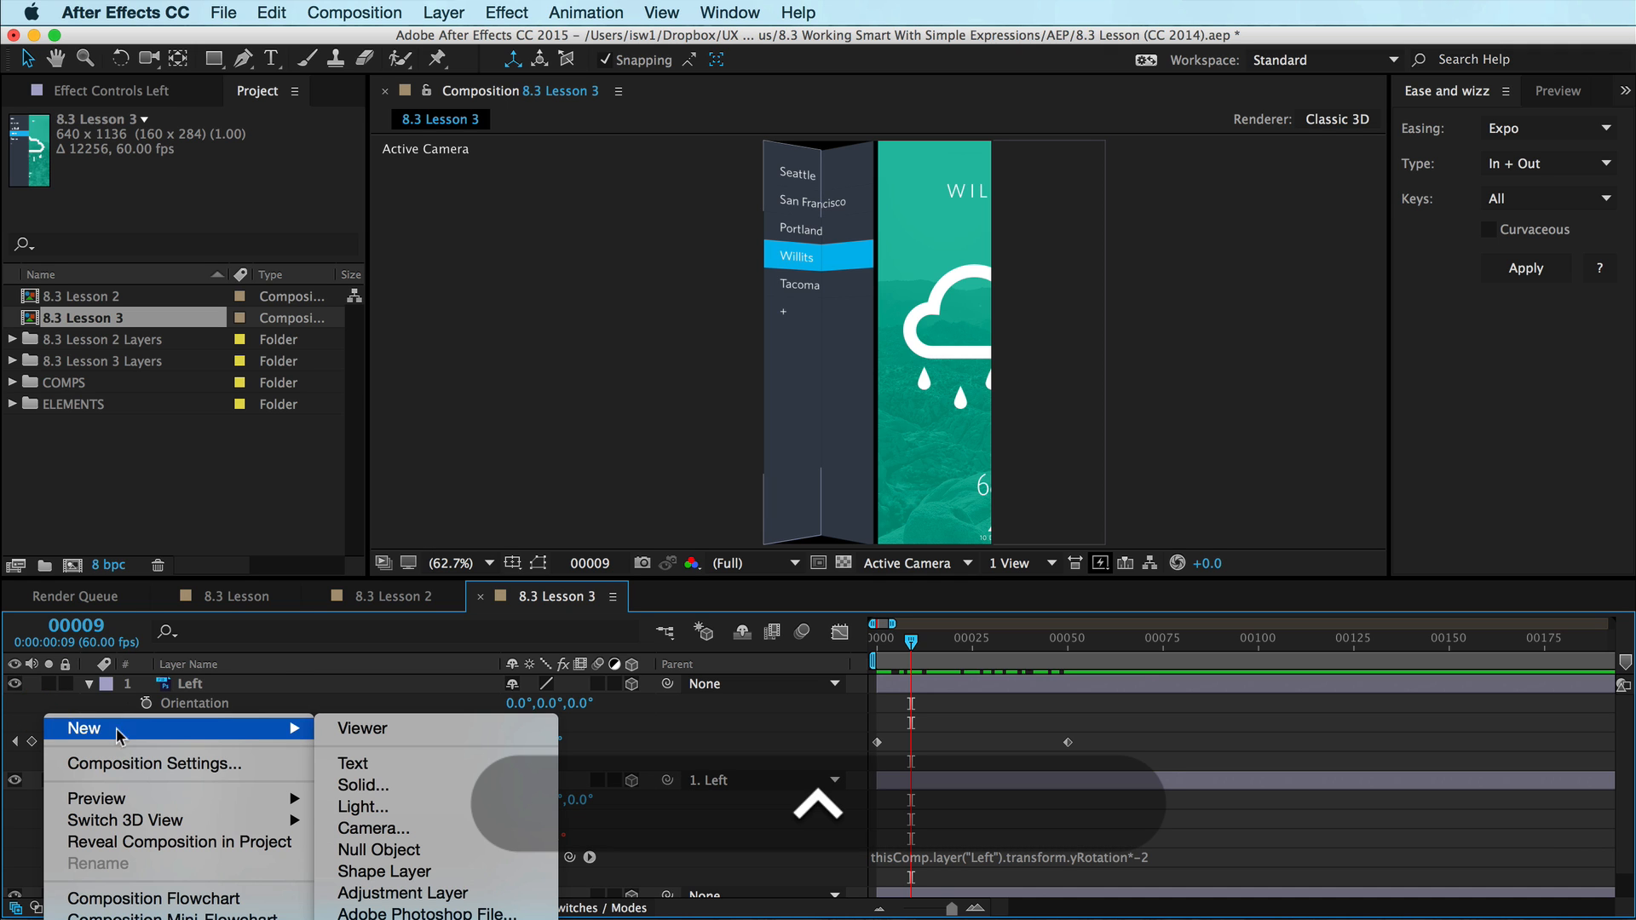
Add a parallel Light 1 at 100% intensity above the folding panels and move to an early frame.
click(361, 806)
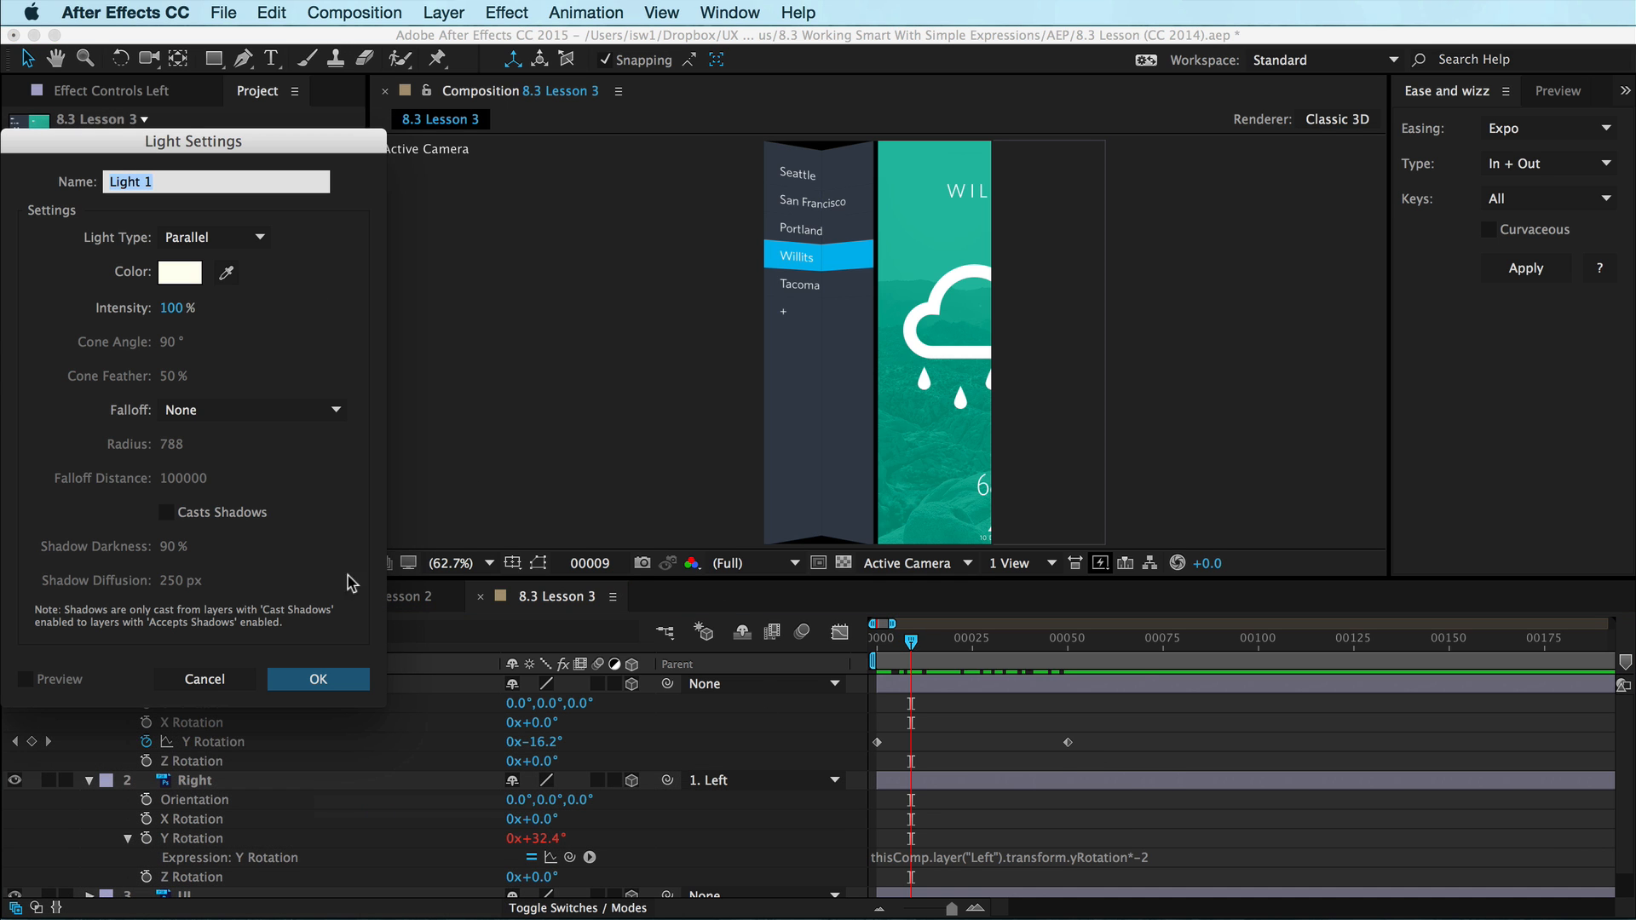
click(318, 680)
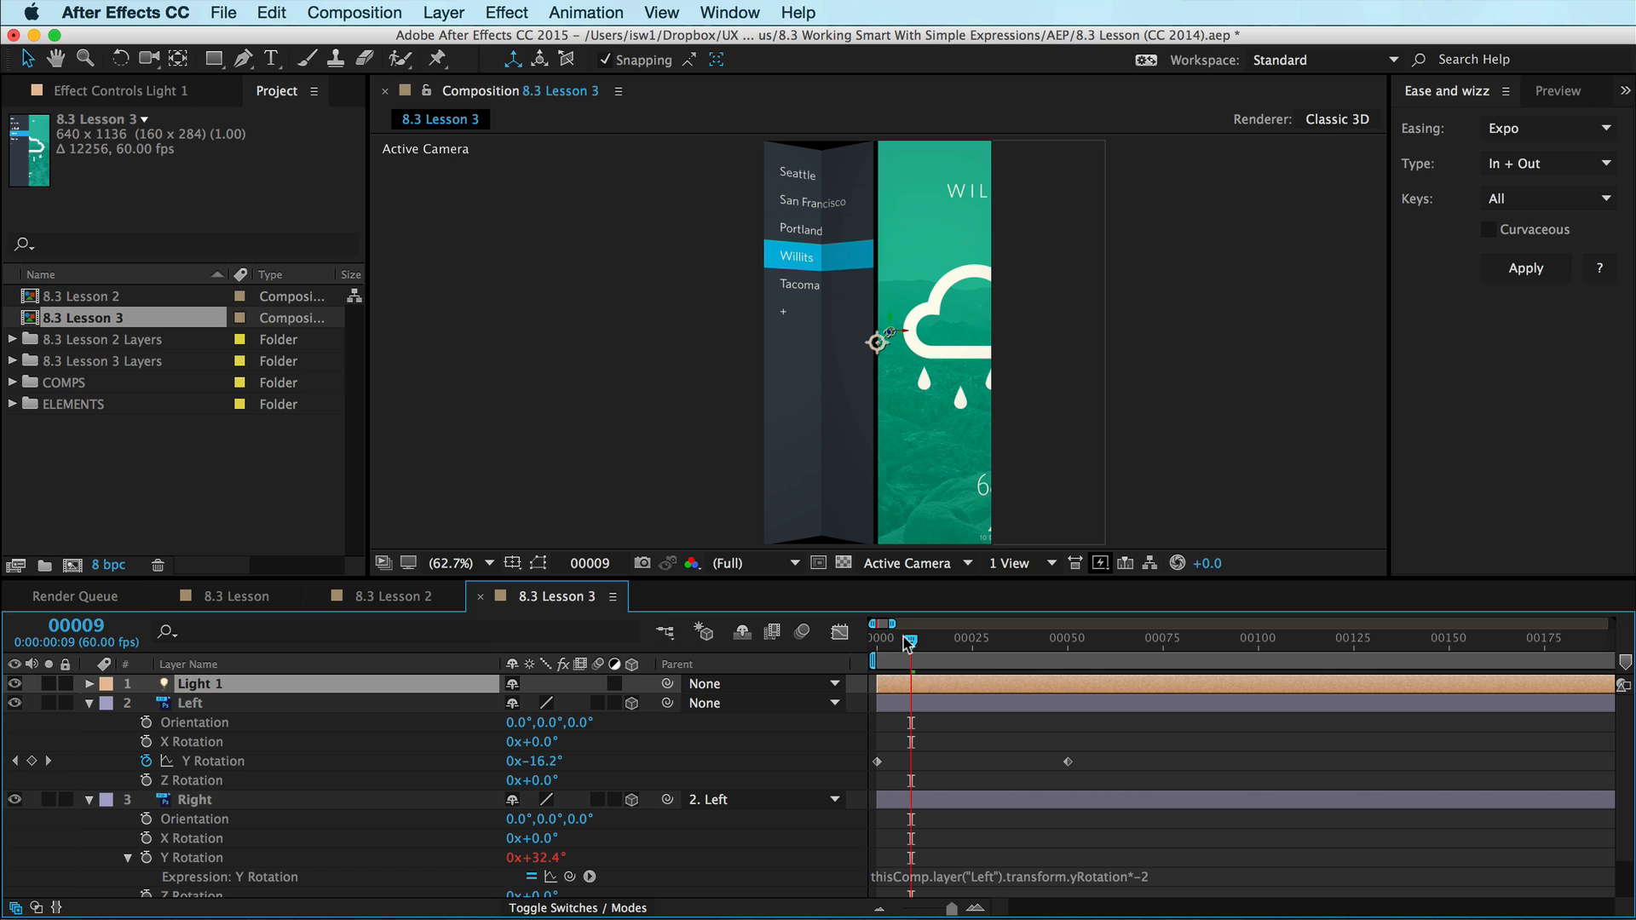
click(910, 639)
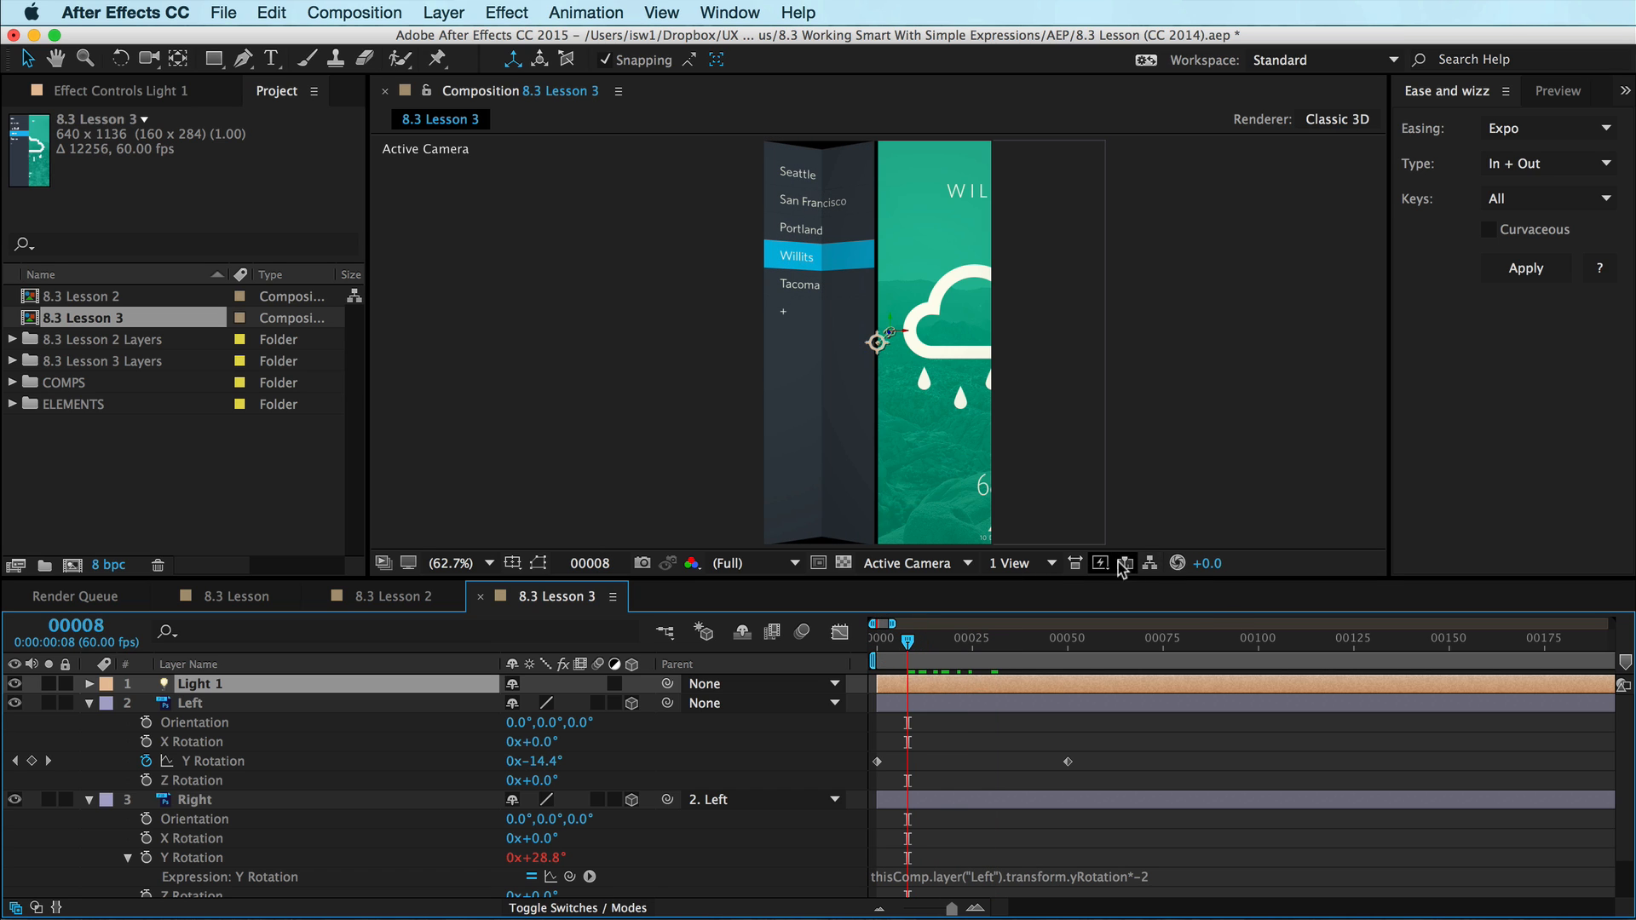
Switch the Composition viewer's 3D view to Custom View 1 to see the folding panels at an angle.
click(906, 563)
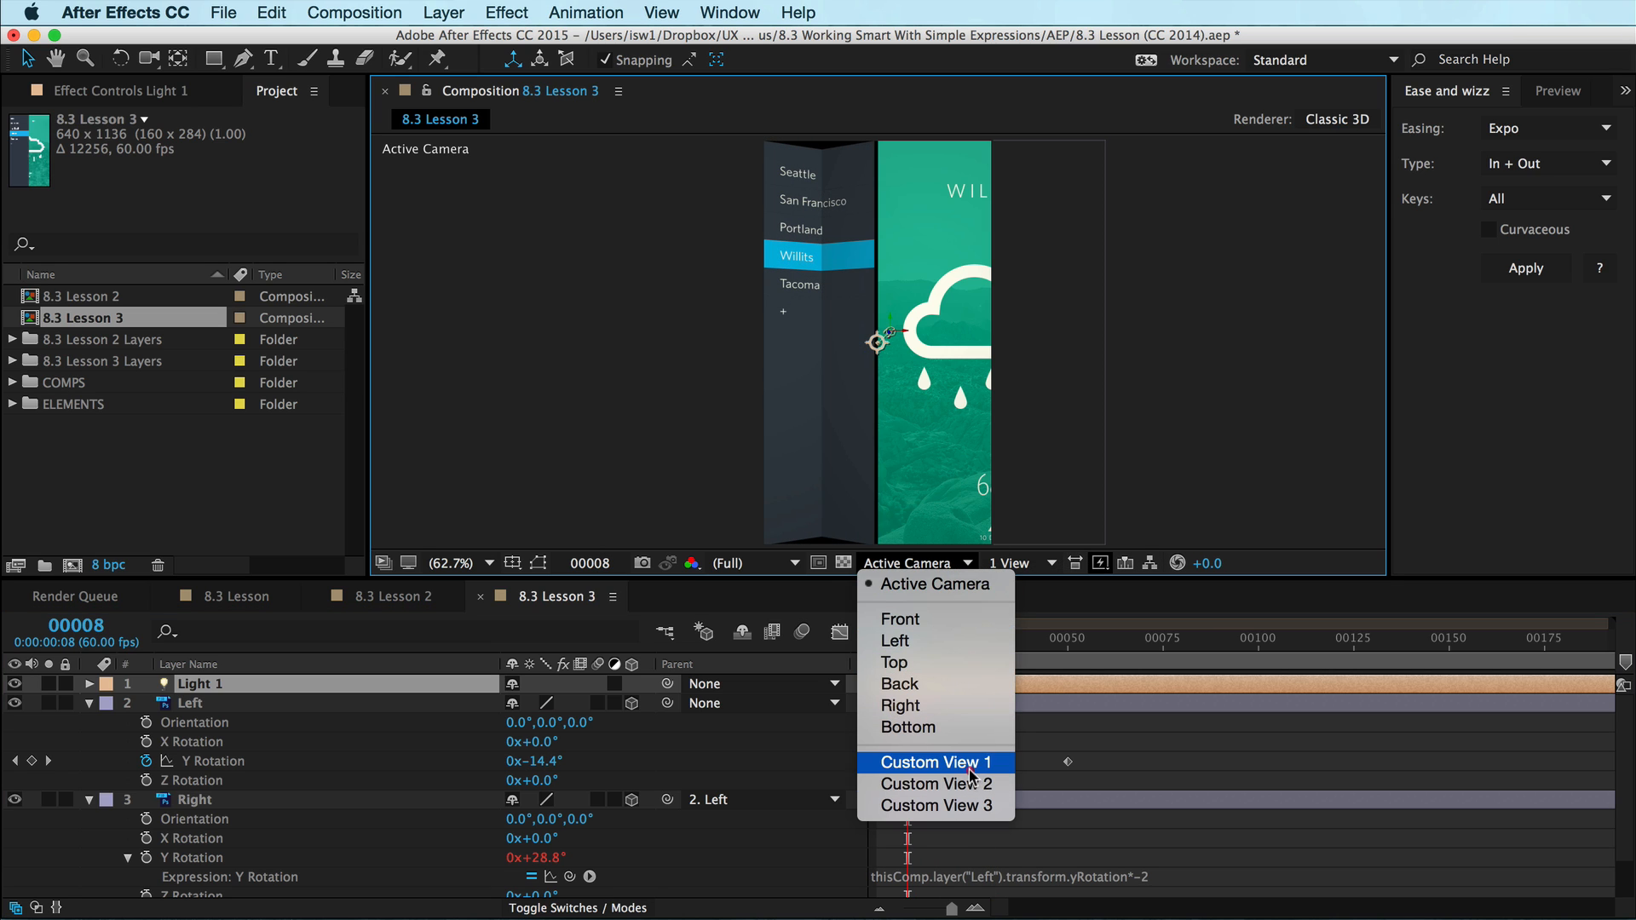
click(934, 762)
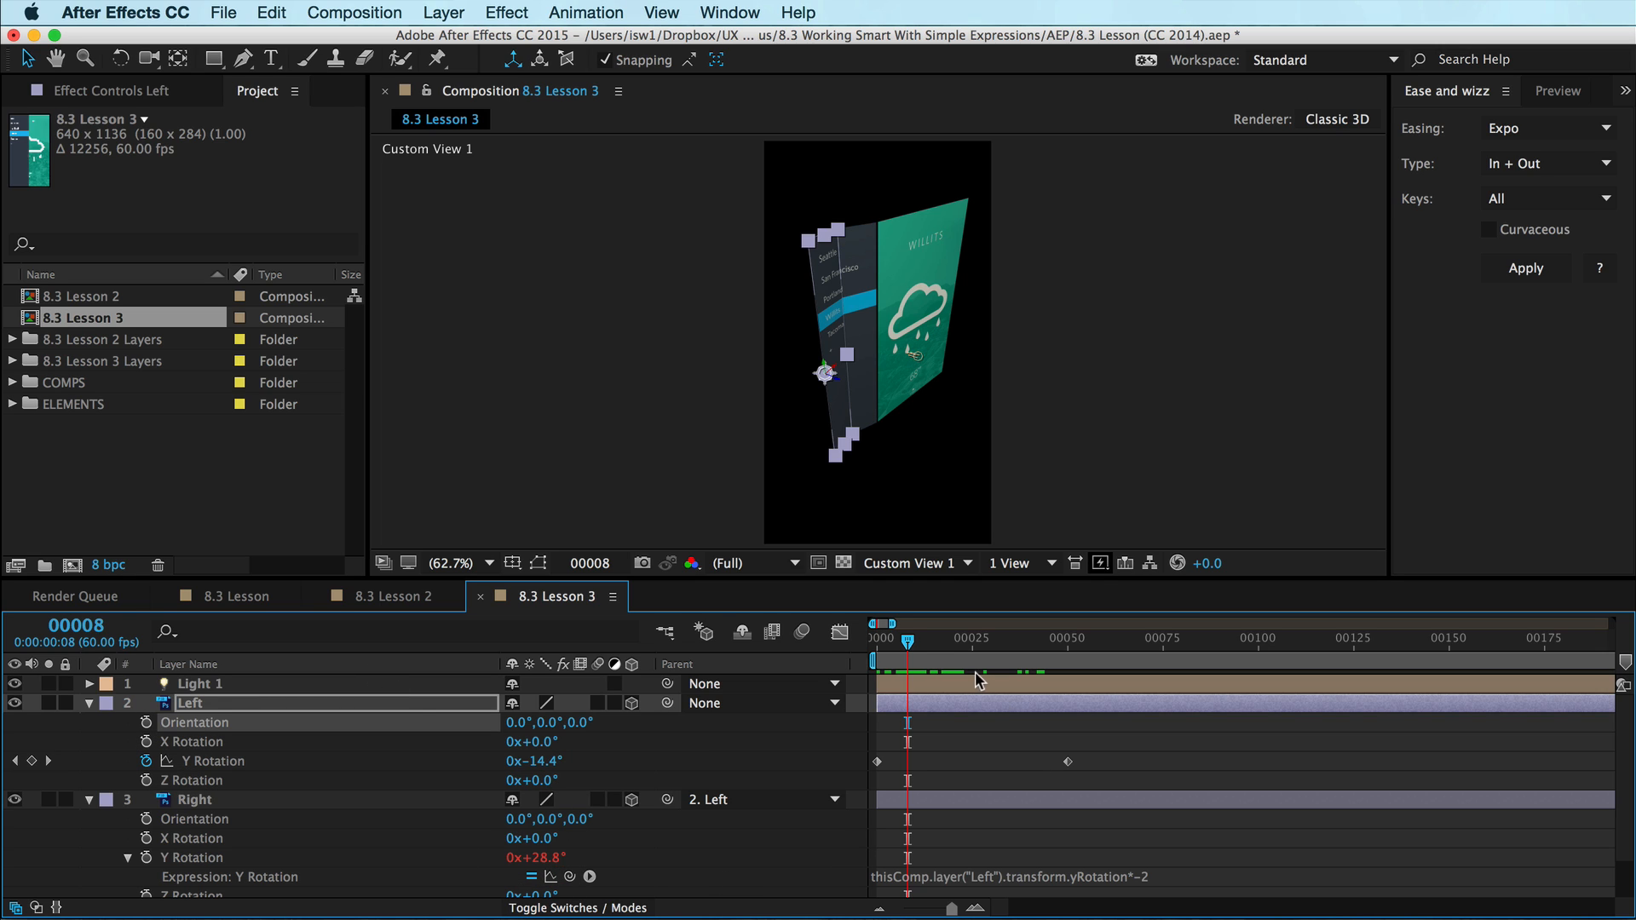
mouse_move(1111, 752)
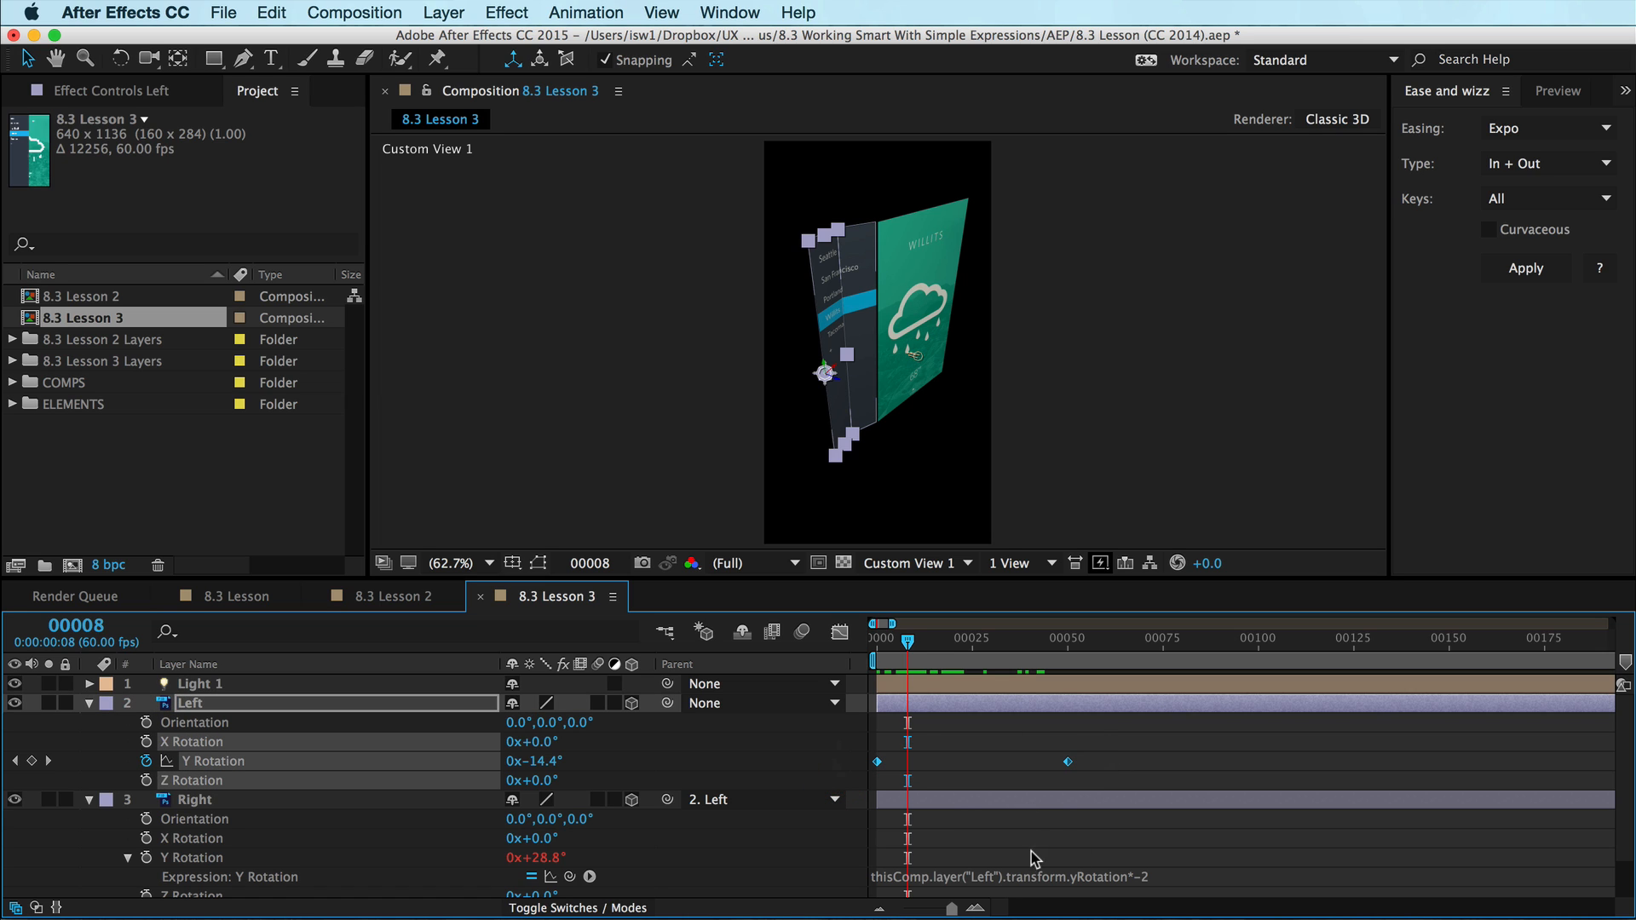
mouse_move(753, 847)
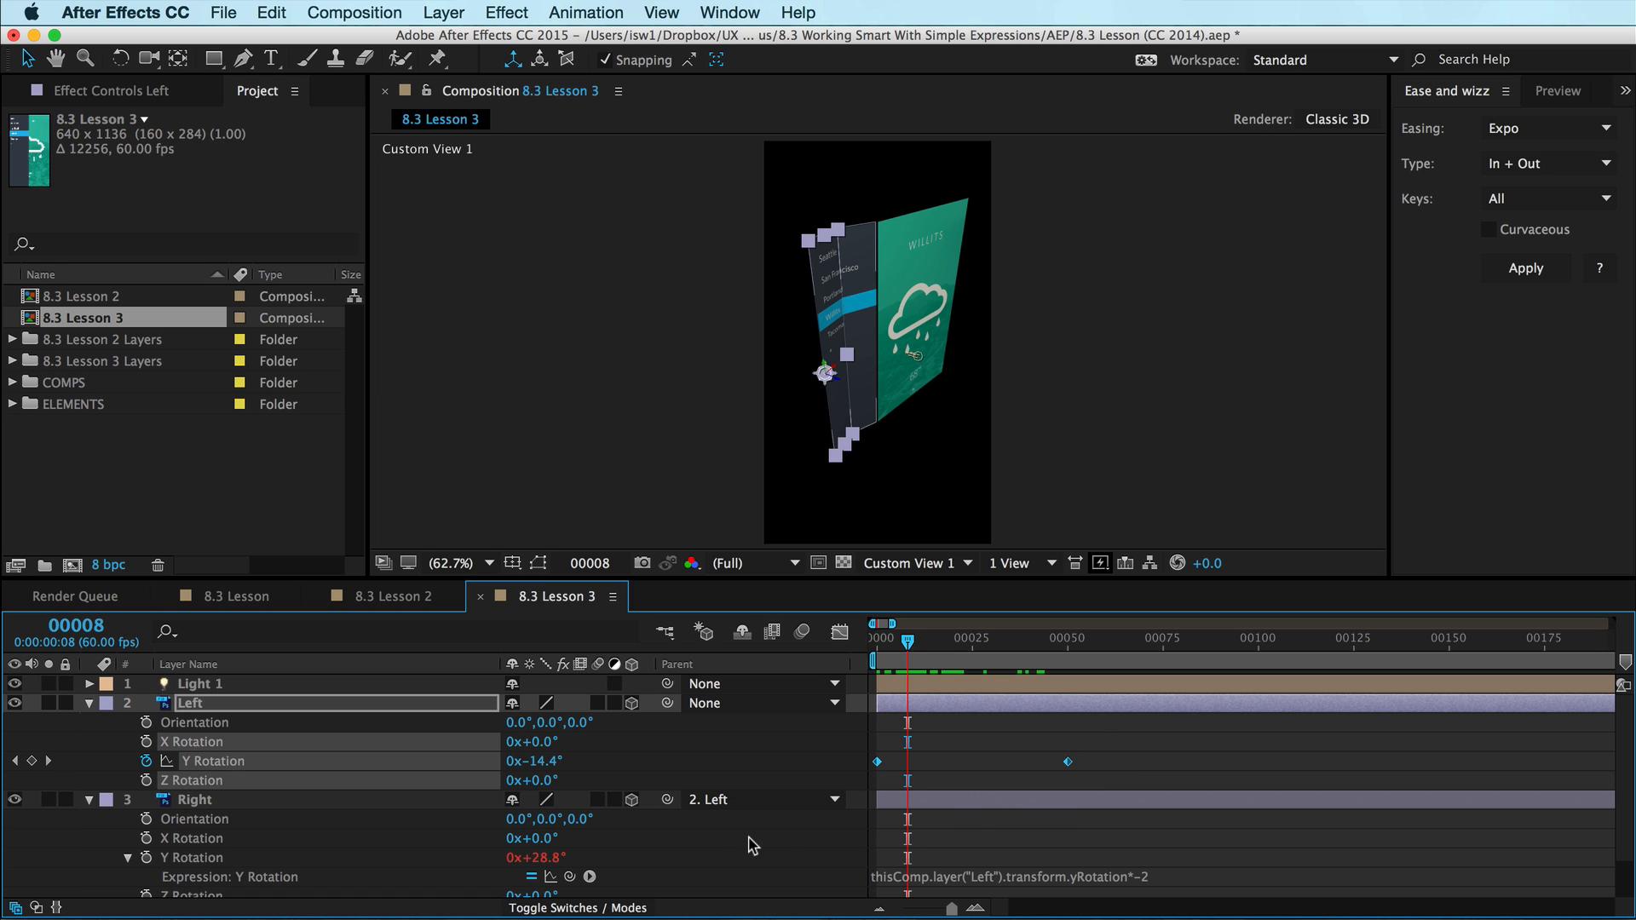
mouse_move(569, 881)
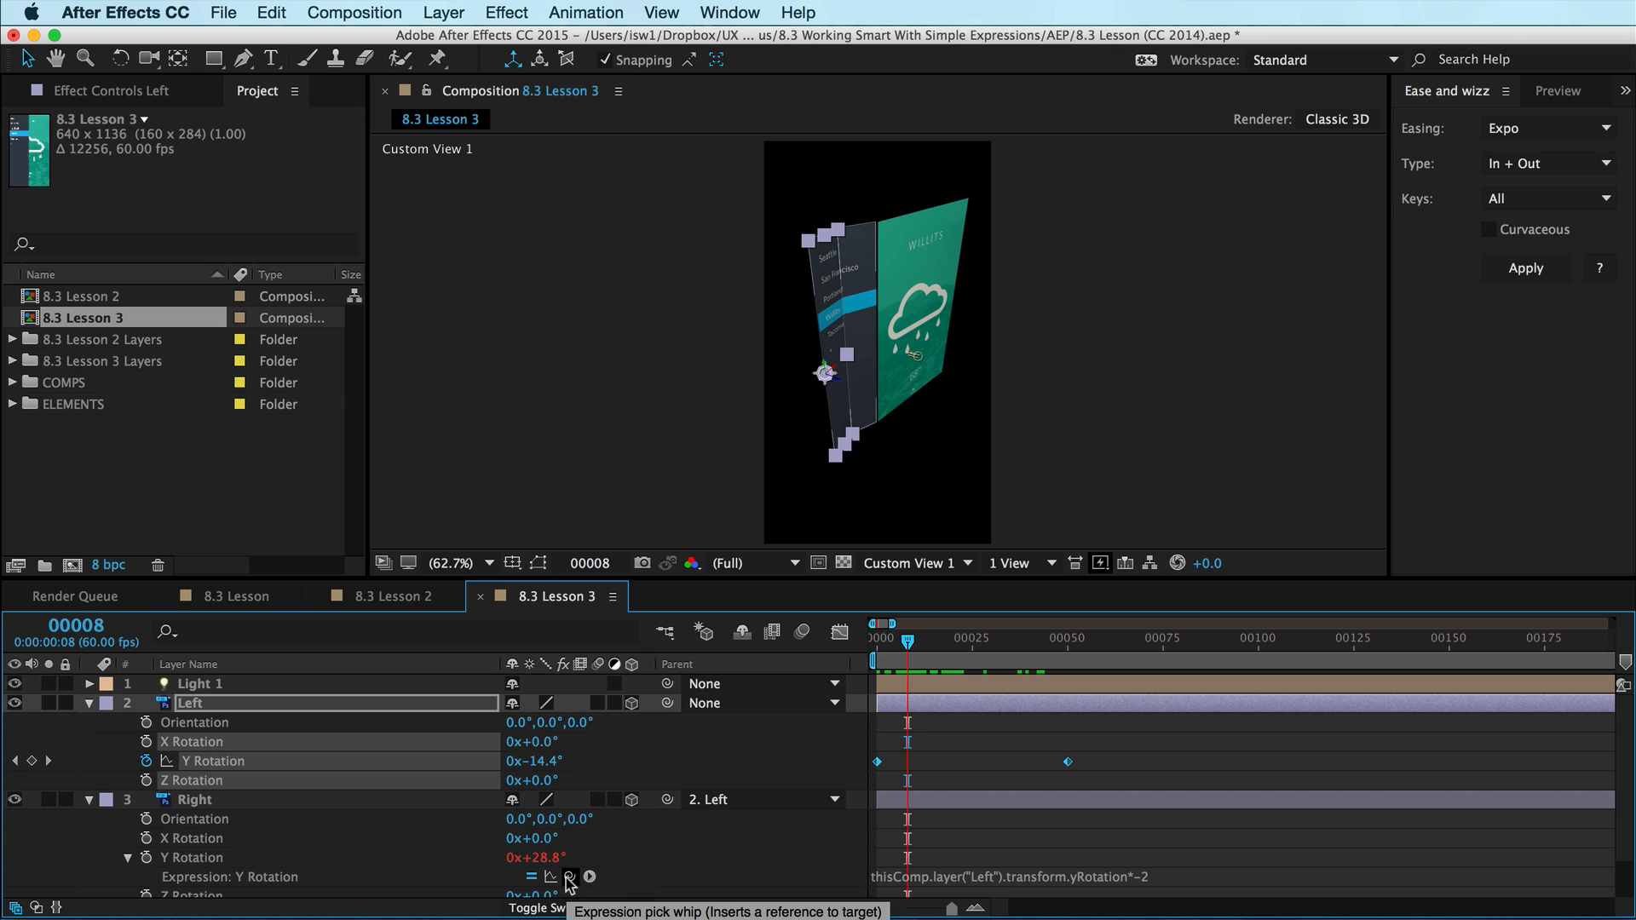
mouse_move(1126, 708)
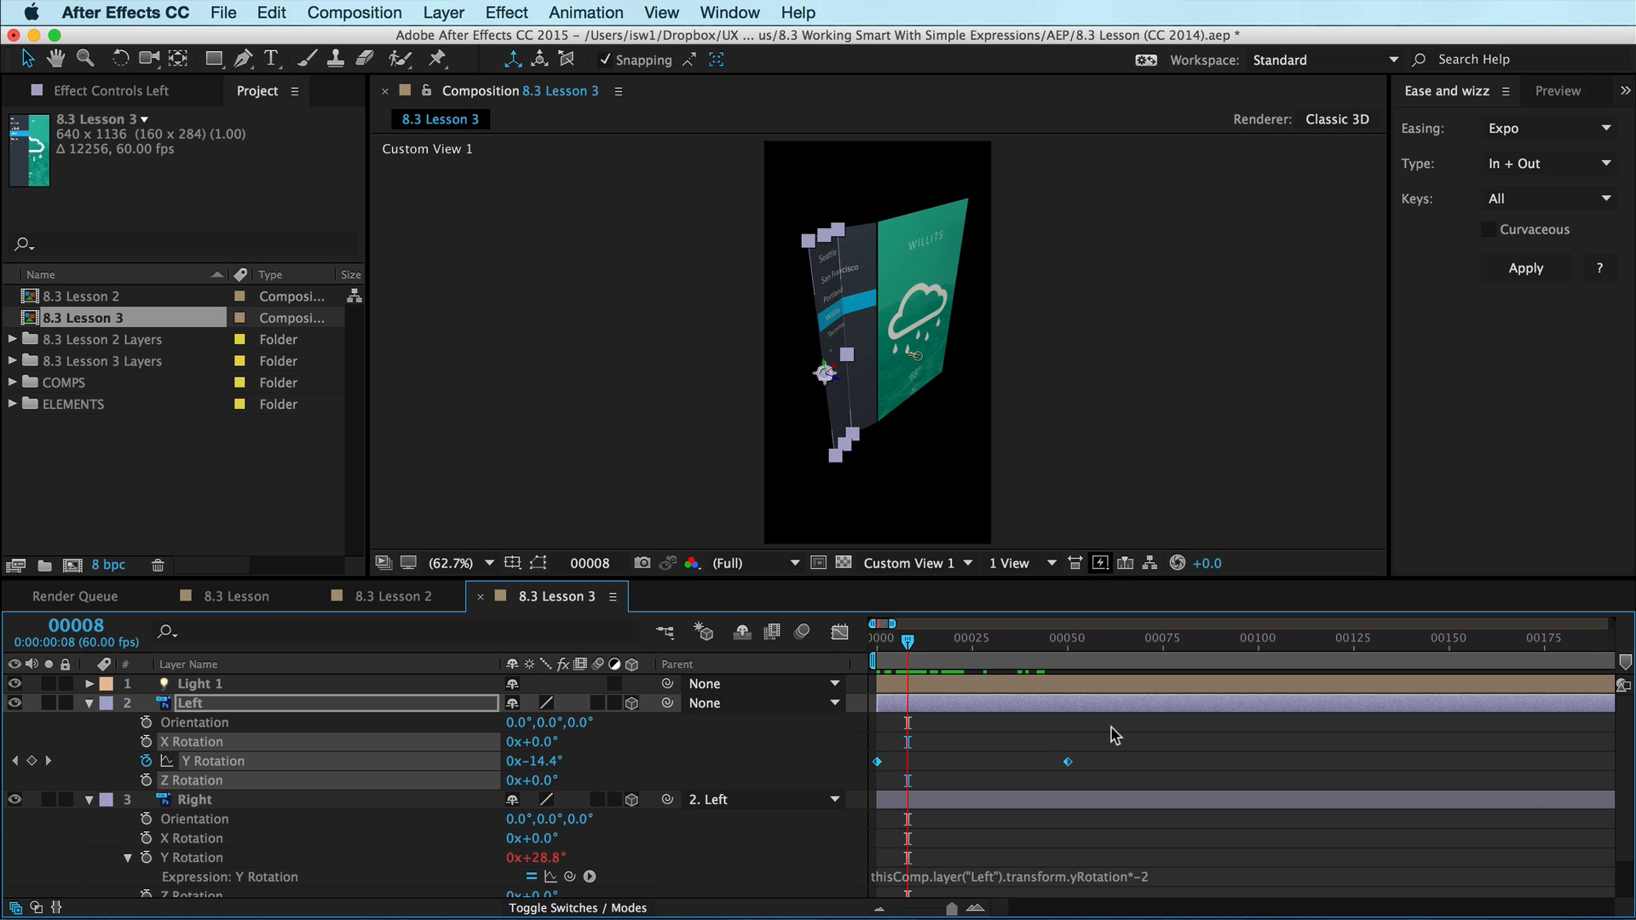
mouse_move(1112, 736)
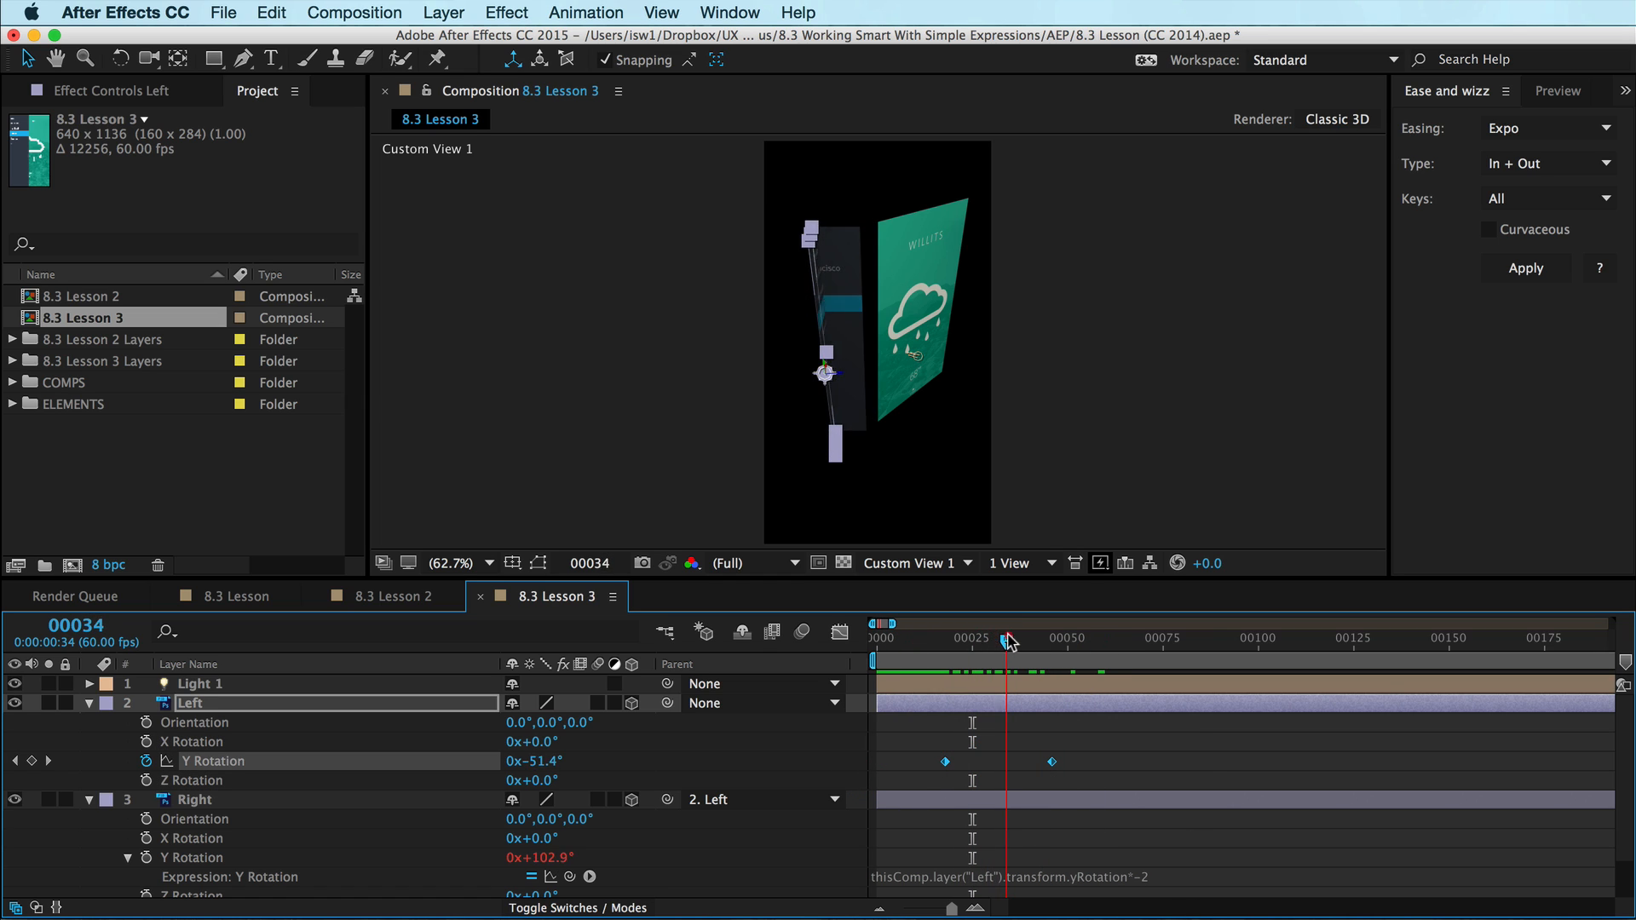
Scrub the current-time indicator to frame 24 to preview the retimed fold.
drag(1003, 637, 970, 637)
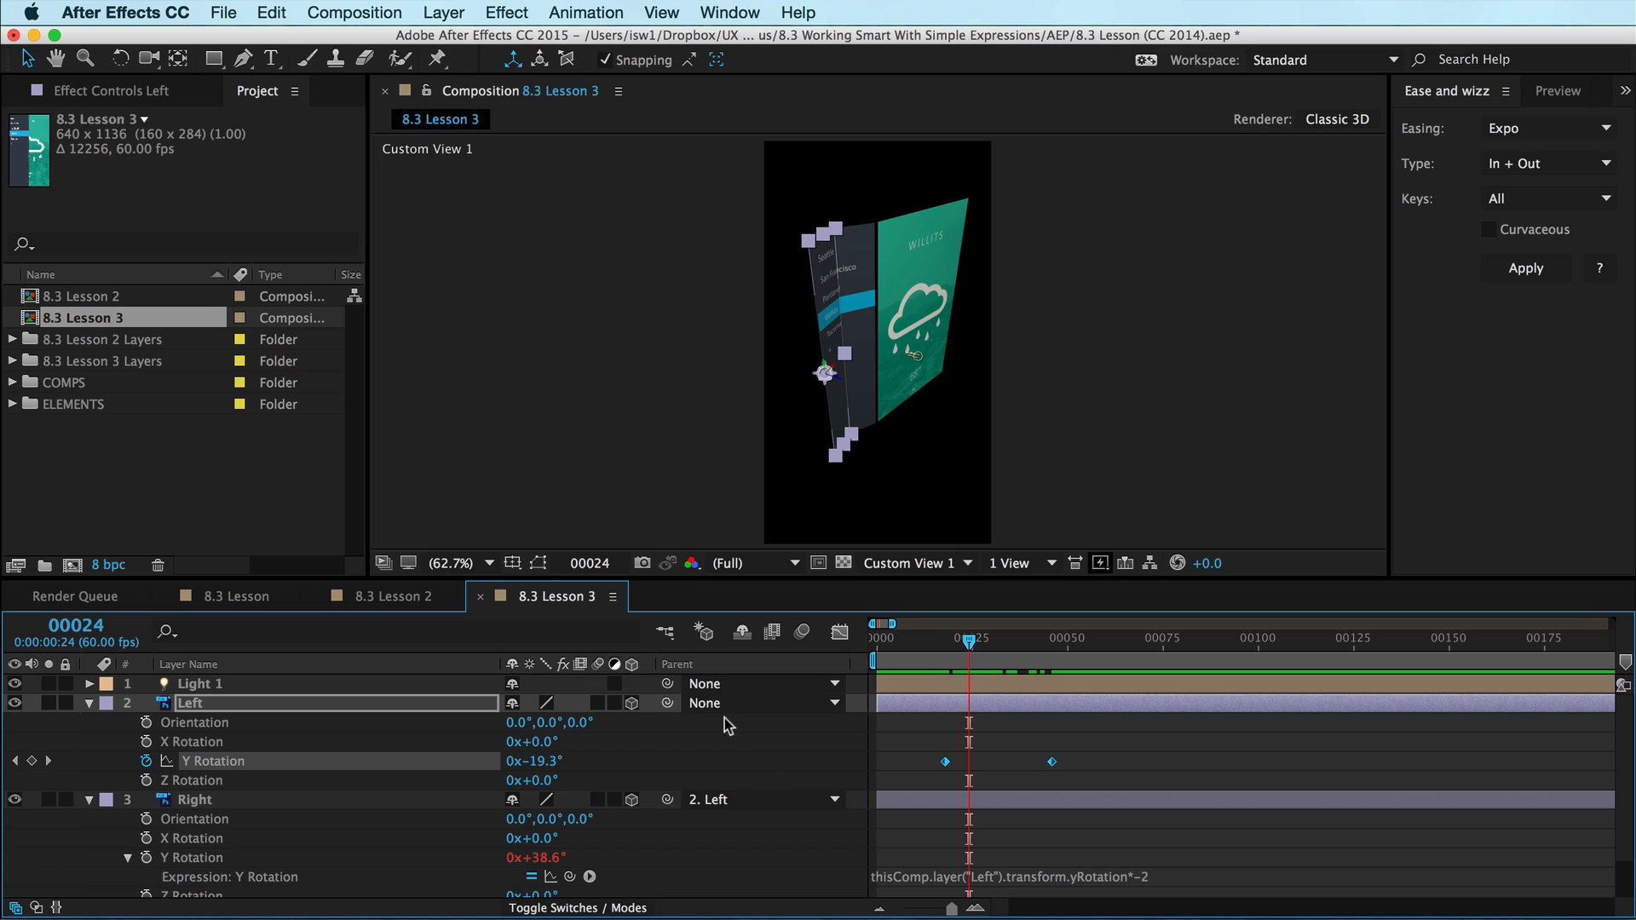
mouse_move(457, 854)
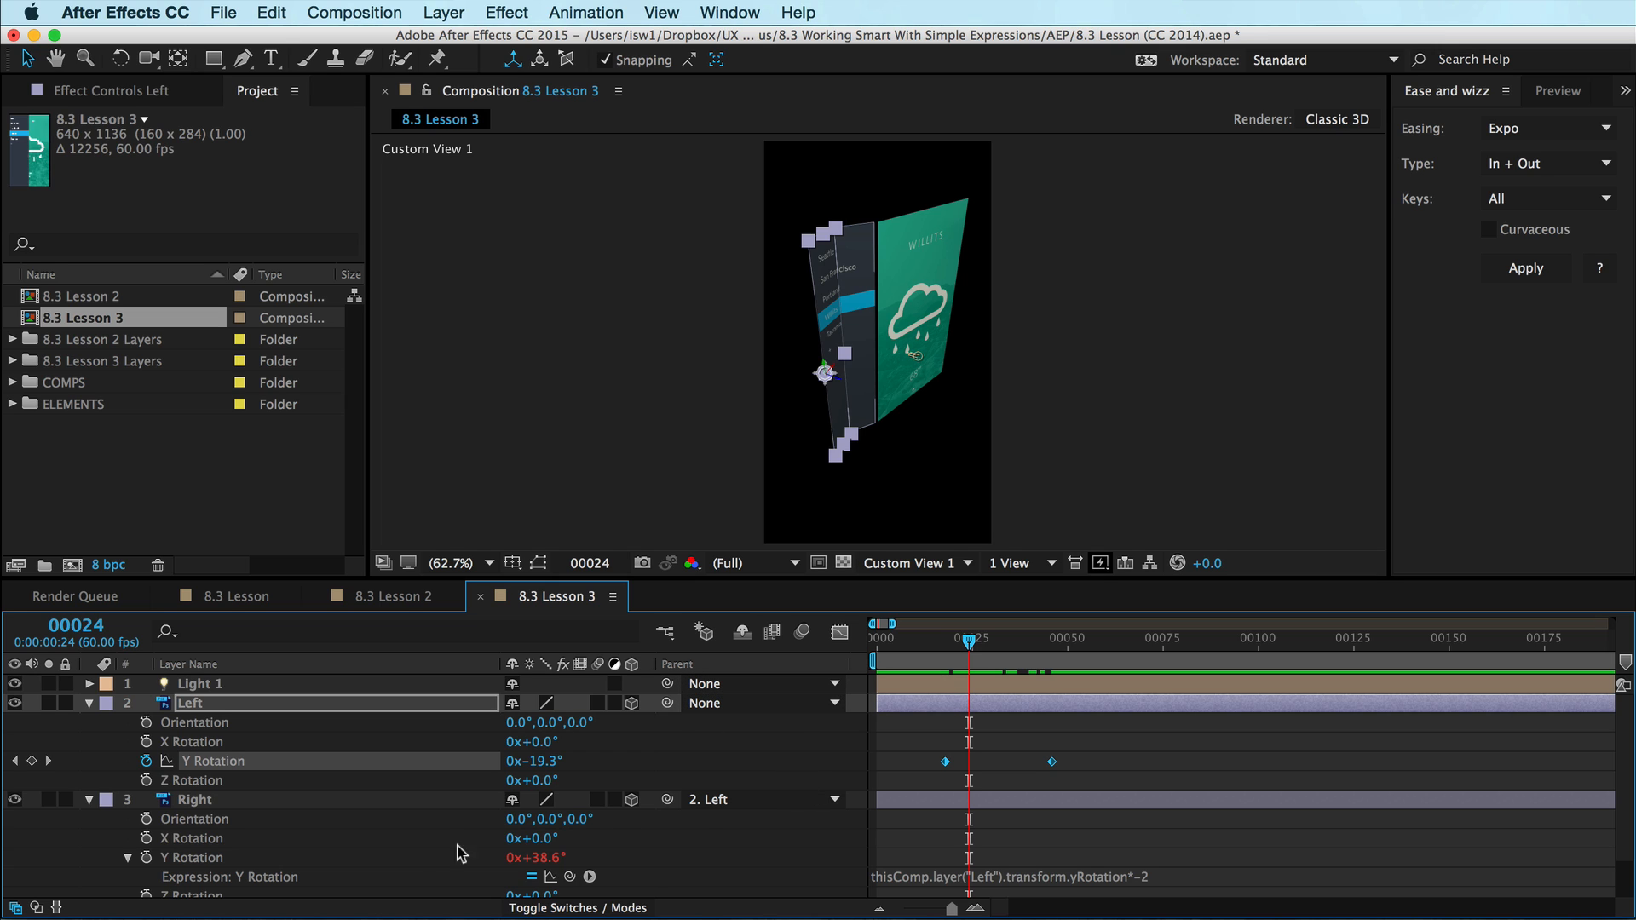